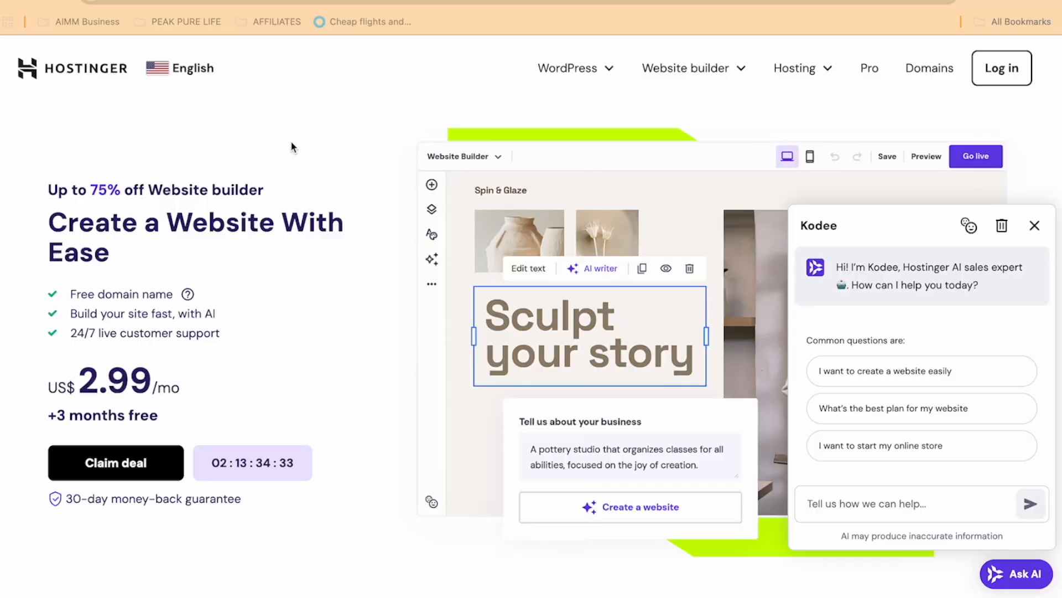
mouse_move(119, 104)
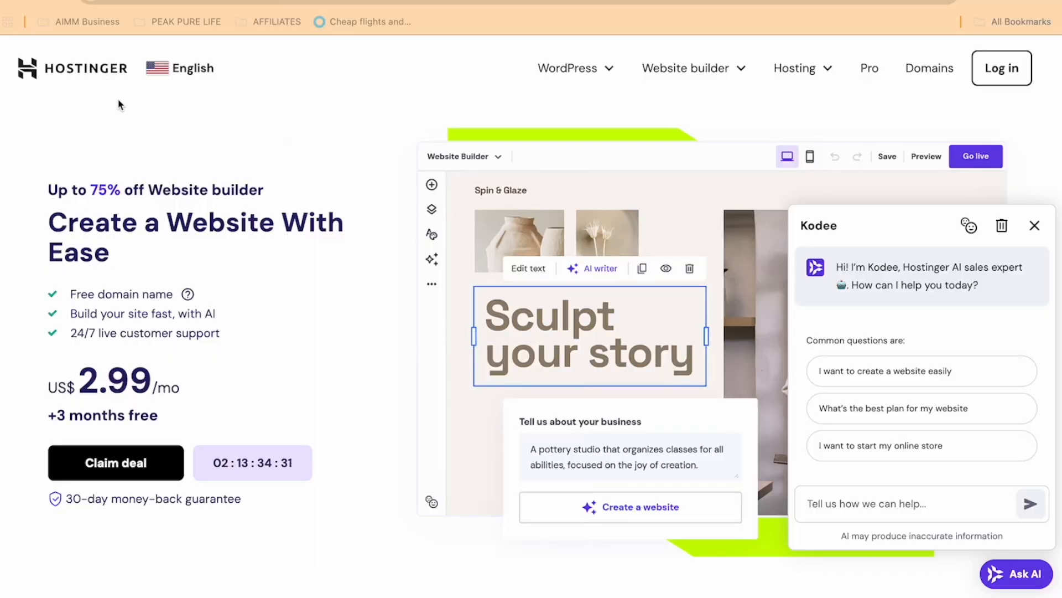
mouse_move(258, 247)
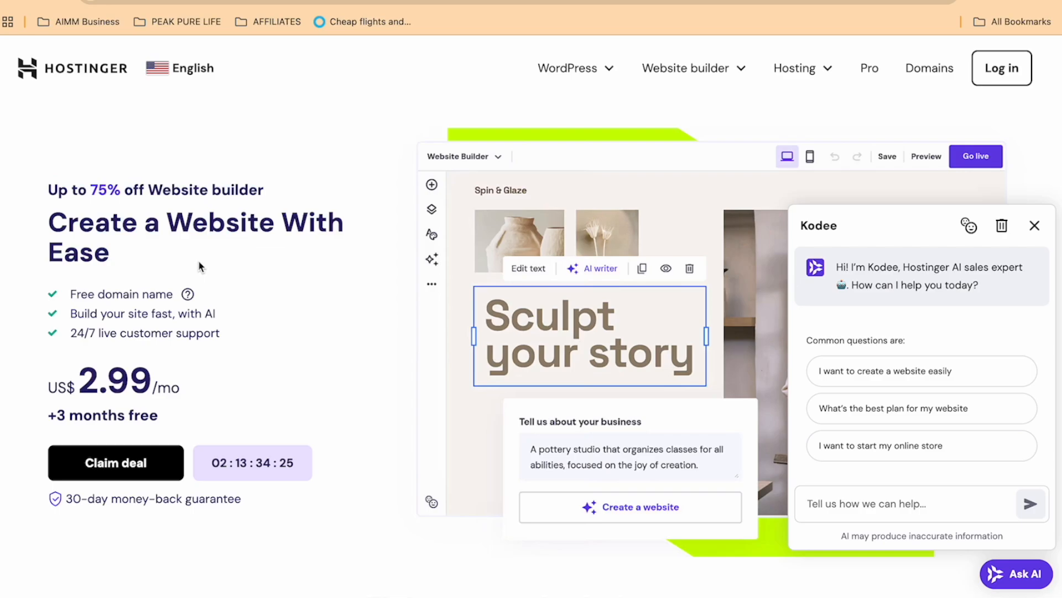
Compare the Premium ($2.99/mo) and Business ($3.99/mo) Website Builder plan features
scroll("down", 3)
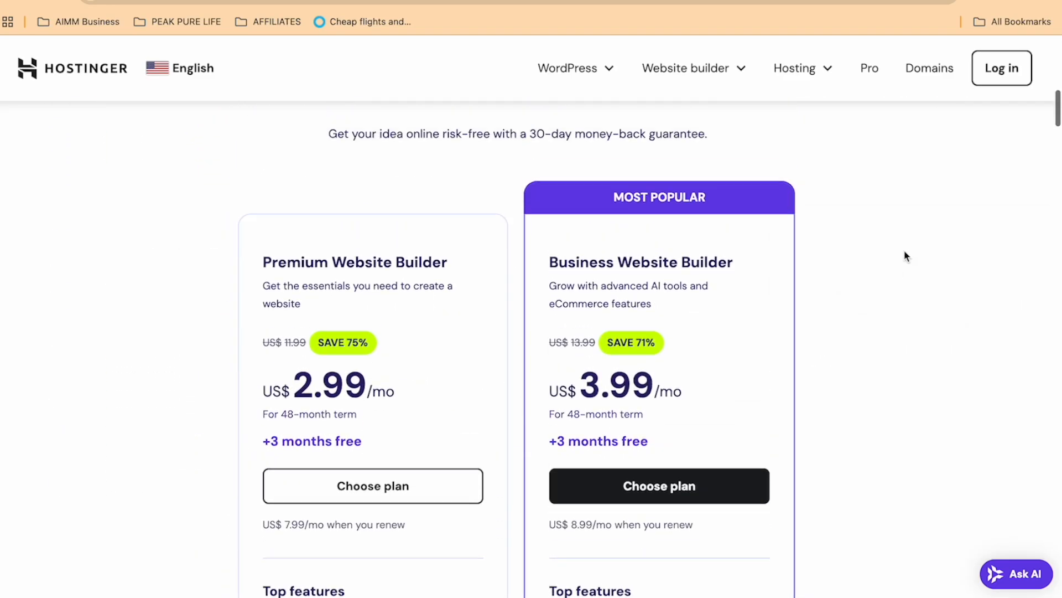
mouse_move(598, 357)
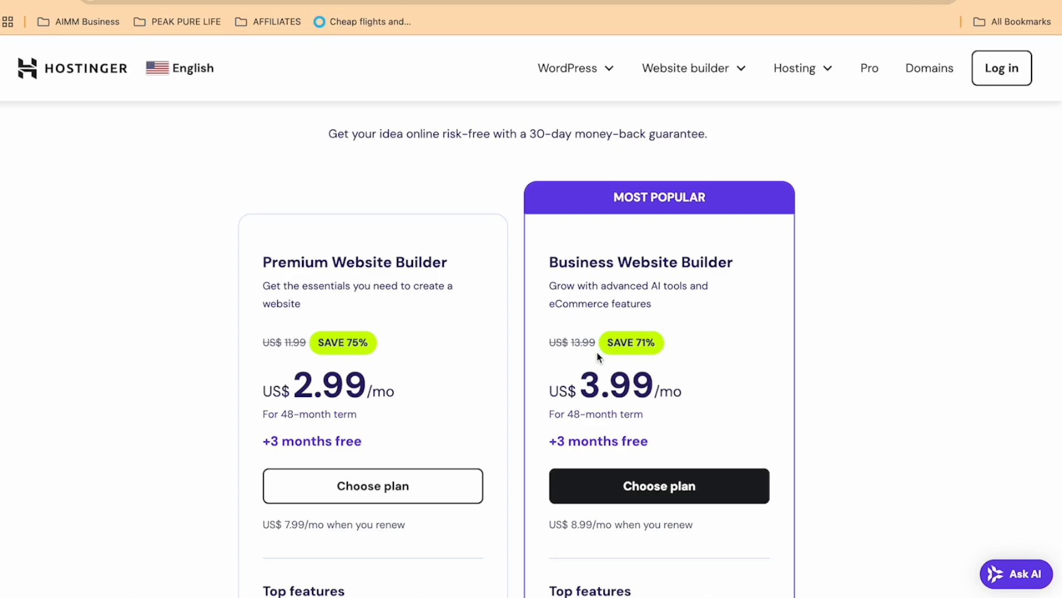
mouse_move(764, 308)
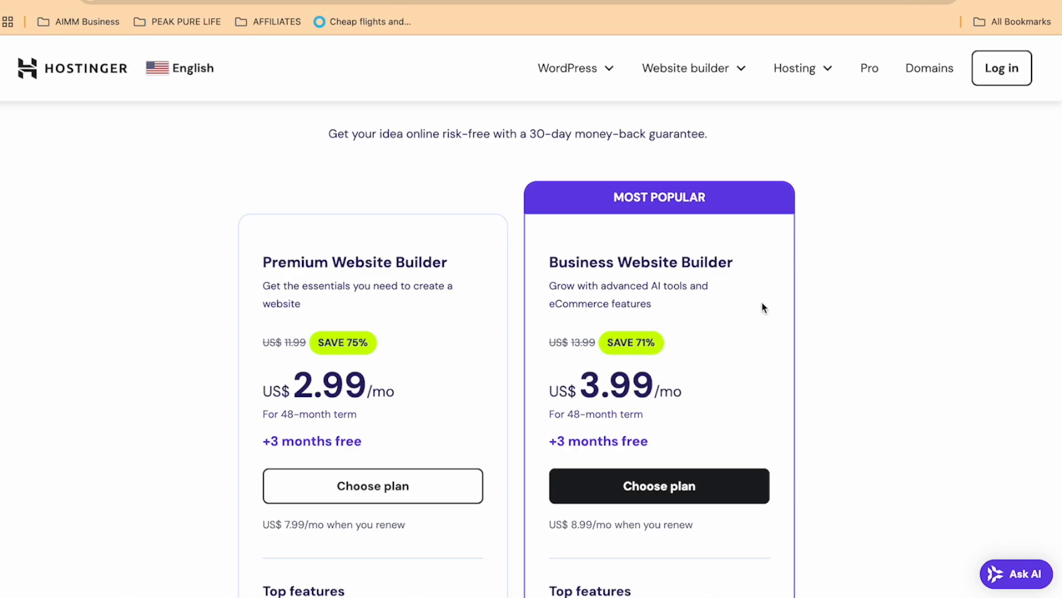
scroll("down", 3)
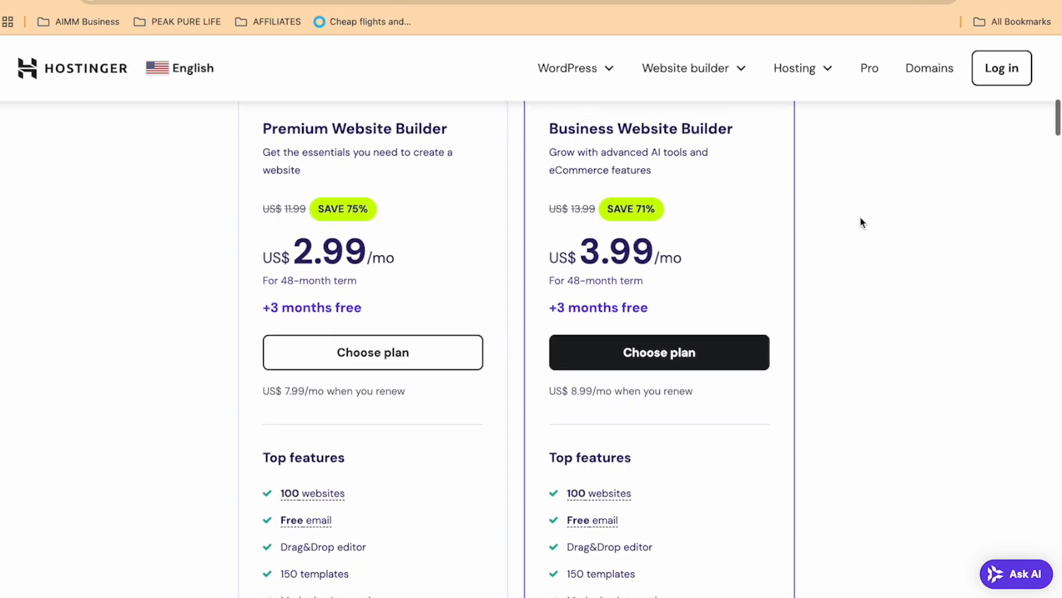
scroll("up", 3)
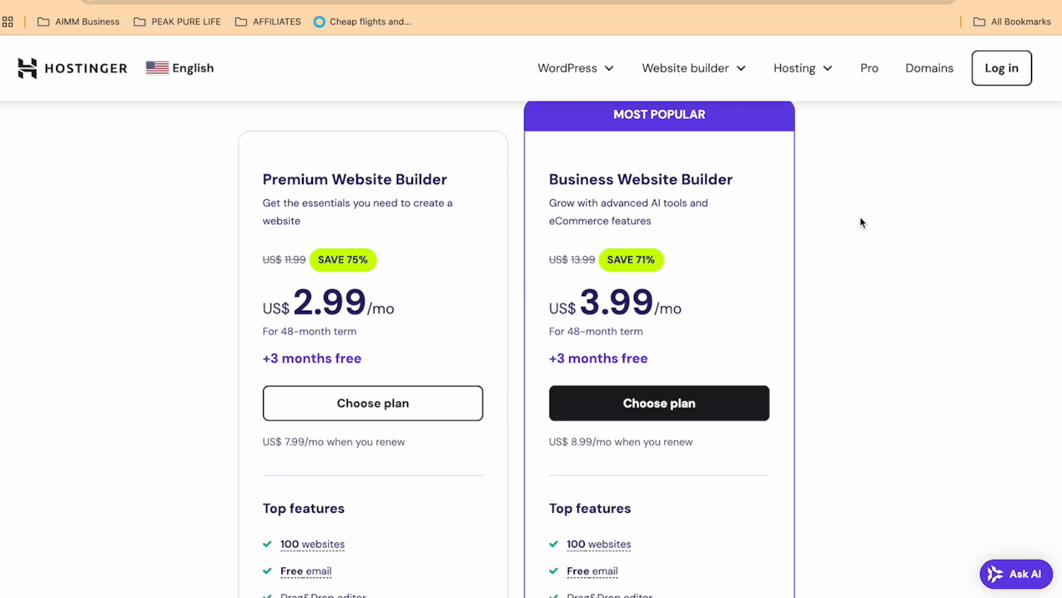
left_click(659, 402)
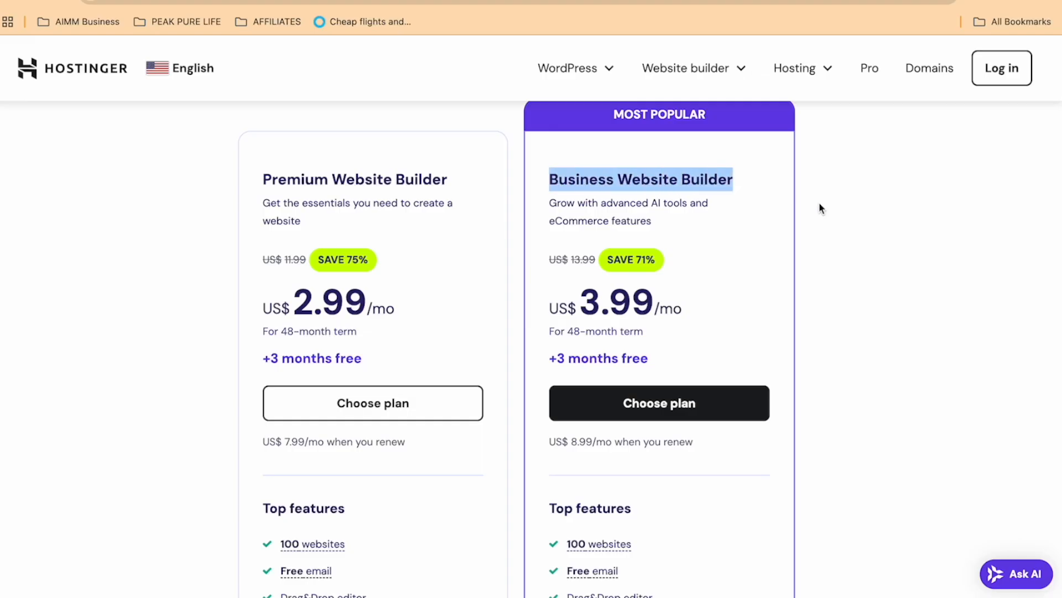
scroll("down", 3)
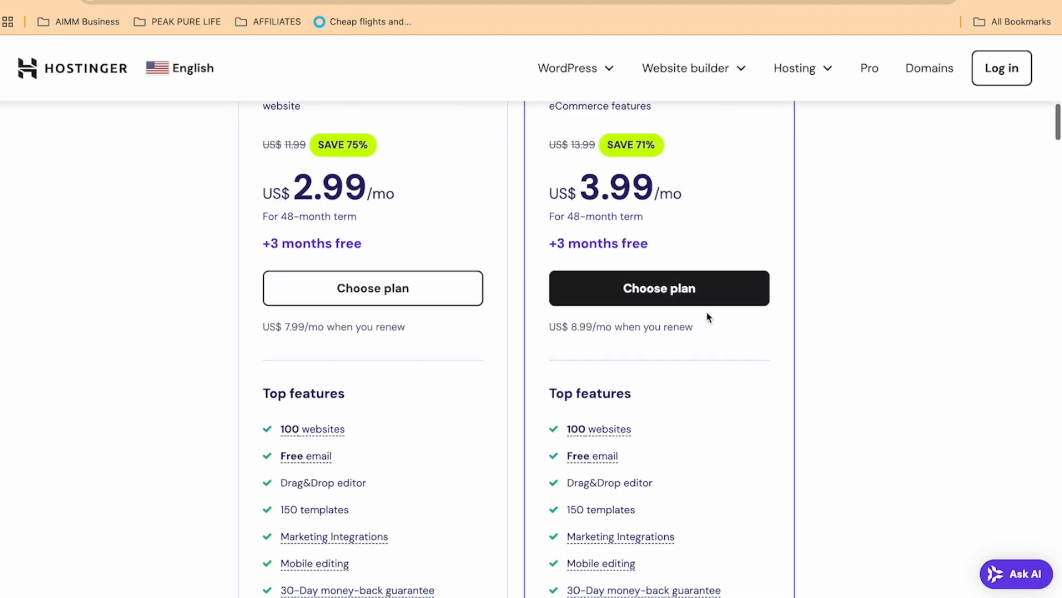
scroll("down", 3)
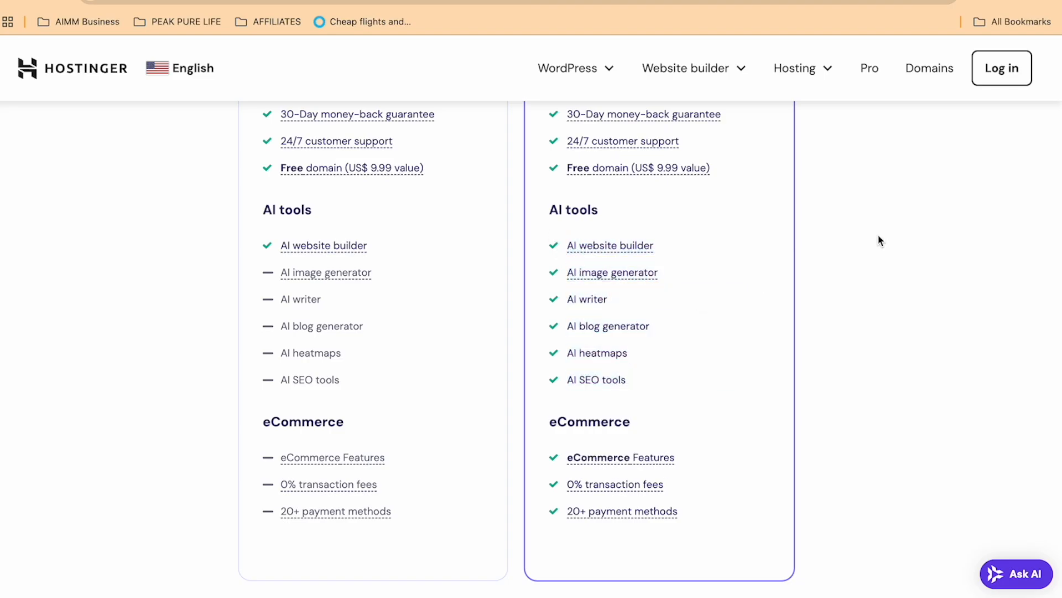
mouse_move(724, 364)
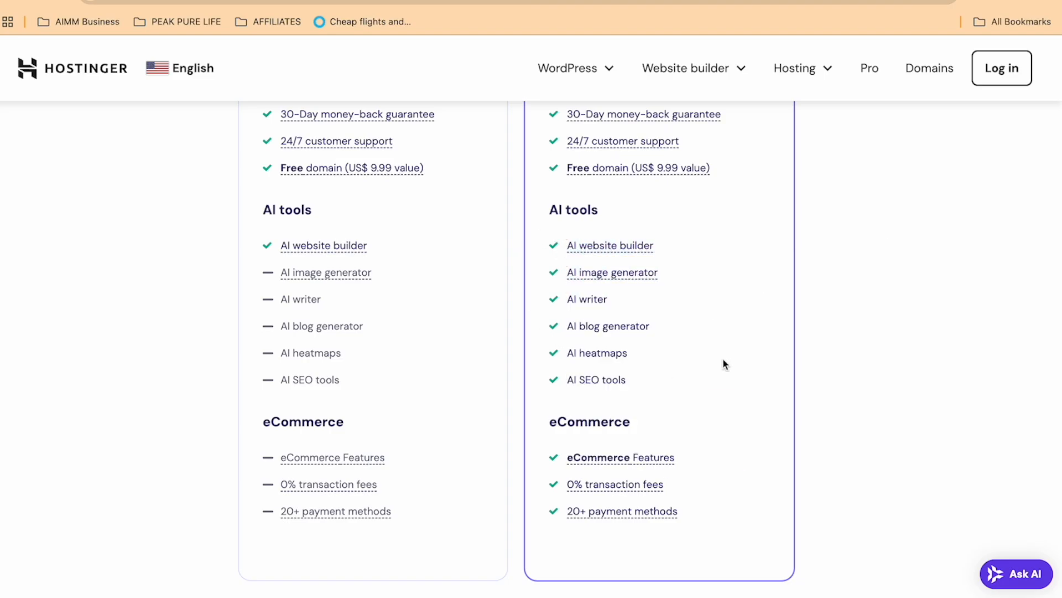
scroll("up", 3)
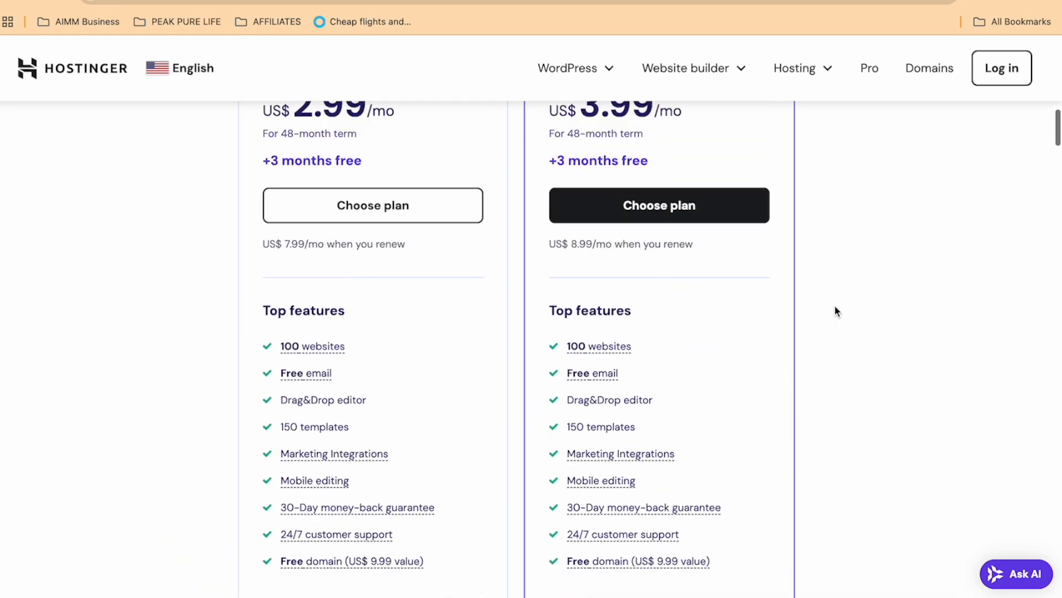
scroll("up", 3)
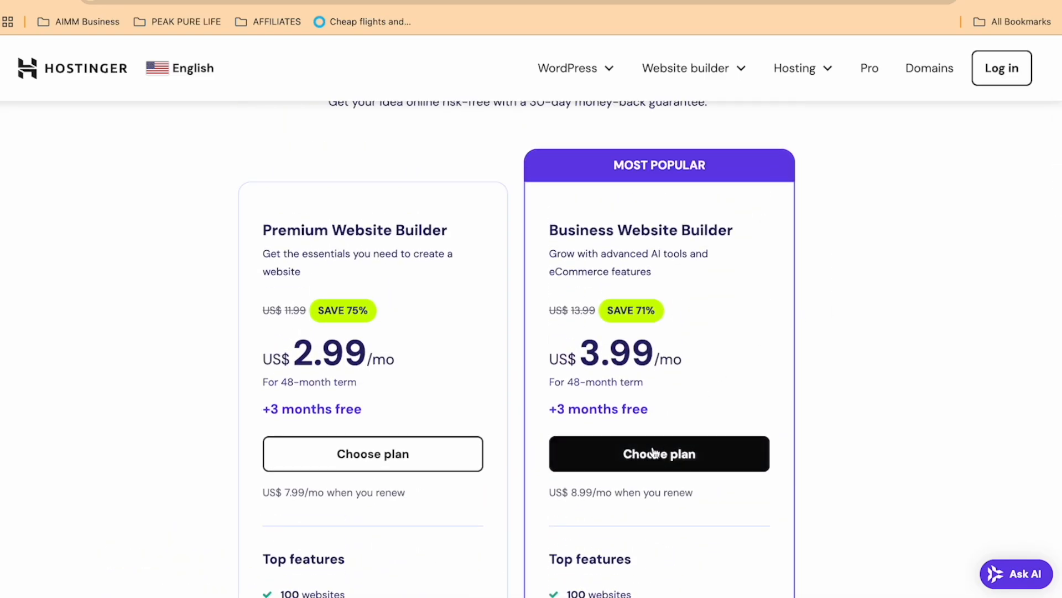
Add the Business plan to the cart and compare 1-month versus 12-month billing prices
left_click(658, 453)
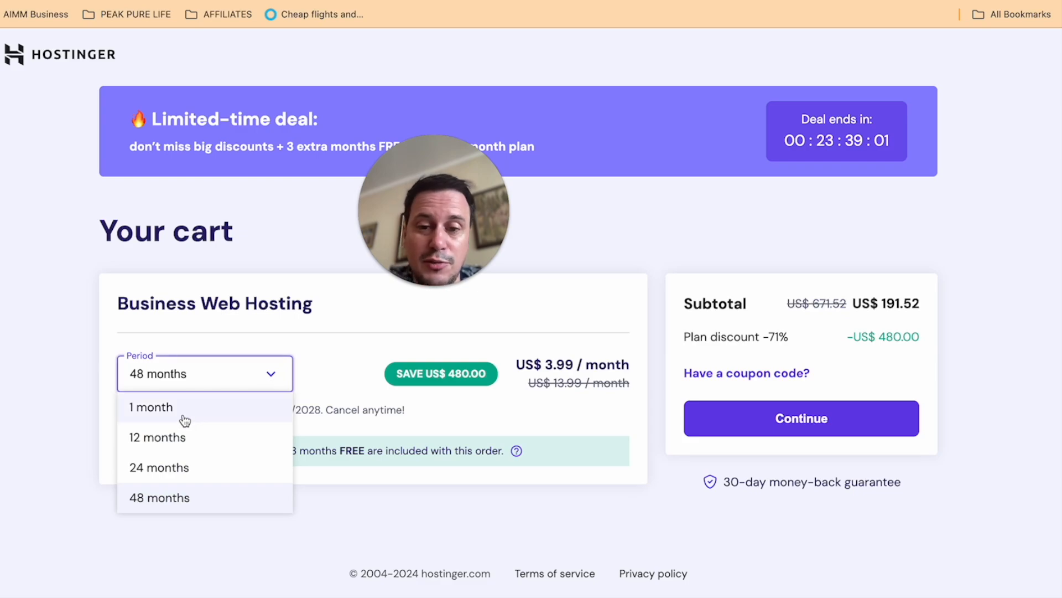
left_click(151, 406)
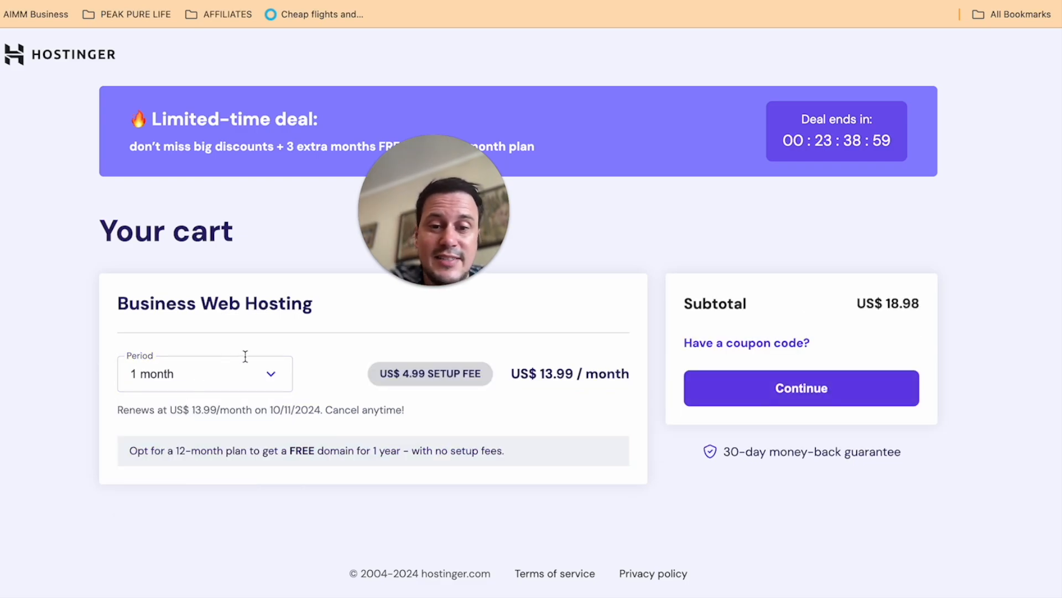
left_click(203, 372)
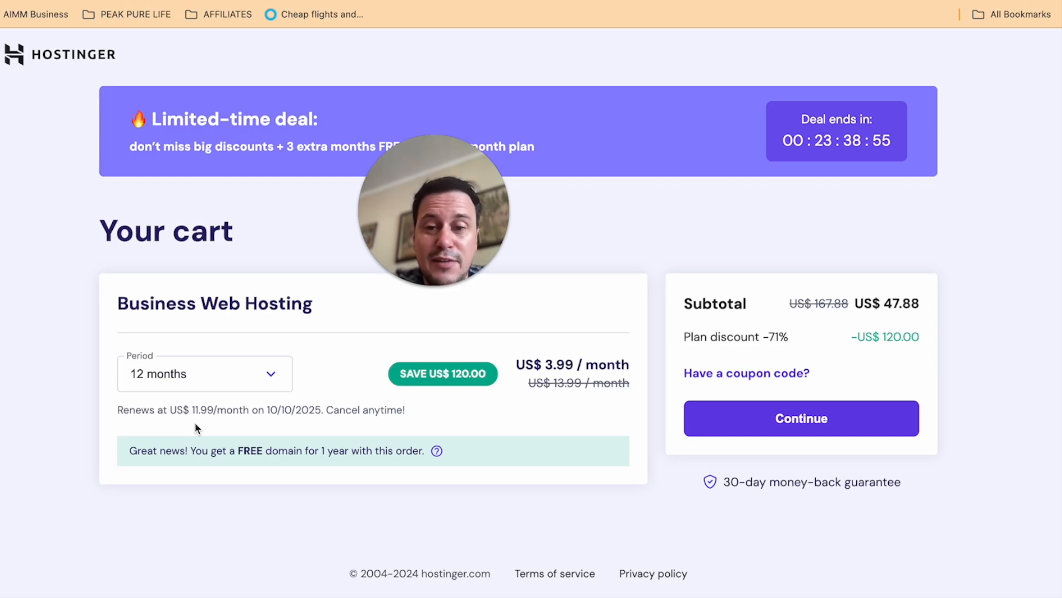
mouse_move(277, 525)
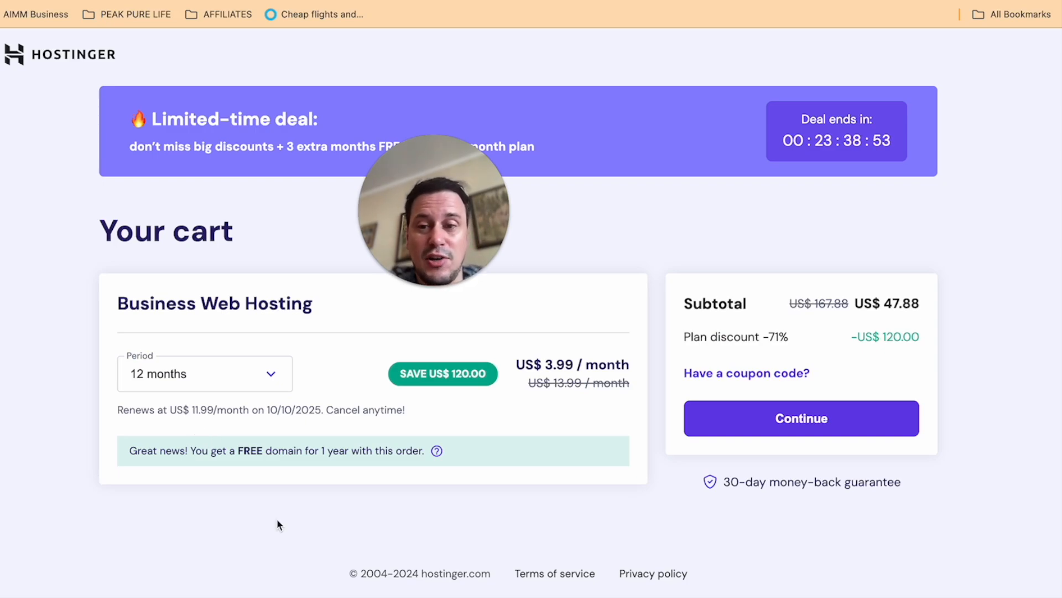
left_click(203, 373)
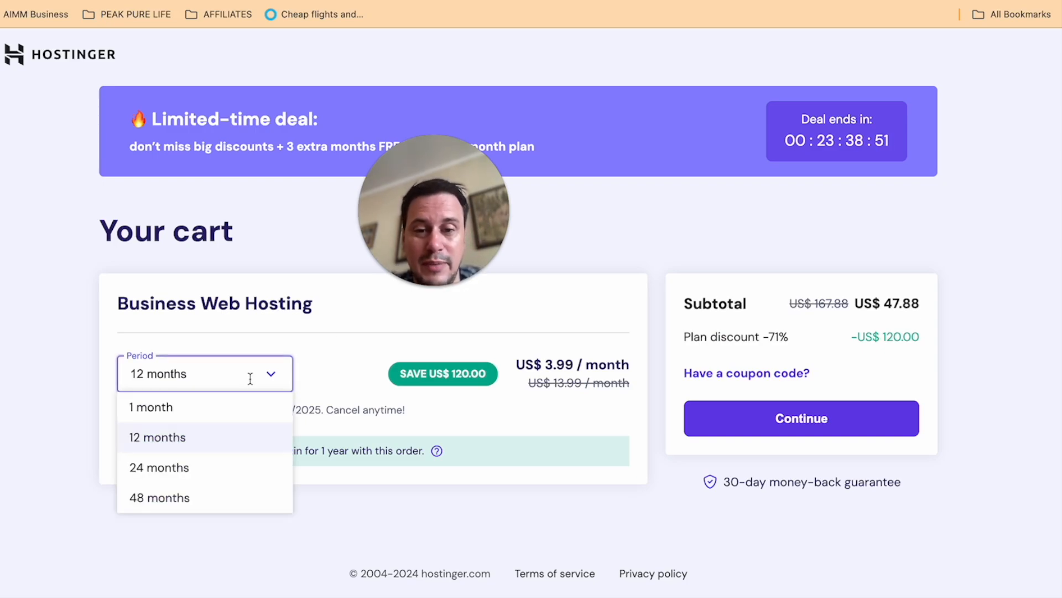
left_click(157, 437)
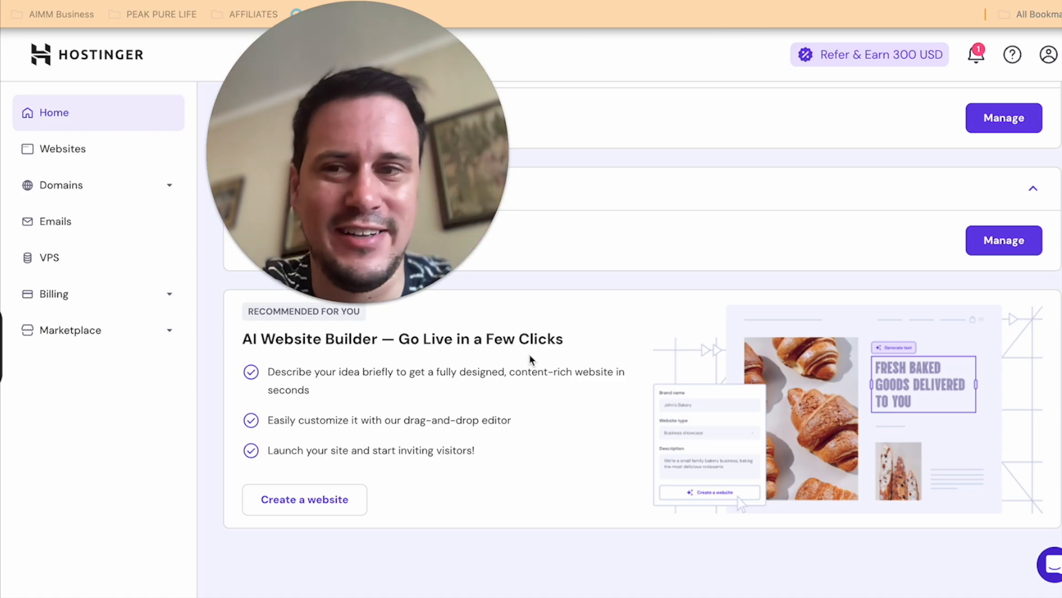
mouse_move(569, 383)
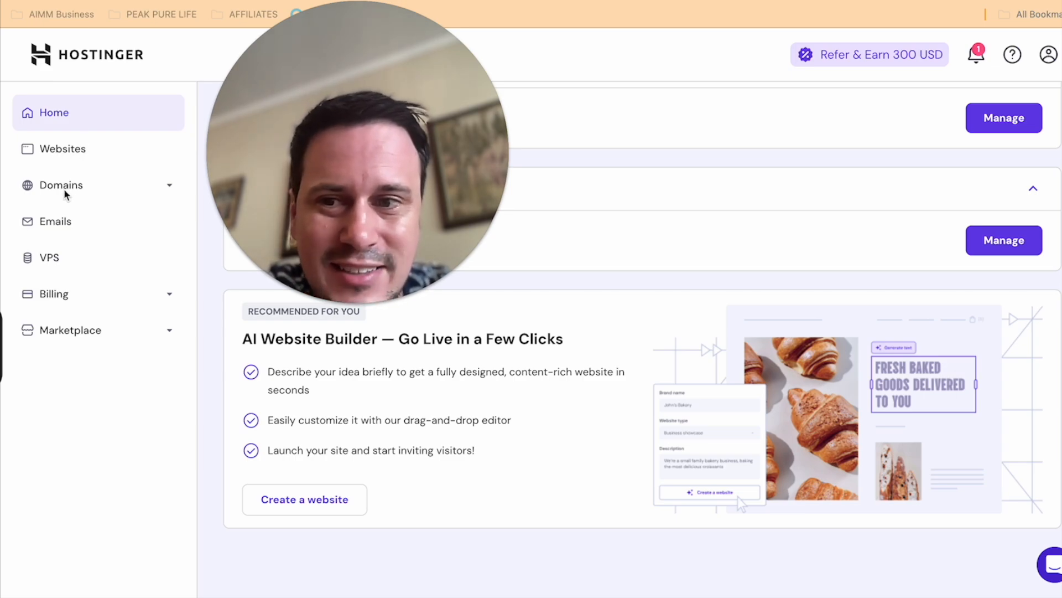
mouse_move(56, 229)
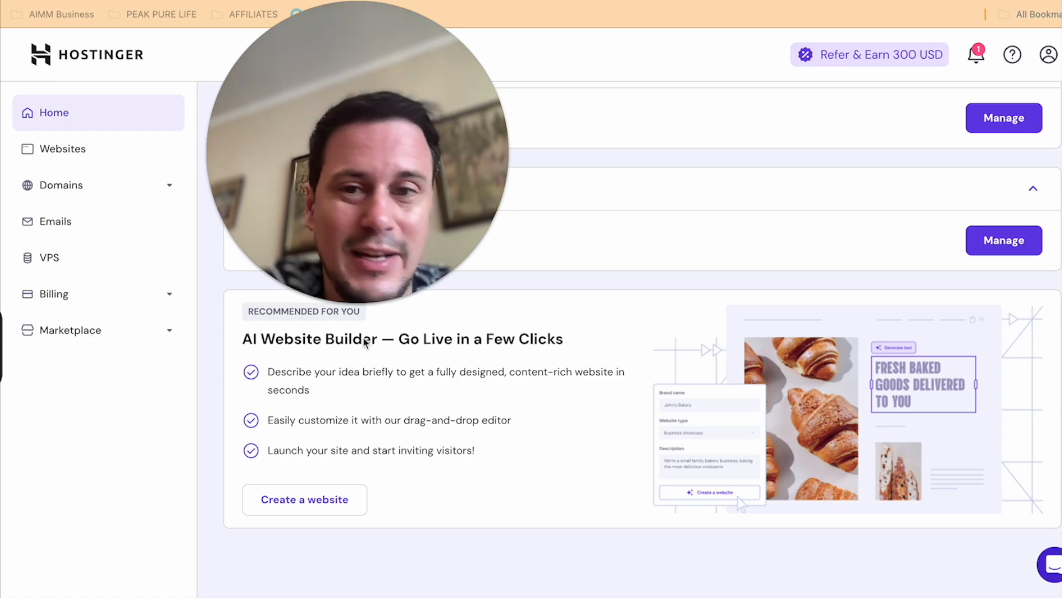
mouse_move(589, 323)
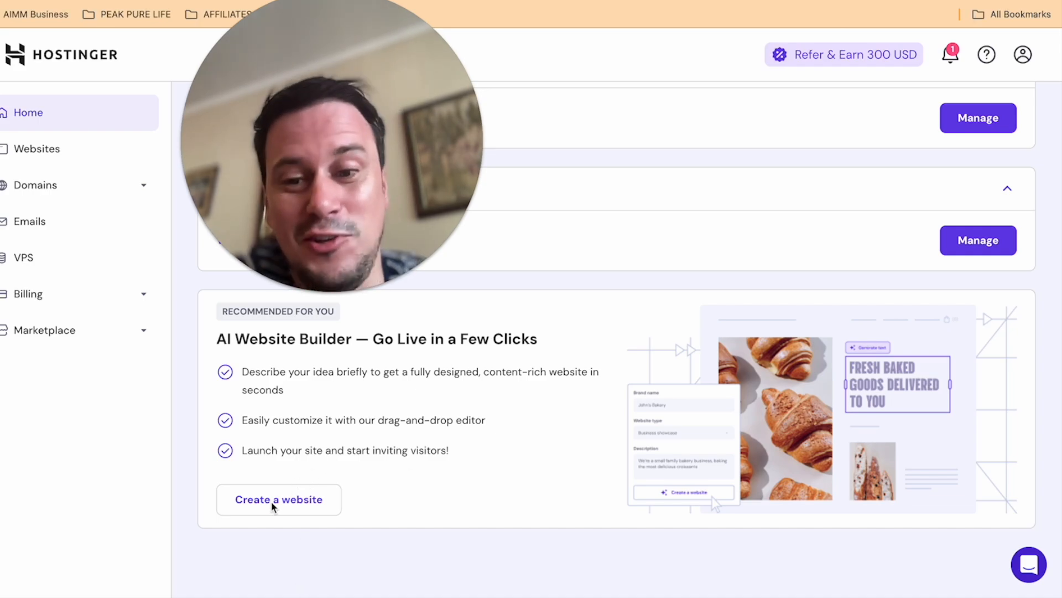
Start a new site from the AI Website Builder card's Create a website option
left_click(278, 499)
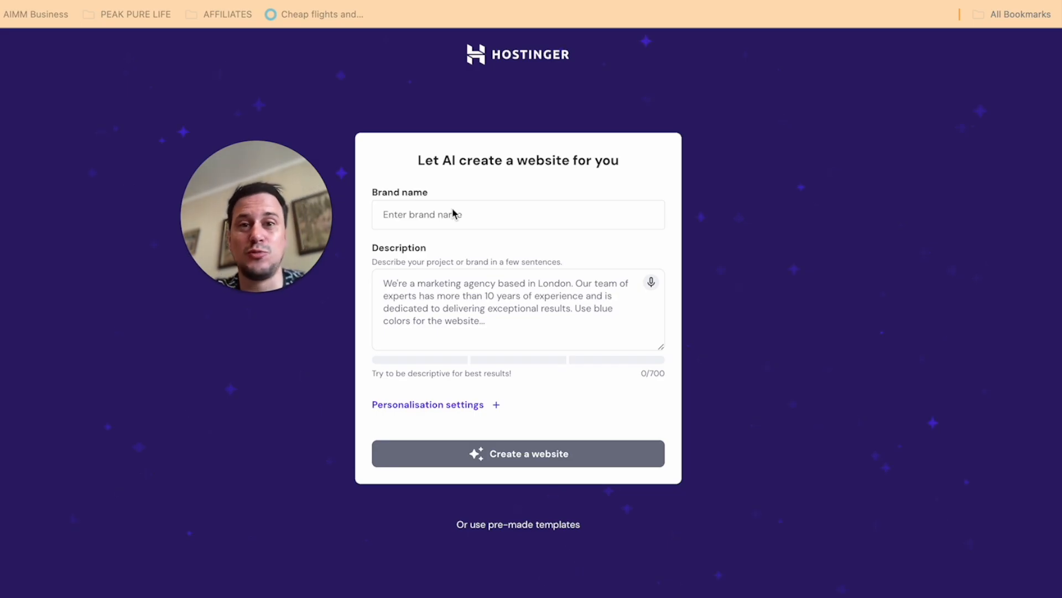
mouse_move(435, 88)
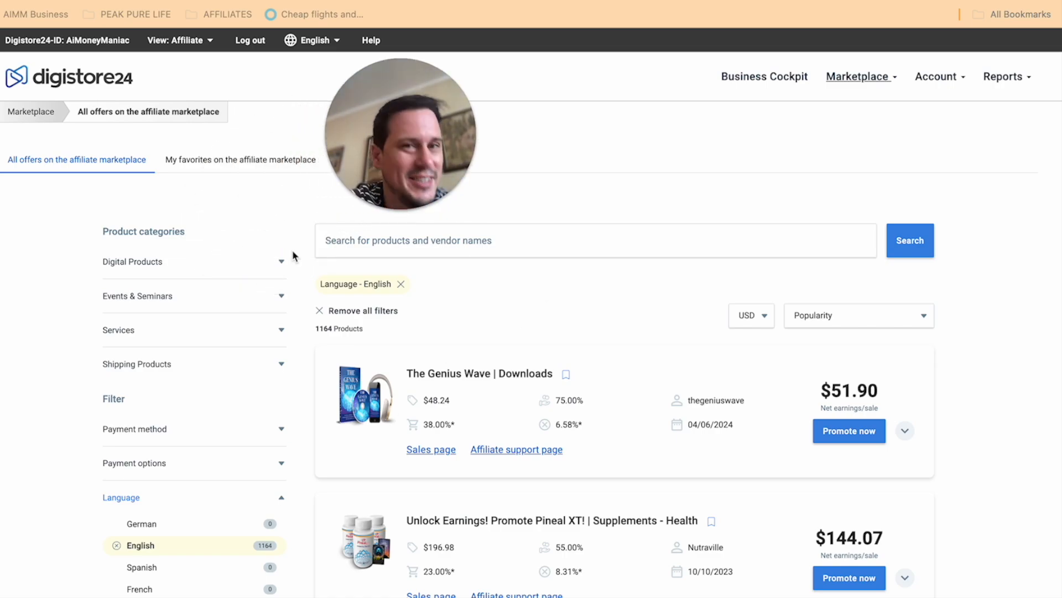
mouse_move(663, 310)
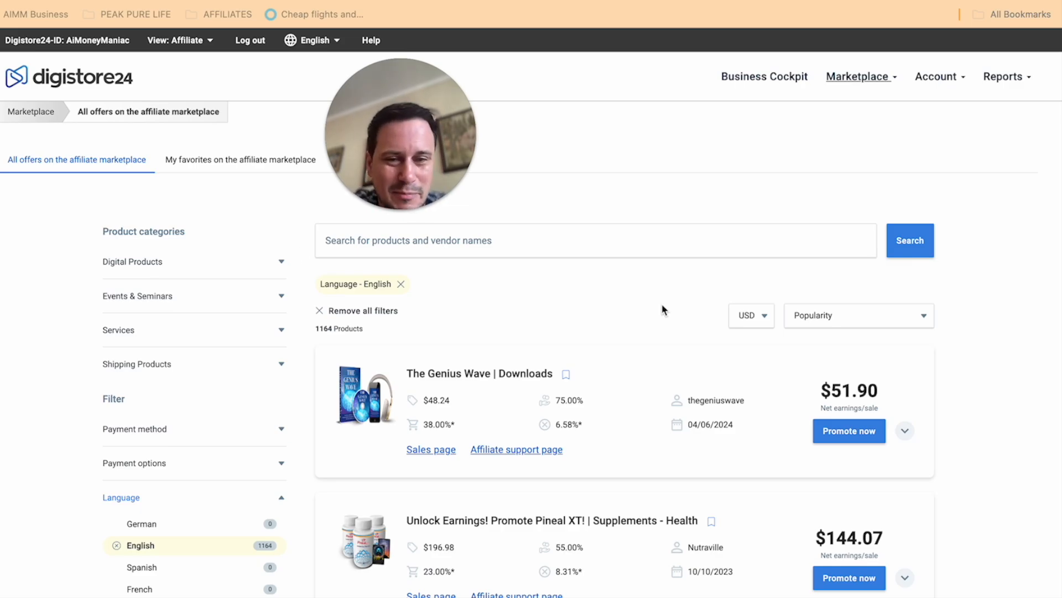
mouse_move(876, 75)
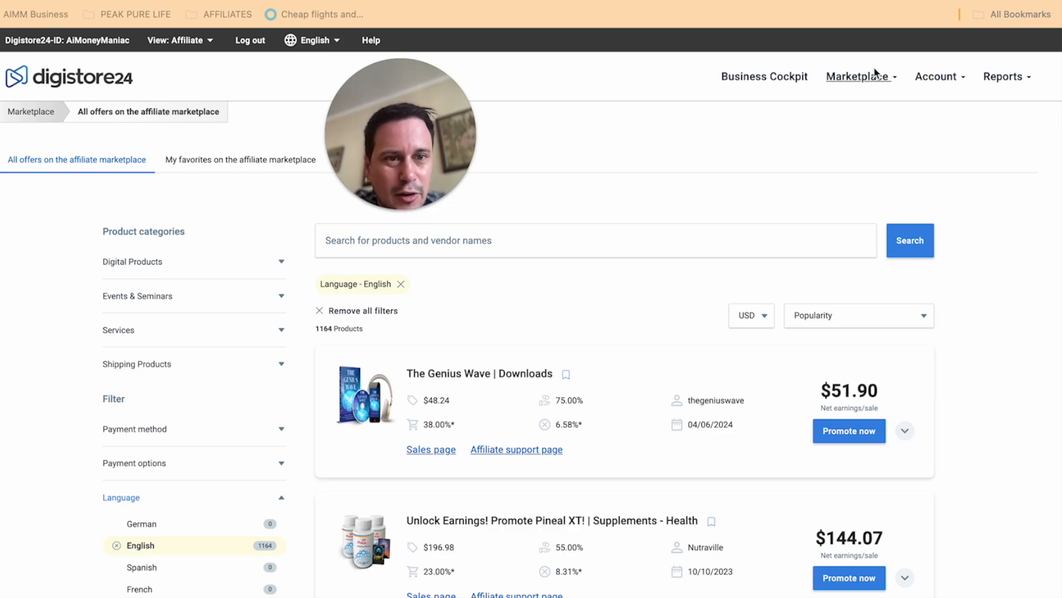
Expand Digital Products in Digistore24's category sidebar and browse its subcategories
scroll("down", 3)
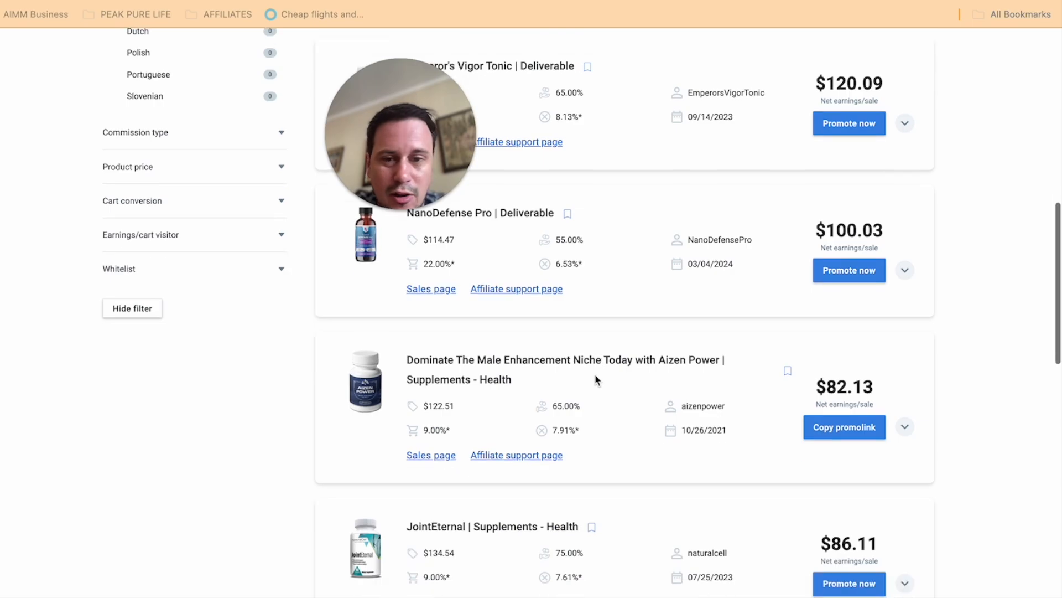
scroll("up", 3)
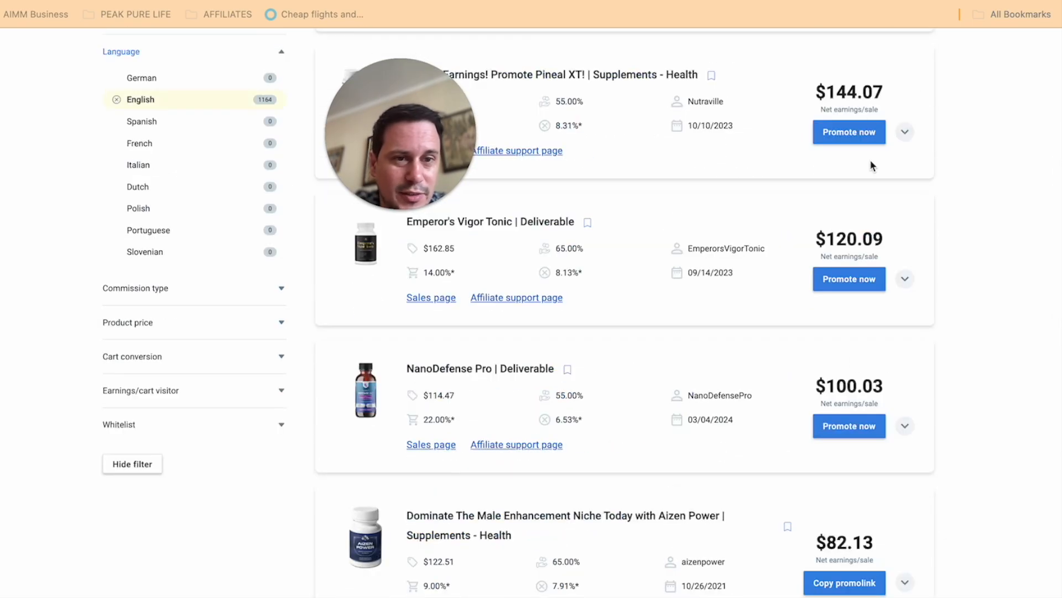
scroll("up", 3)
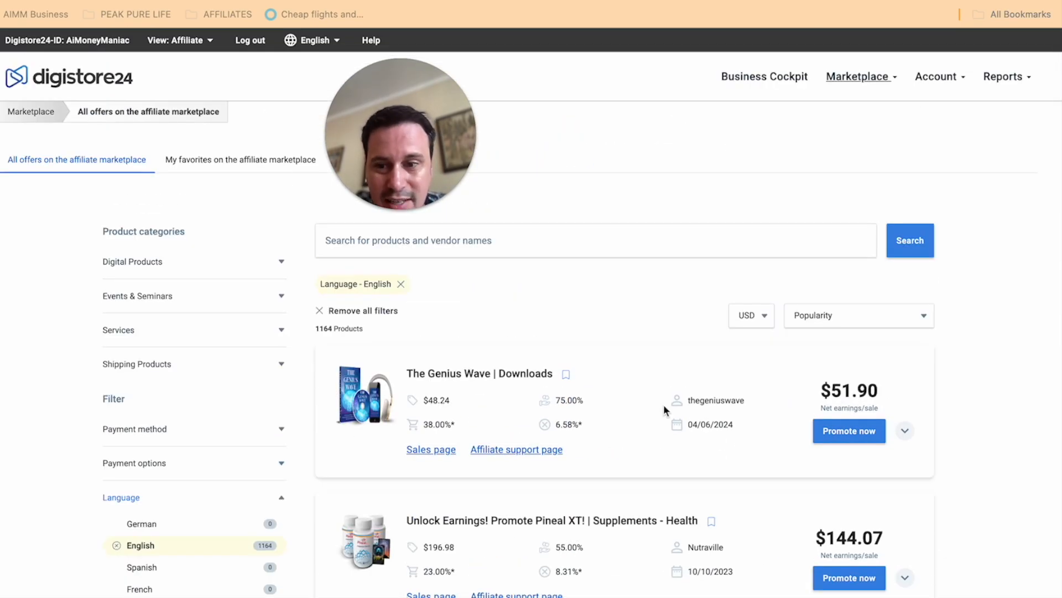
mouse_move(156, 273)
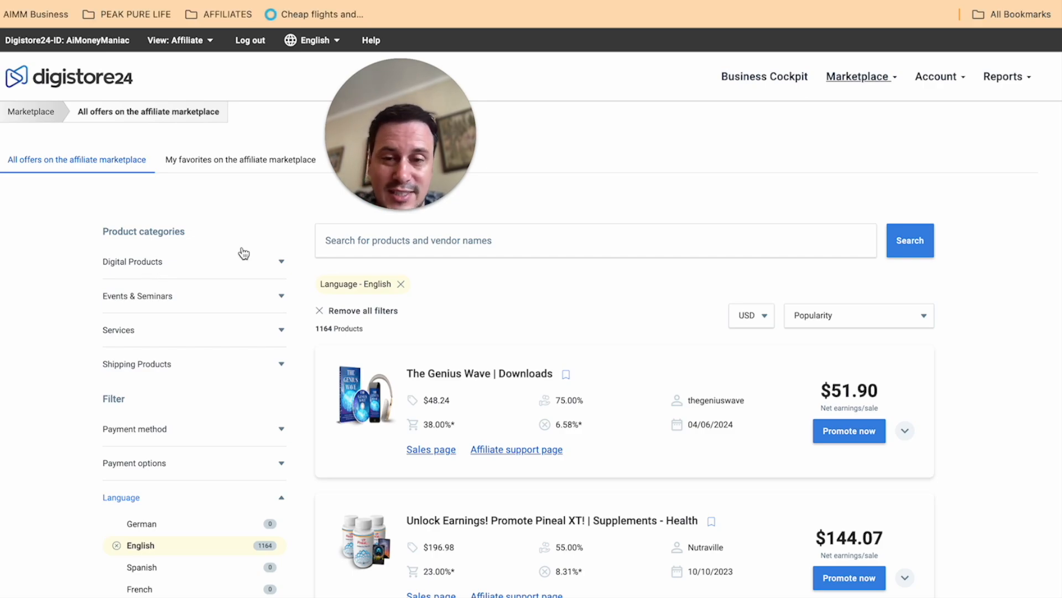
mouse_move(167, 259)
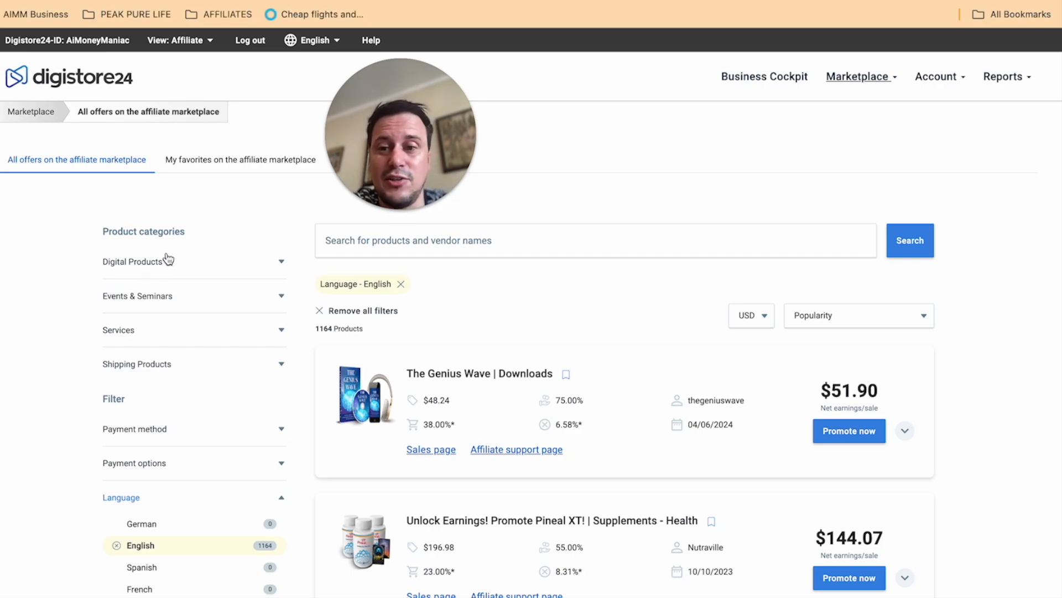
left_click(134, 261)
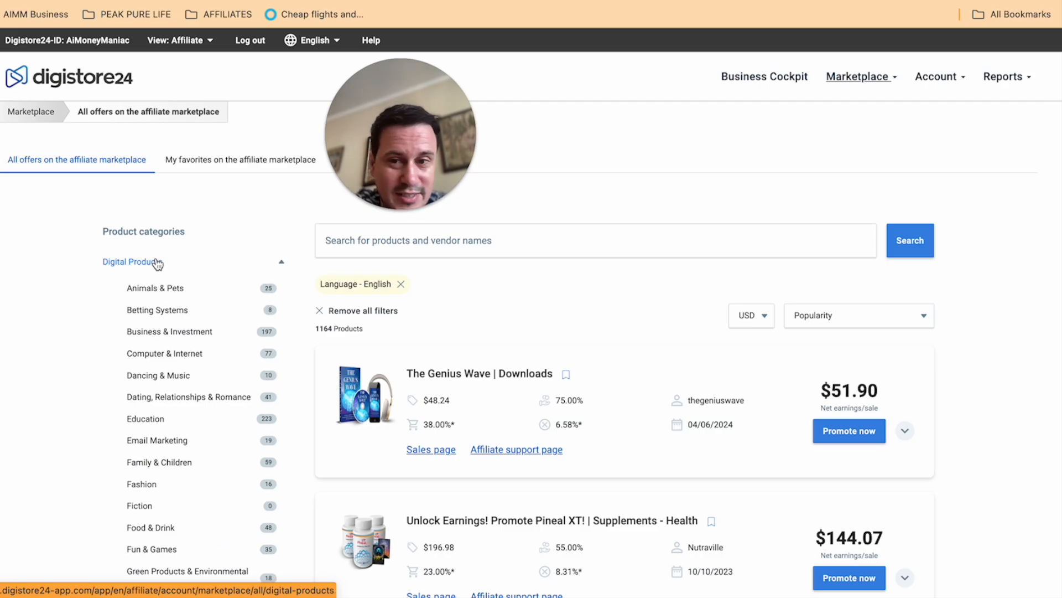
scroll("down", 3)
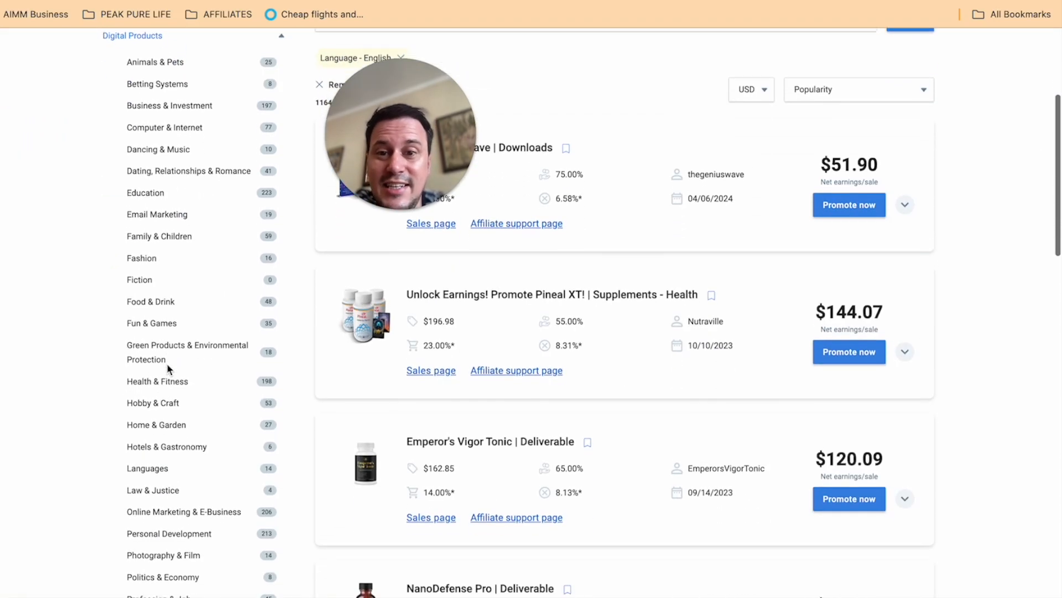
scroll("down", 3)
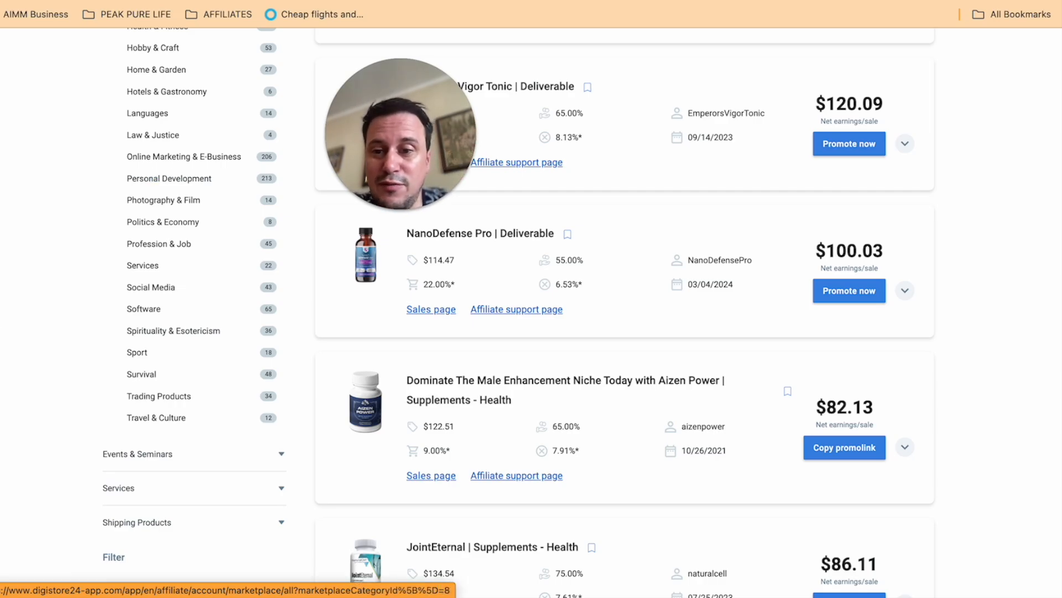
scroll("up", 3)
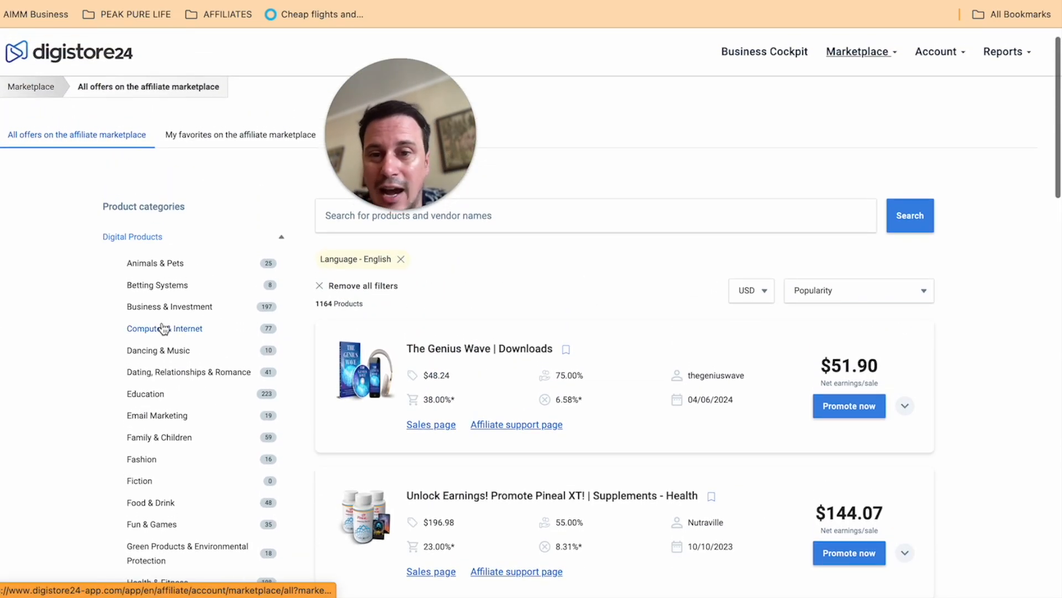
mouse_move(145, 393)
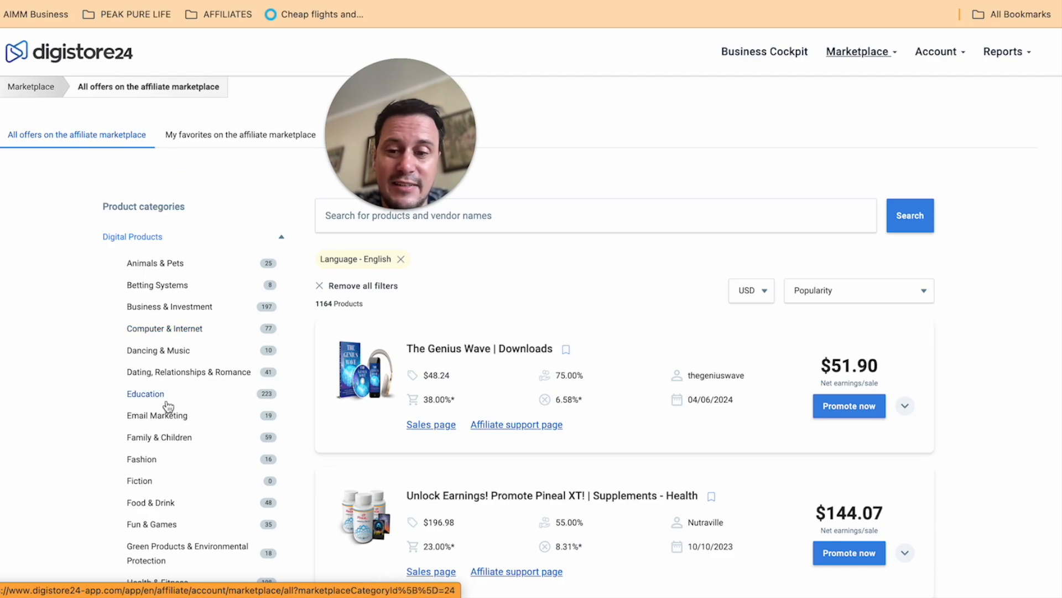
scroll("down", 3)
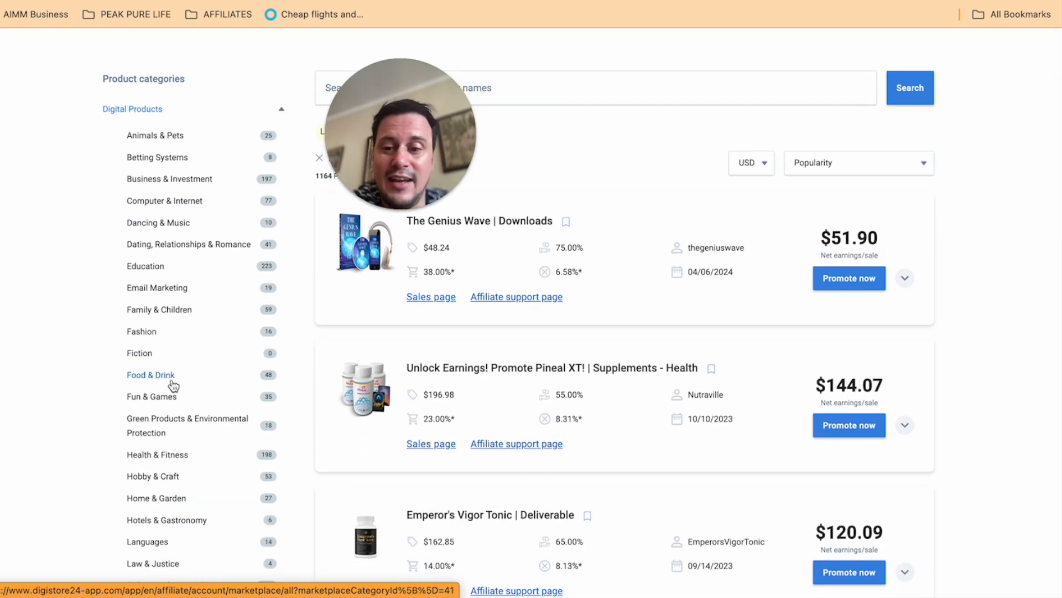
scroll("down", 3)
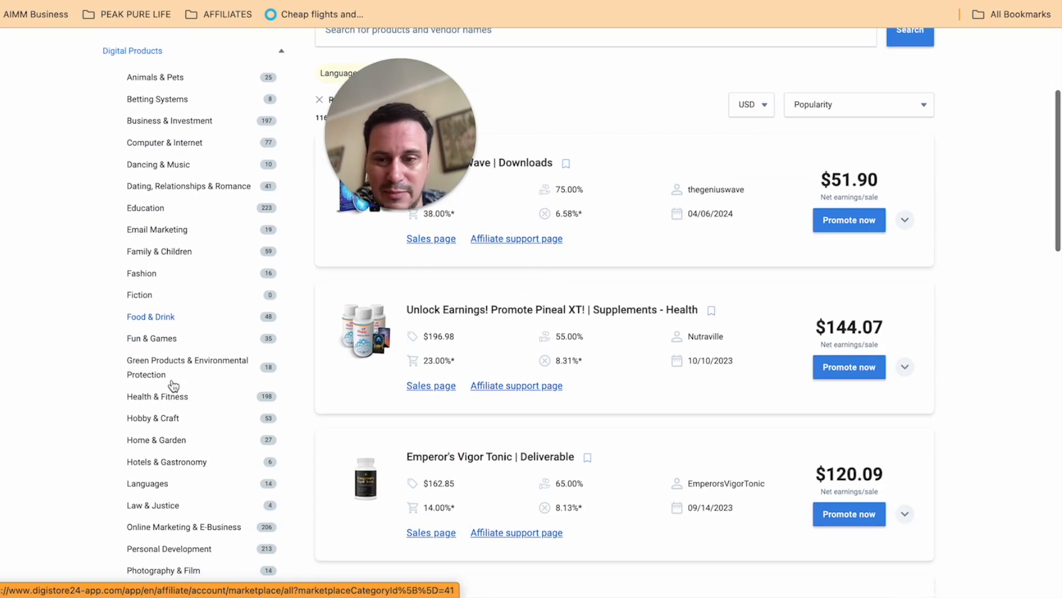
scroll("up", 3)
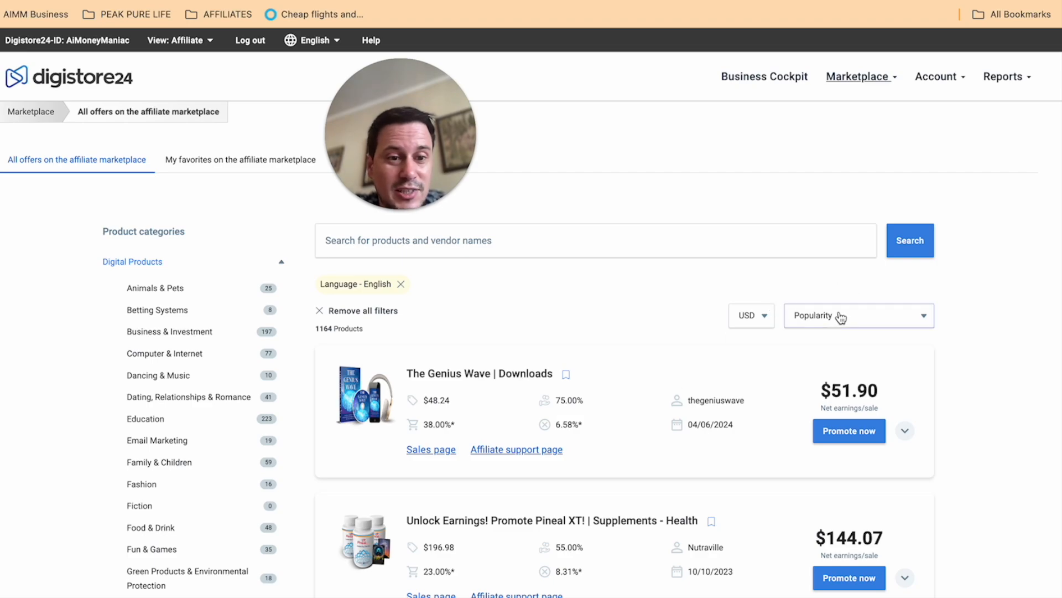
Sort offers by Earnings/sale and scan the top earners, led by Millionaire Partner System
left_click(857, 314)
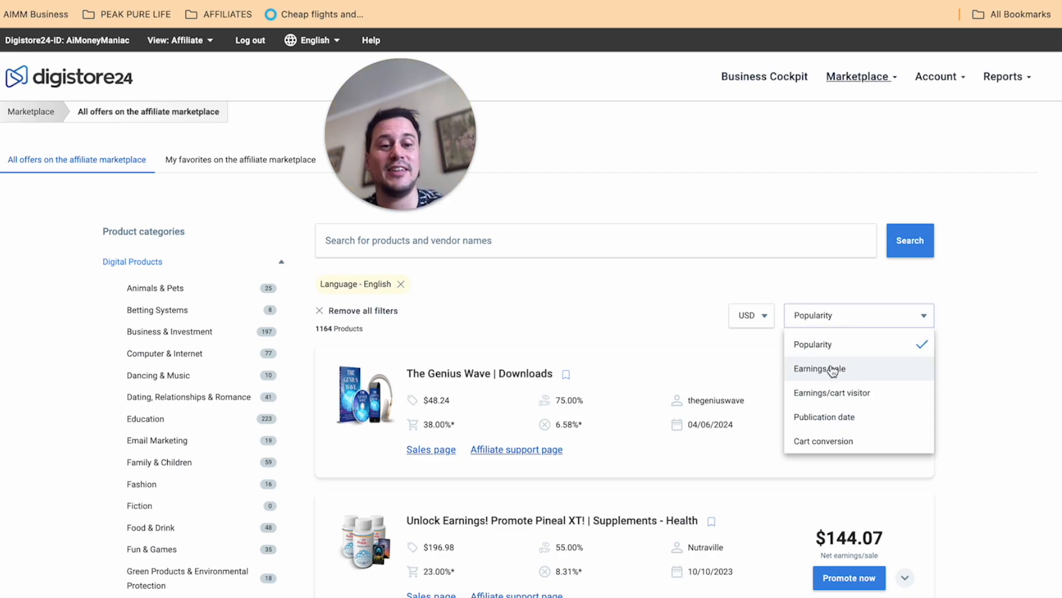
left_click(820, 368)
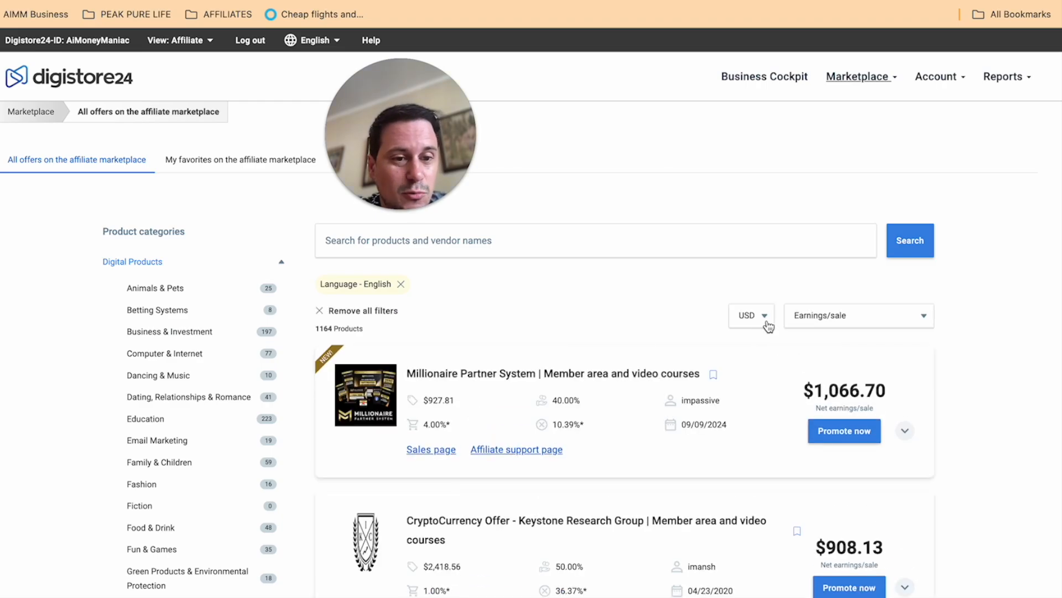
scroll("down", 3)
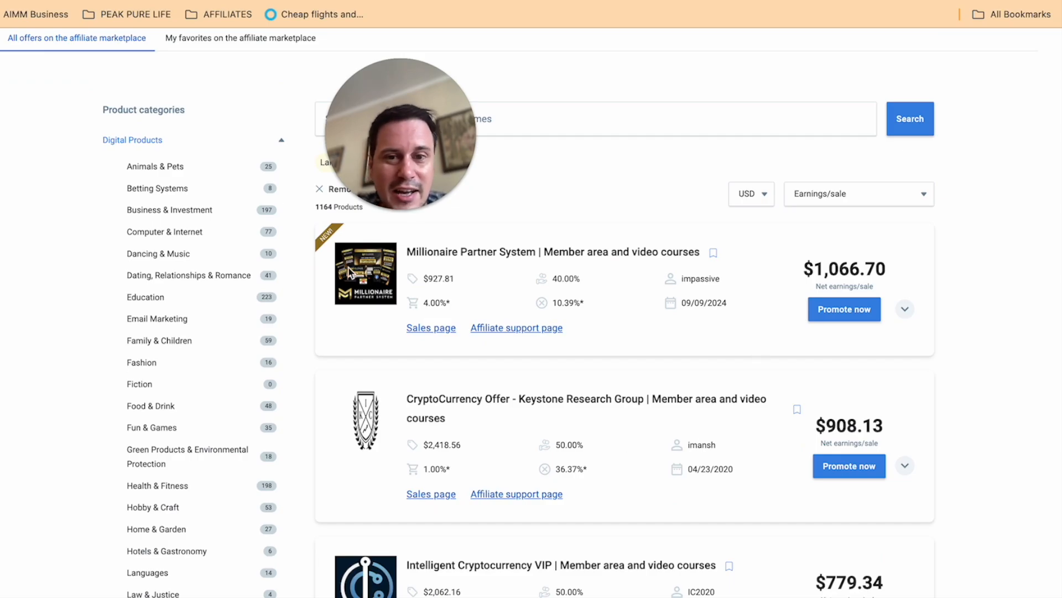
scroll("down", 3)
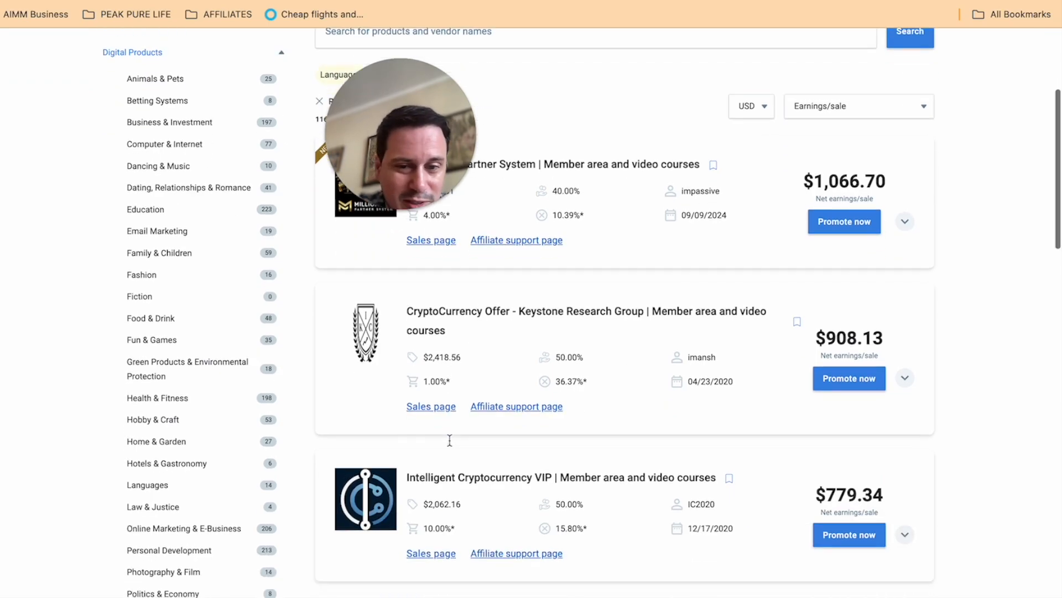
scroll("down", 3)
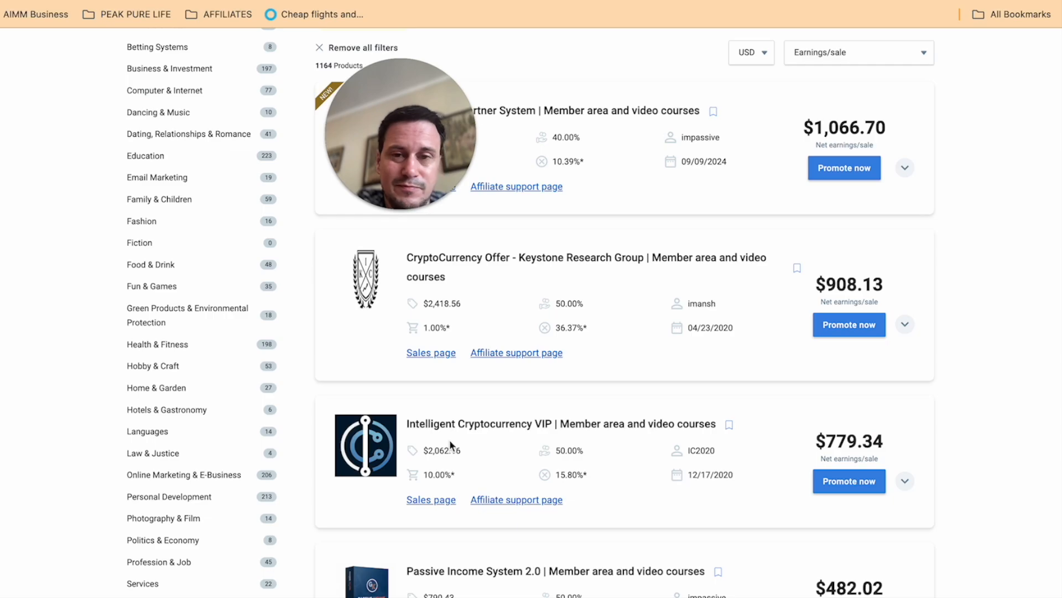
scroll("down", 3)
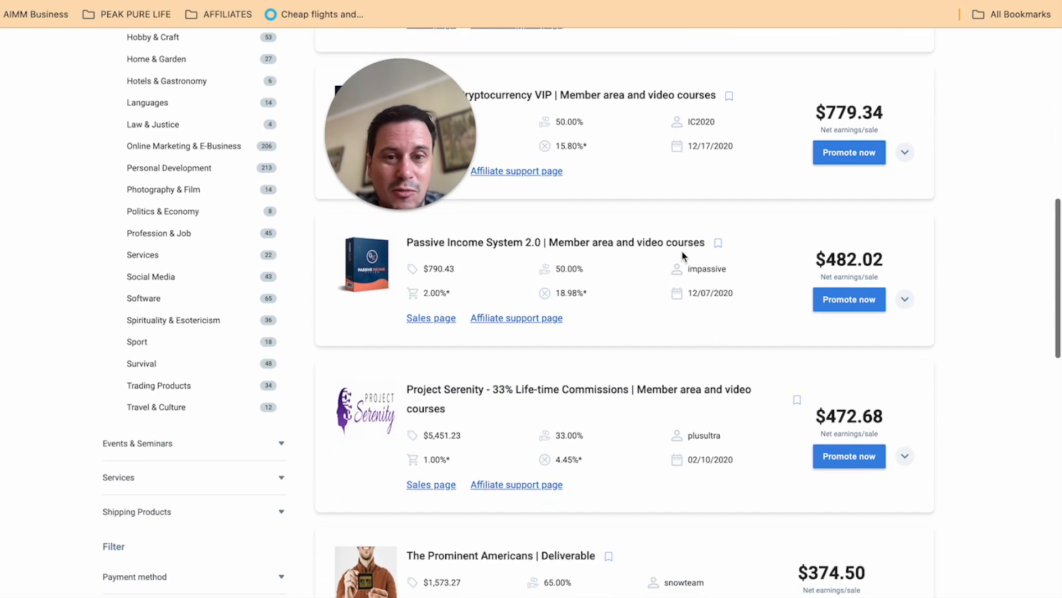
scroll("down", 3)
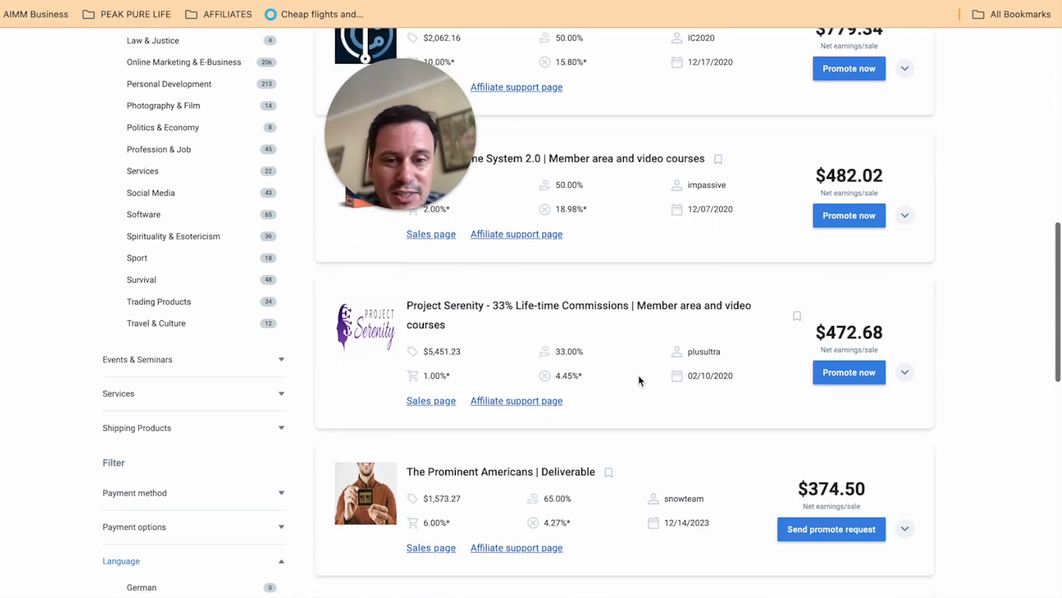
scroll("up", 3)
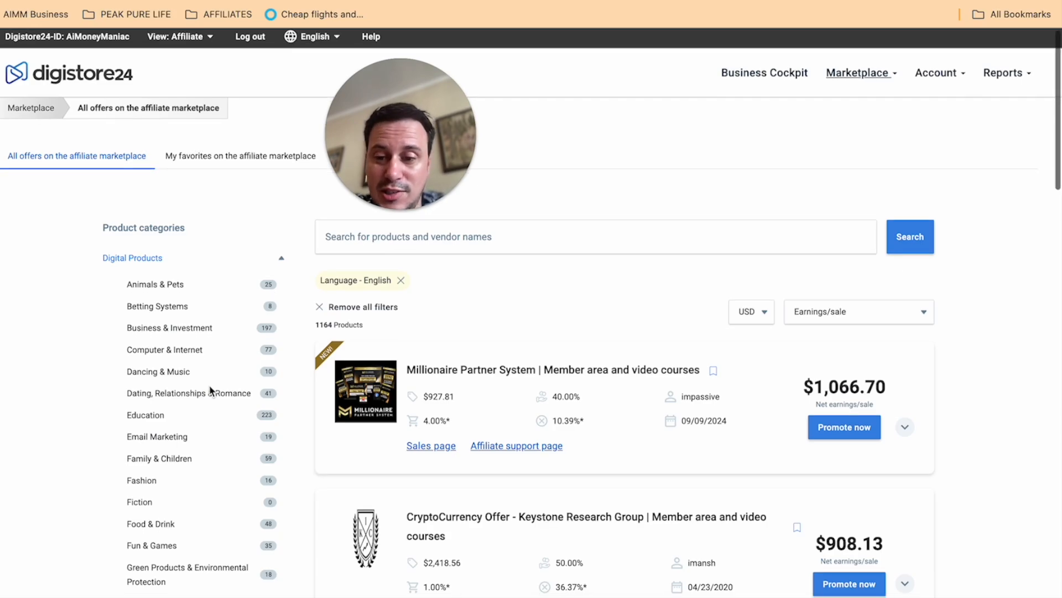
scroll("down", 3)
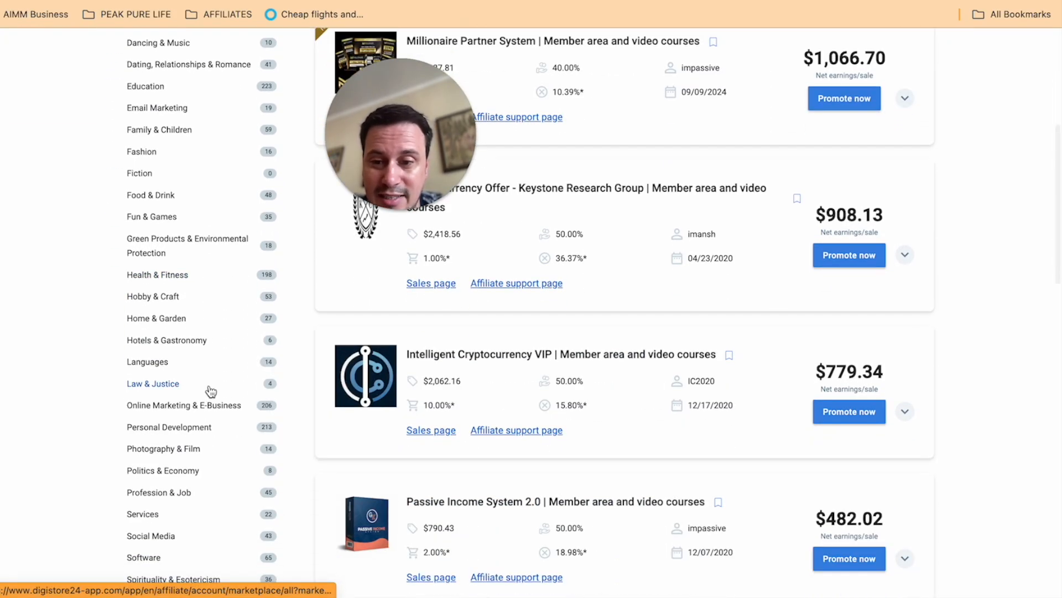
scroll("down", 3)
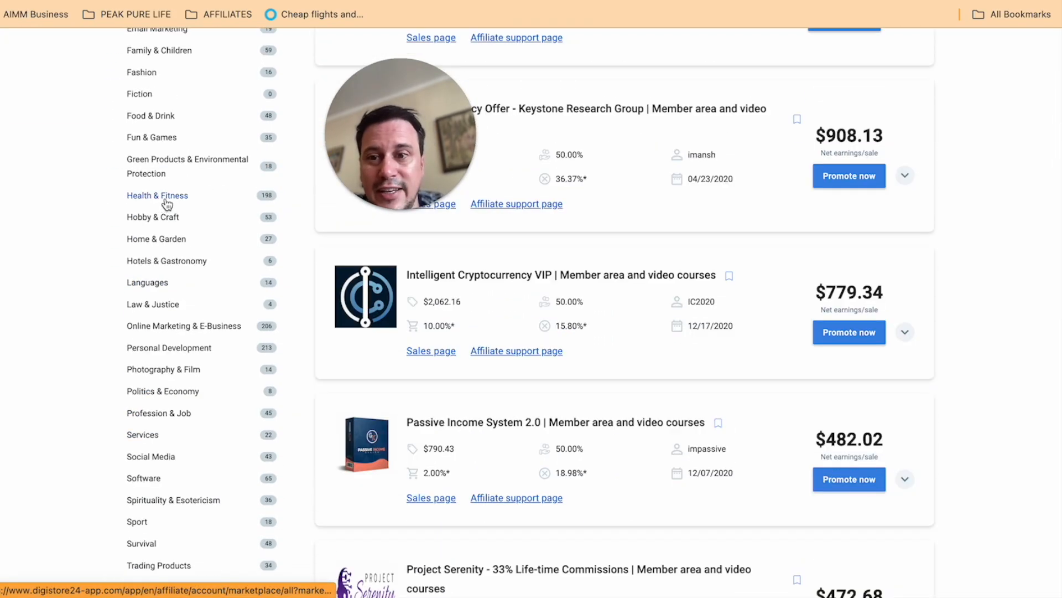
Filter the offers to Health & Fitness, showing 198 products such as ErecPrime
left_click(156, 196)
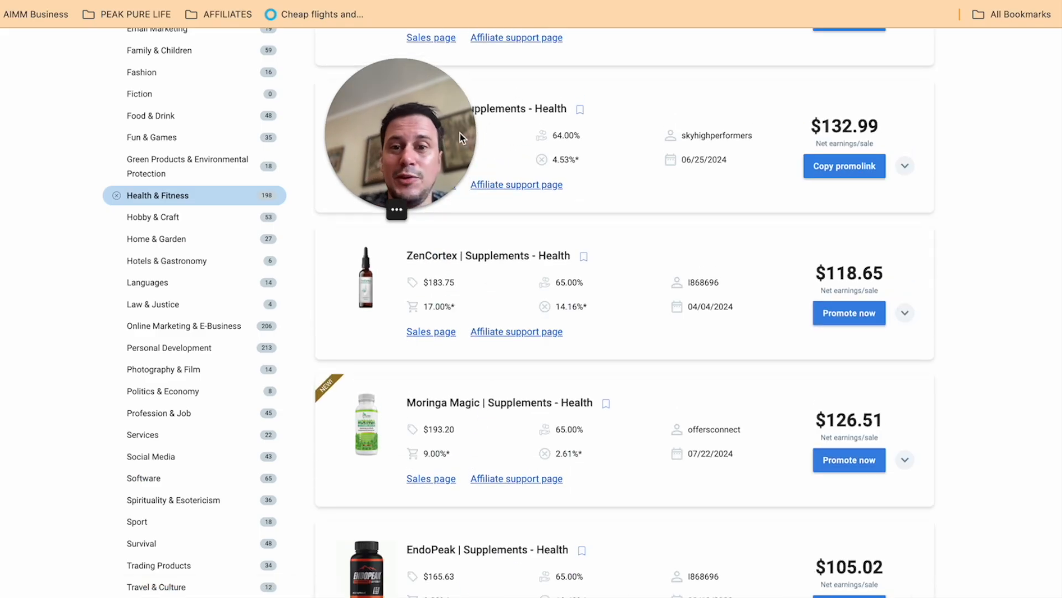
scroll("up", 3)
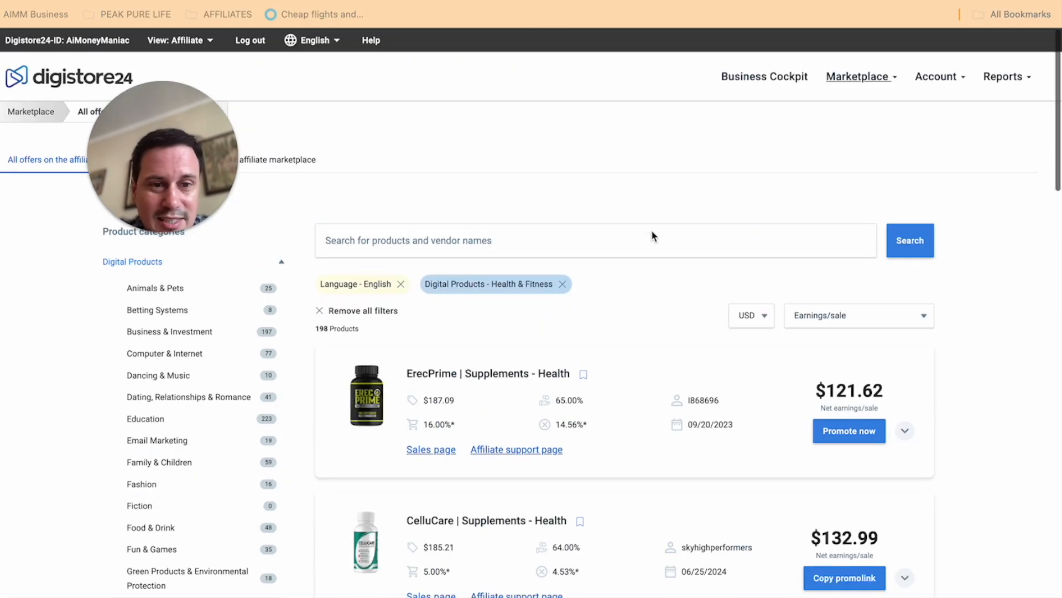
scroll("down", 3)
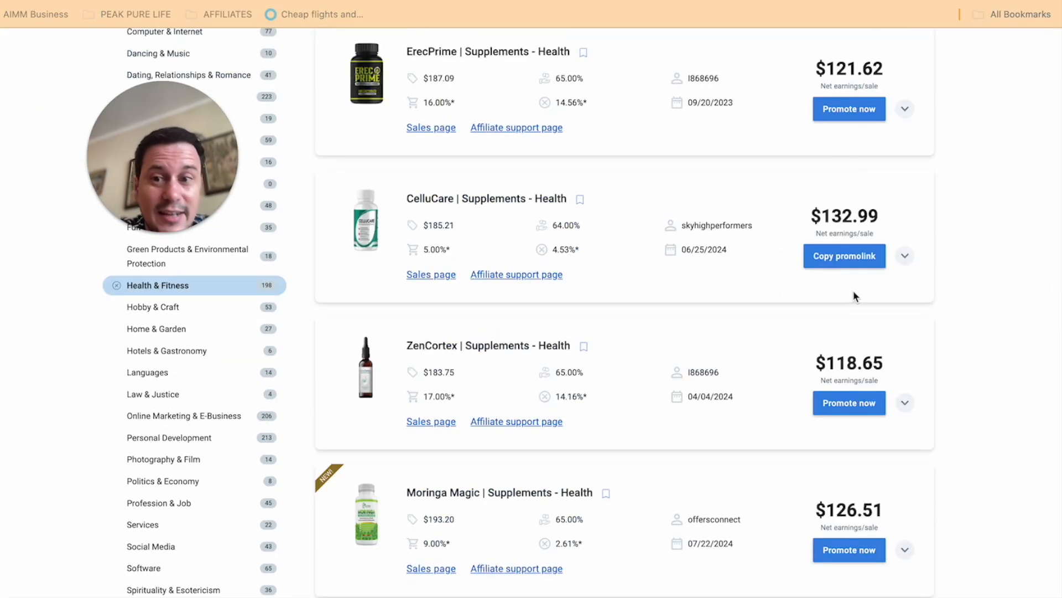
mouse_move(739, 307)
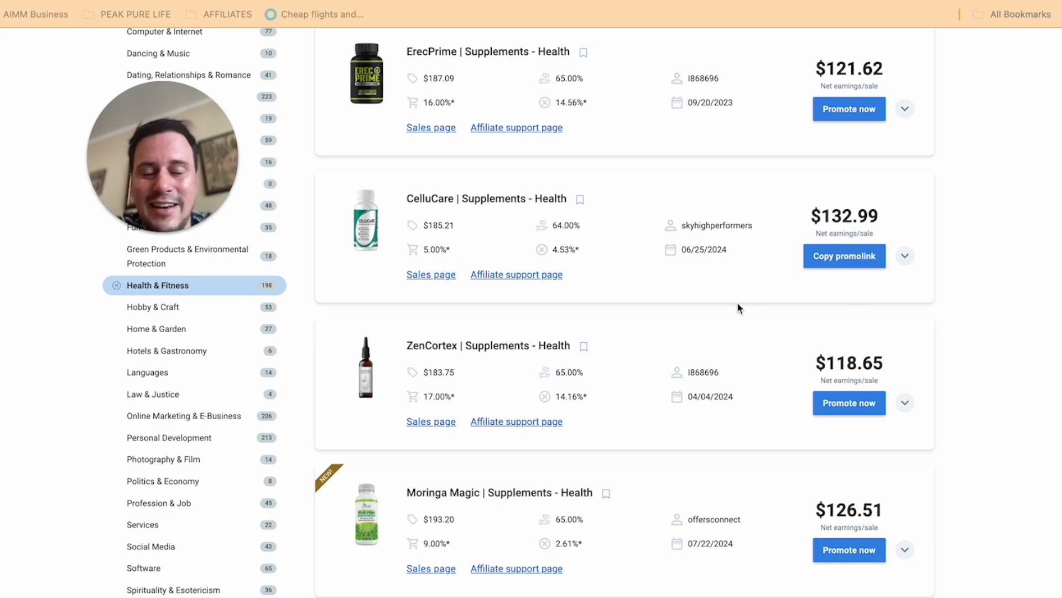
mouse_move(572, 312)
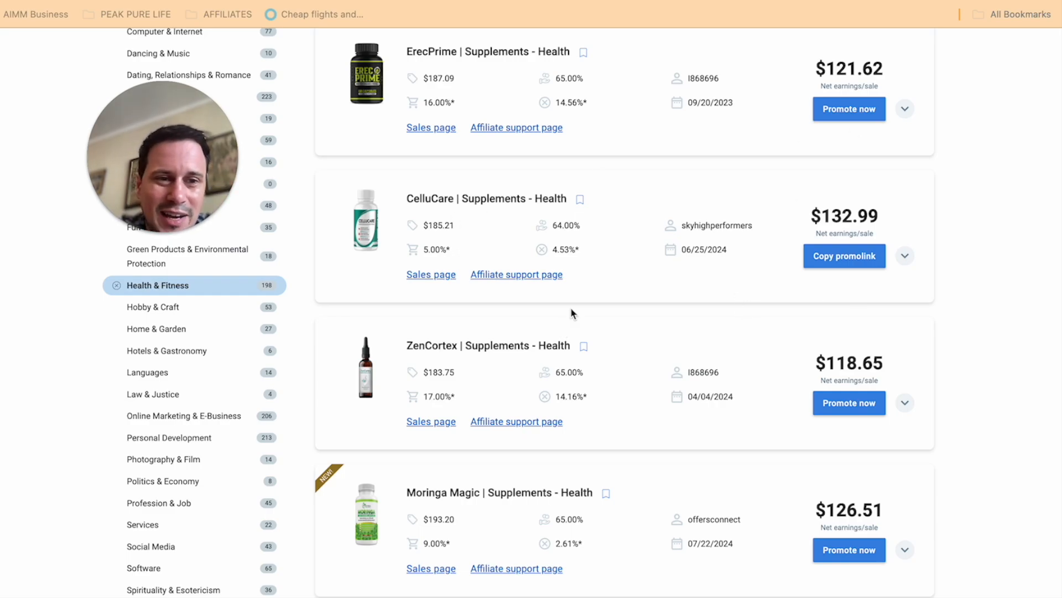
scroll("down", 3)
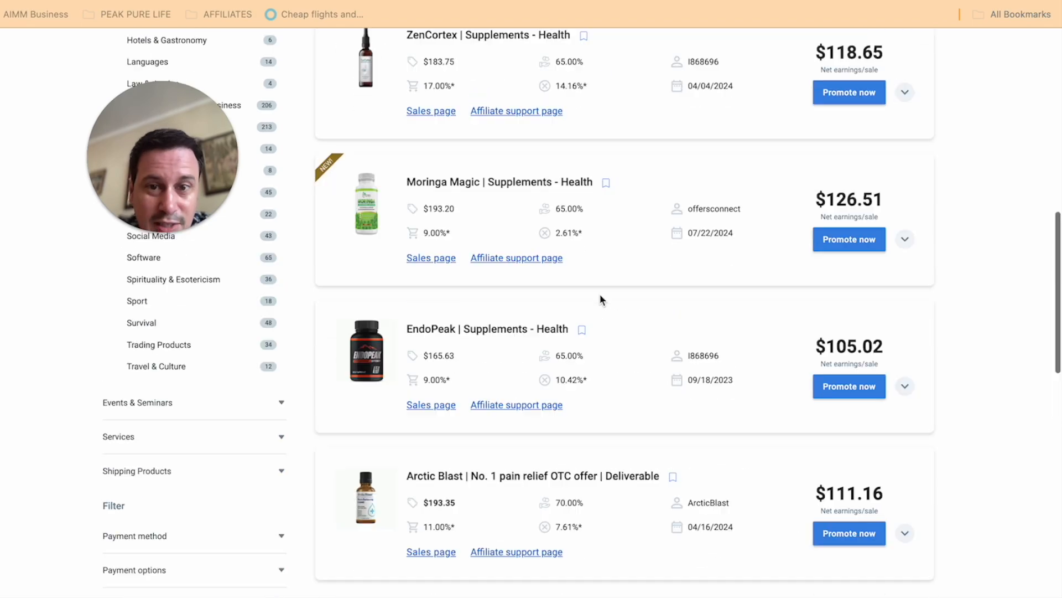
scroll("up", 3)
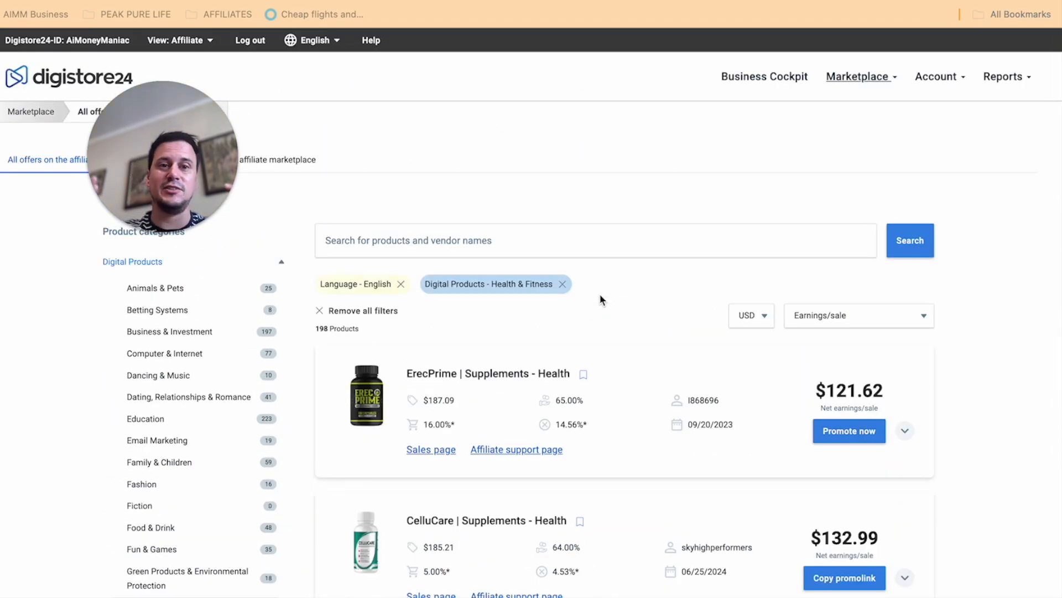
Return to Hostinger's blank 'Let AI create a website for you' form
scroll("down", 3)
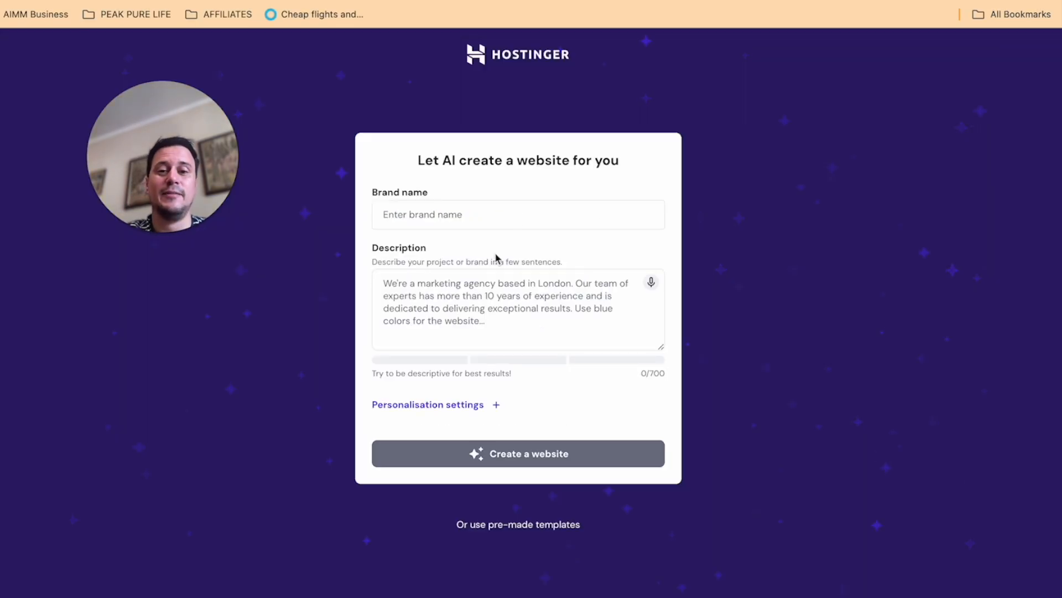
mouse_move(827, 19)
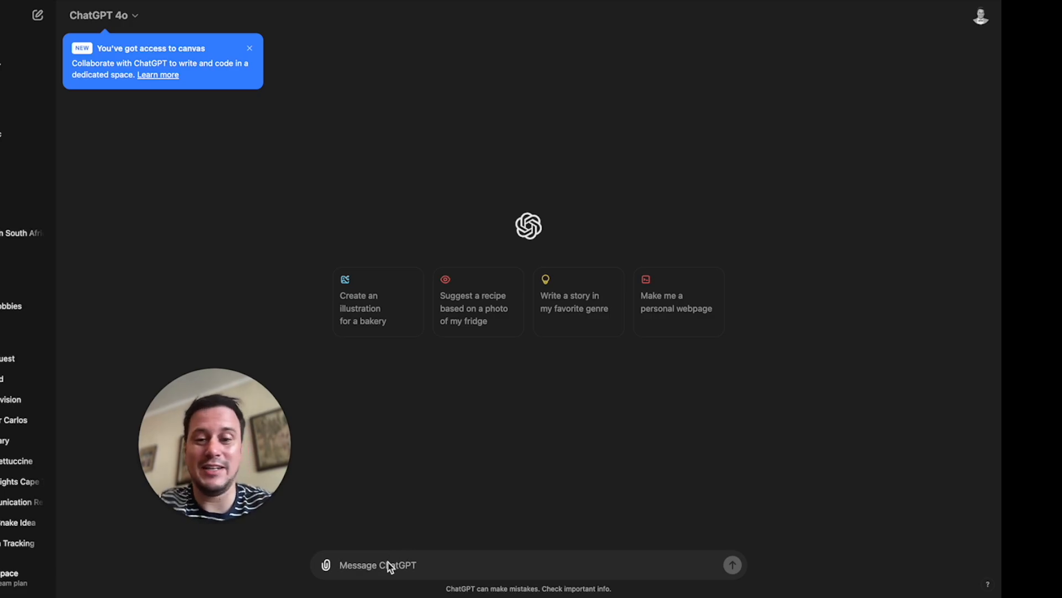
Ask ChatGPT for a male health supplement store name and select 'ProMan Vitality'
type("please give me a")
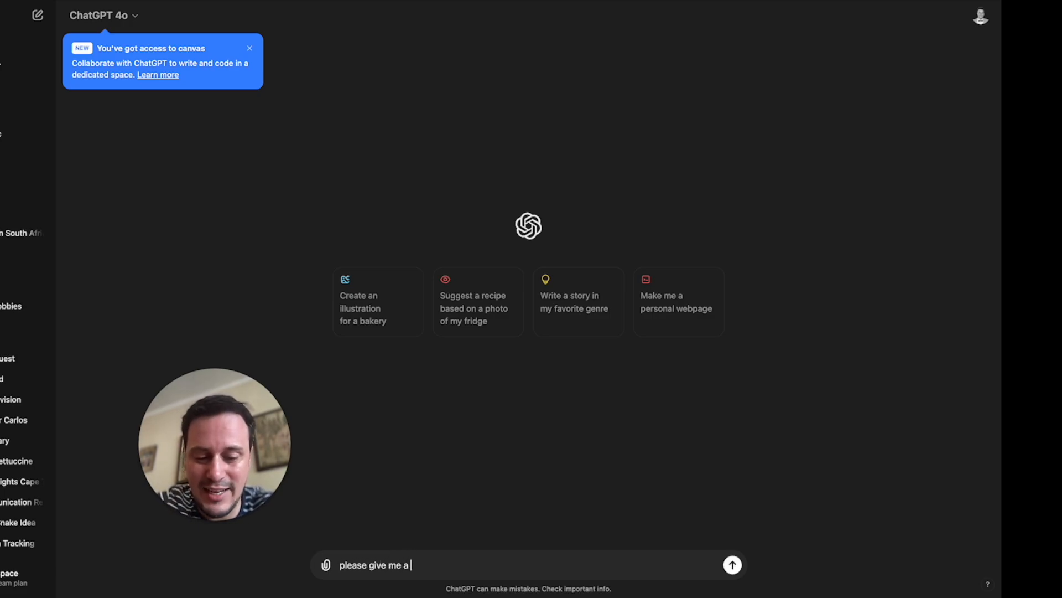
type("business name for a m")
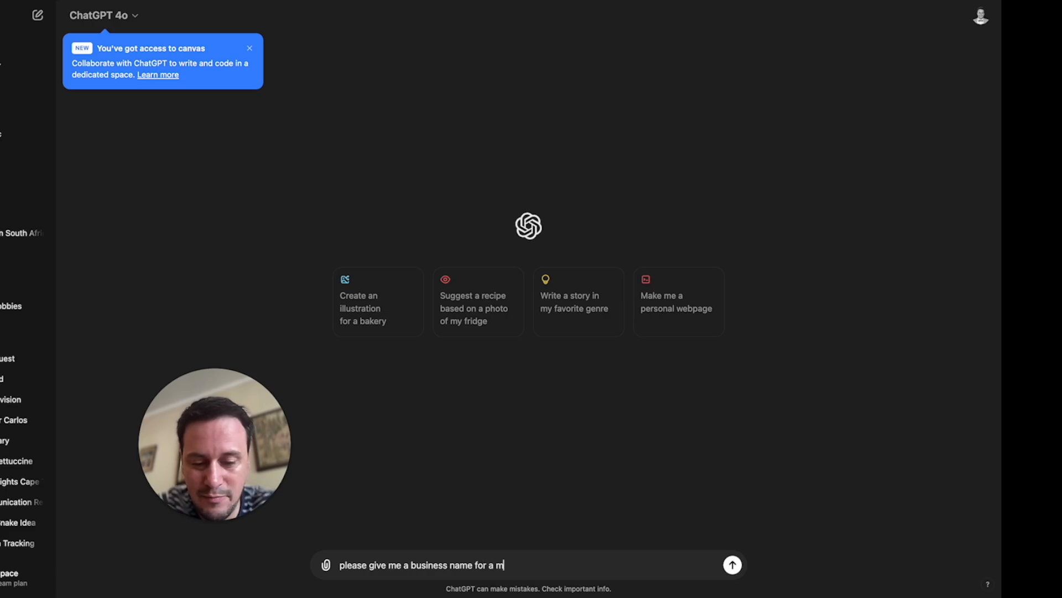
type("ale healtyh su")
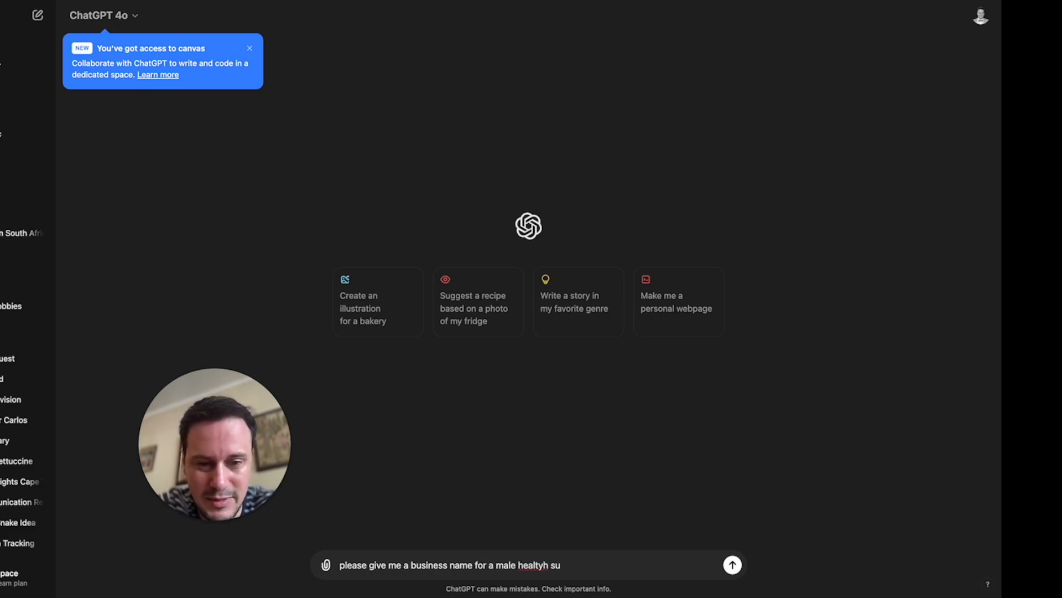
type("health supplement store")
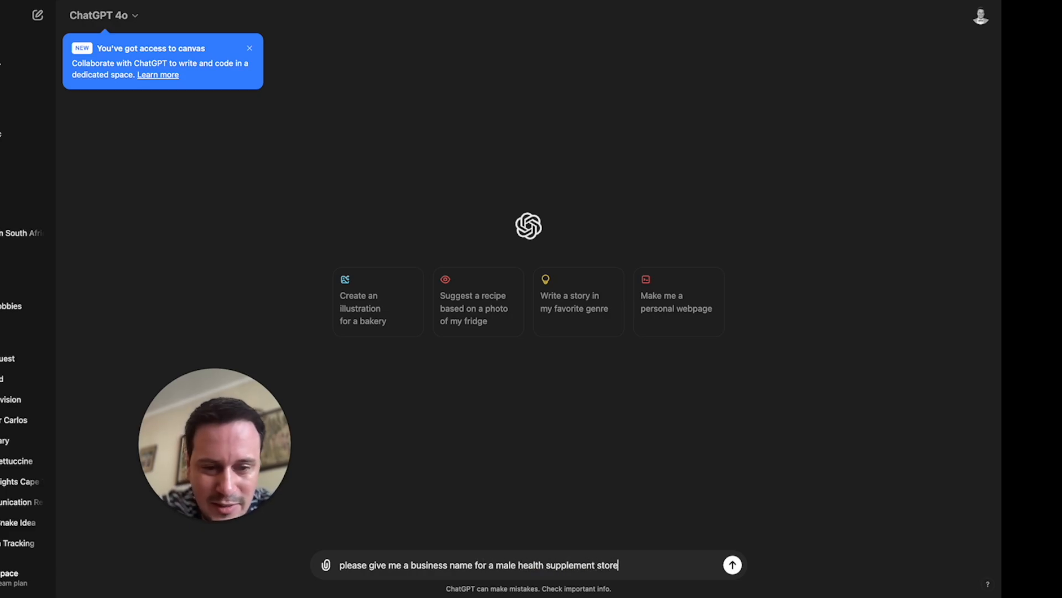
left_click(732, 564)
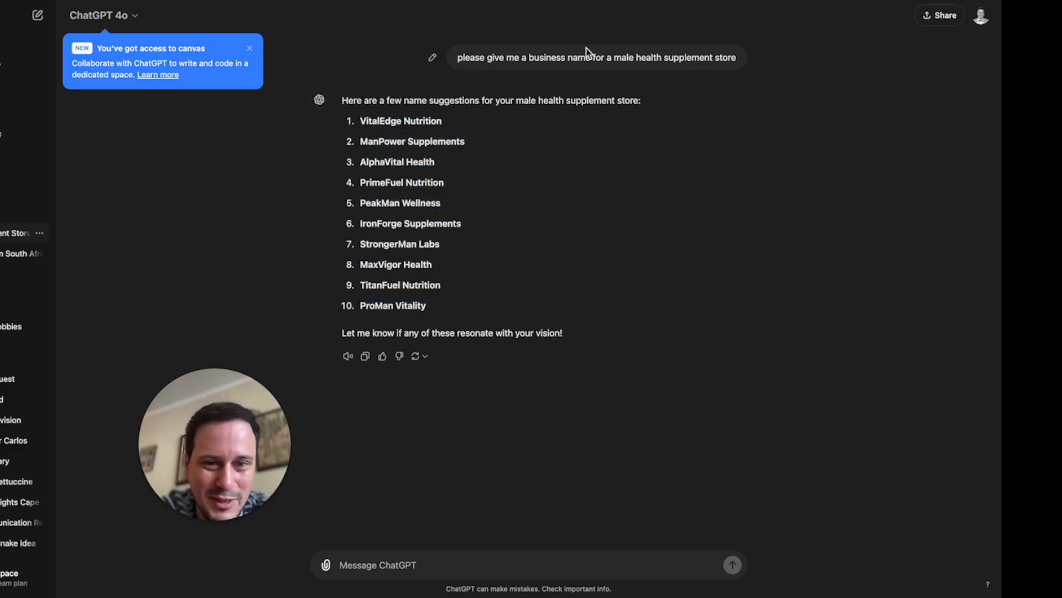
mouse_move(445, 307)
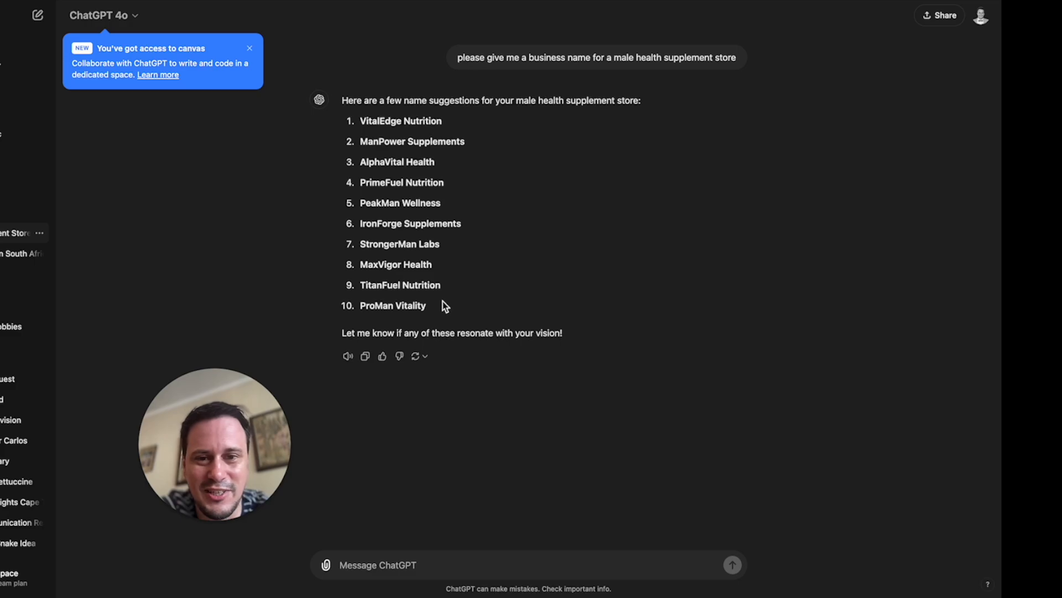
double_click(393, 304)
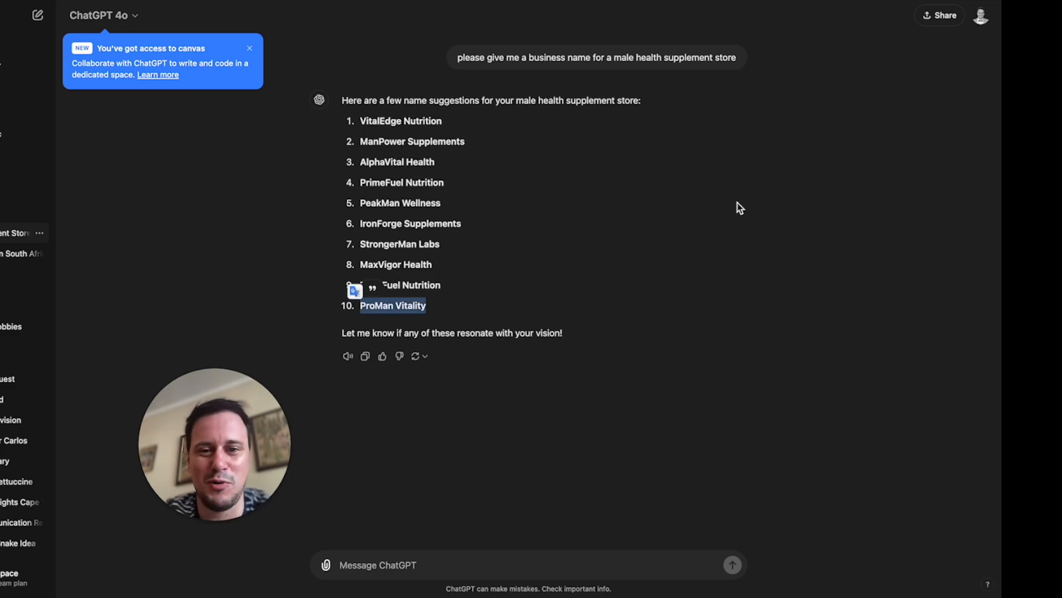
mouse_move(822, 85)
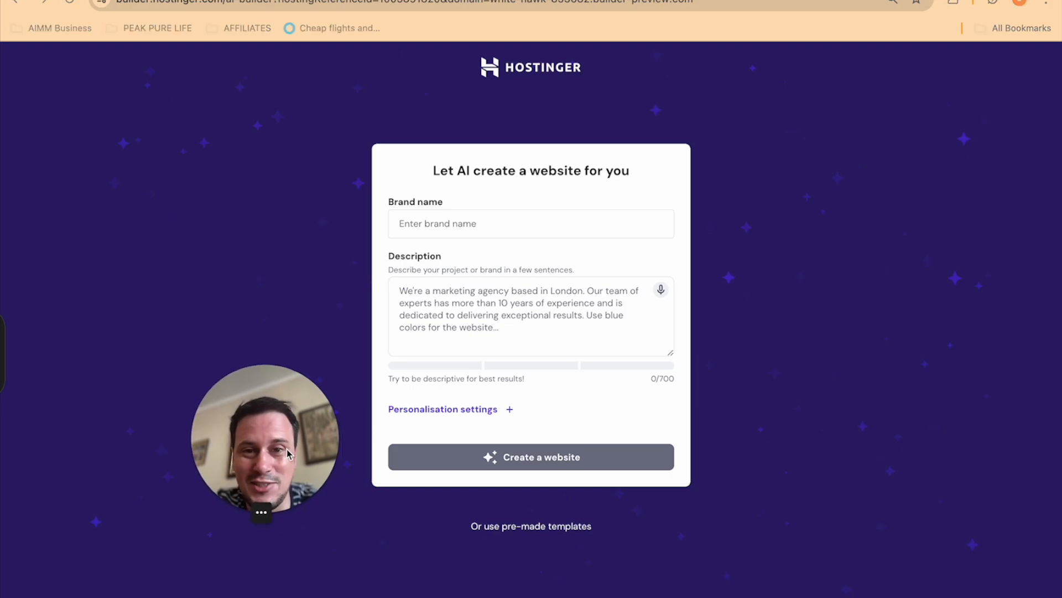
left_click(531, 224)
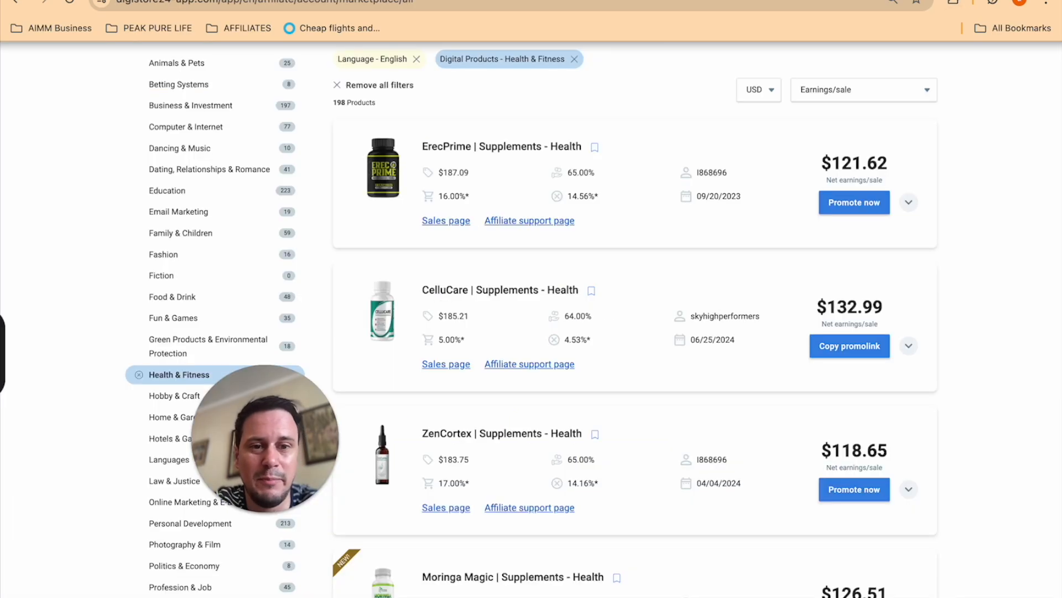
scroll("down", 3)
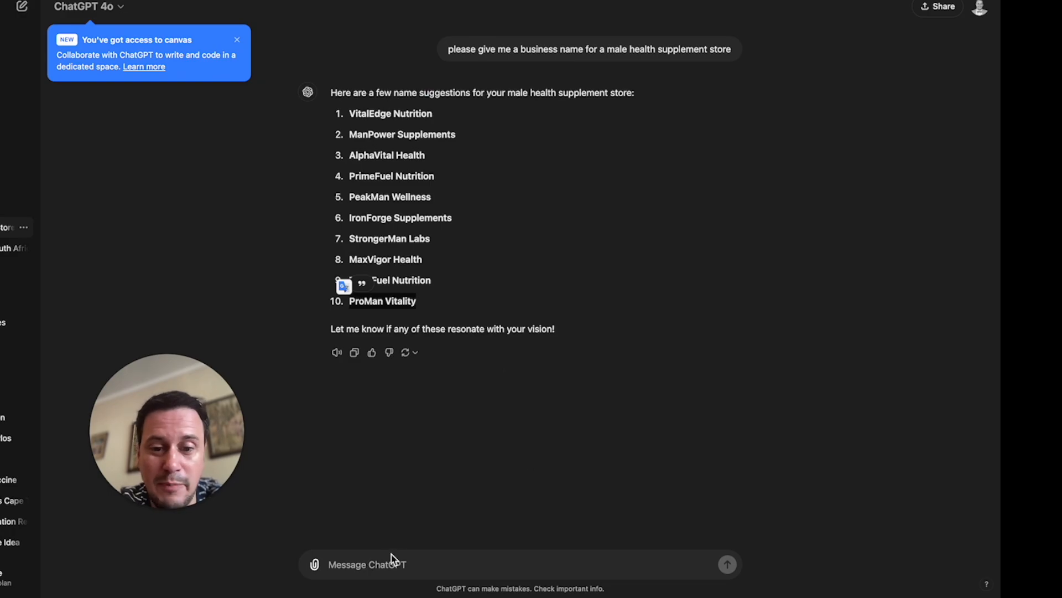
Send ChatGPT a brand description prompt for the affiliate marketing website
type("please write a brand description for my new affiliate marketing website where I will be selling male health supplements via affiliate links on this website. the brand will be all about male health and vitality. Please make the description similar to what is in this text:")
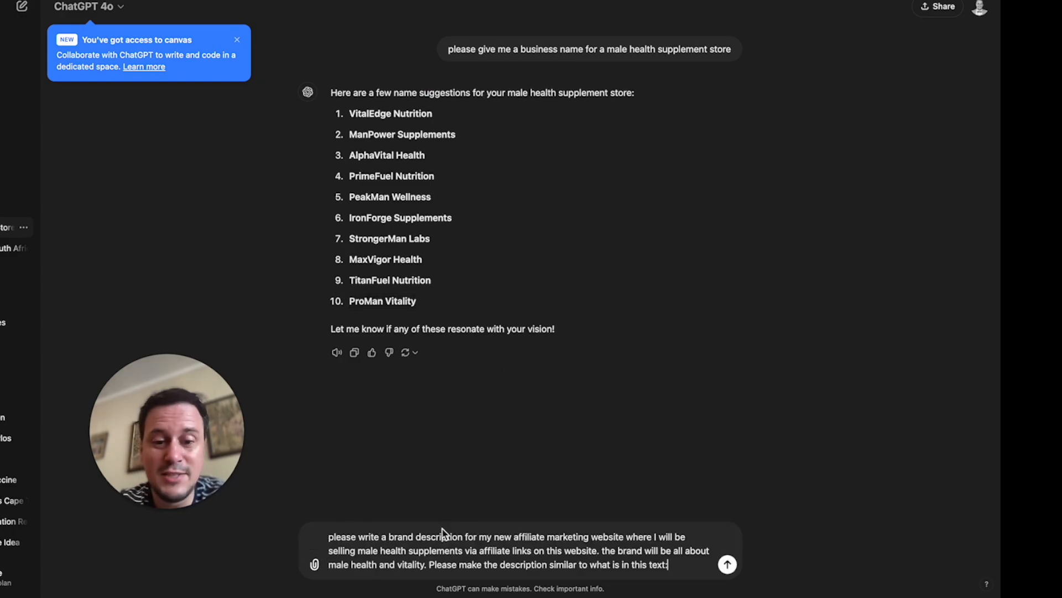
mouse_move(546, 552)
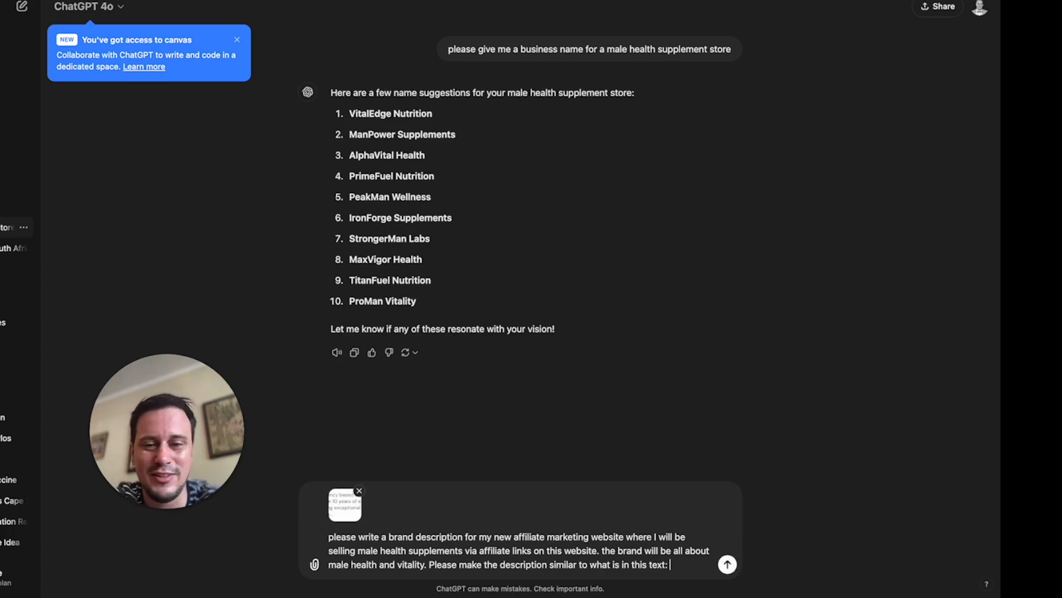
left_click(727, 564)
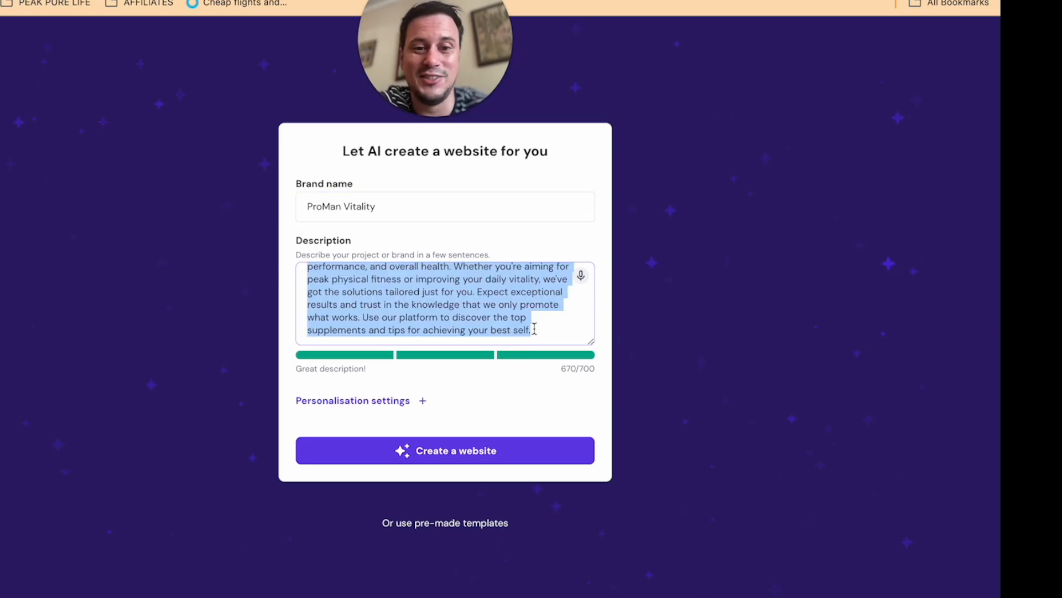
Generate the ProMan Vitality website from the completed AI form
left_click(445, 450)
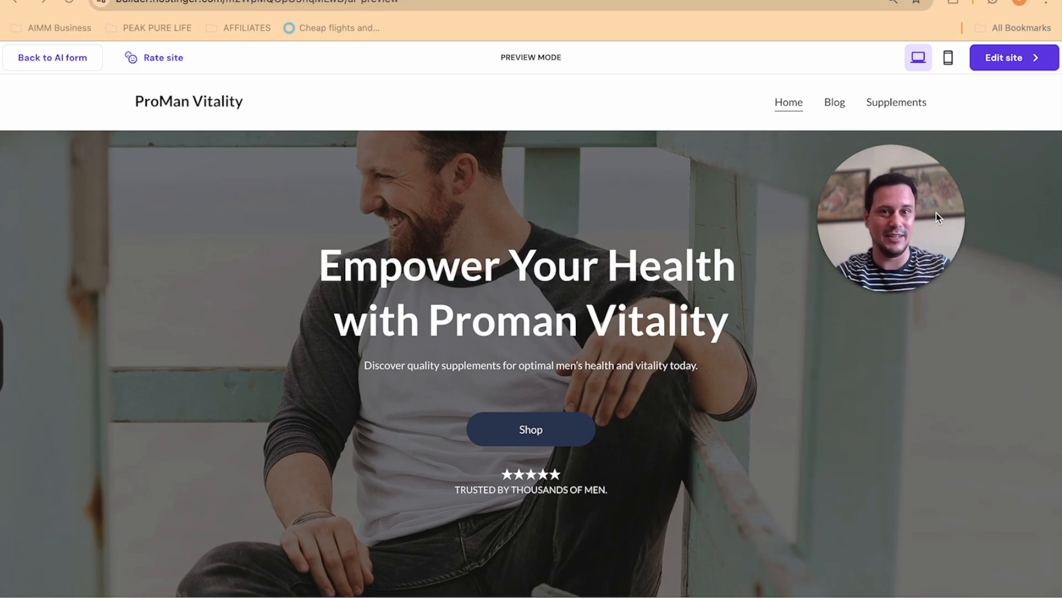
mouse_move(226, 235)
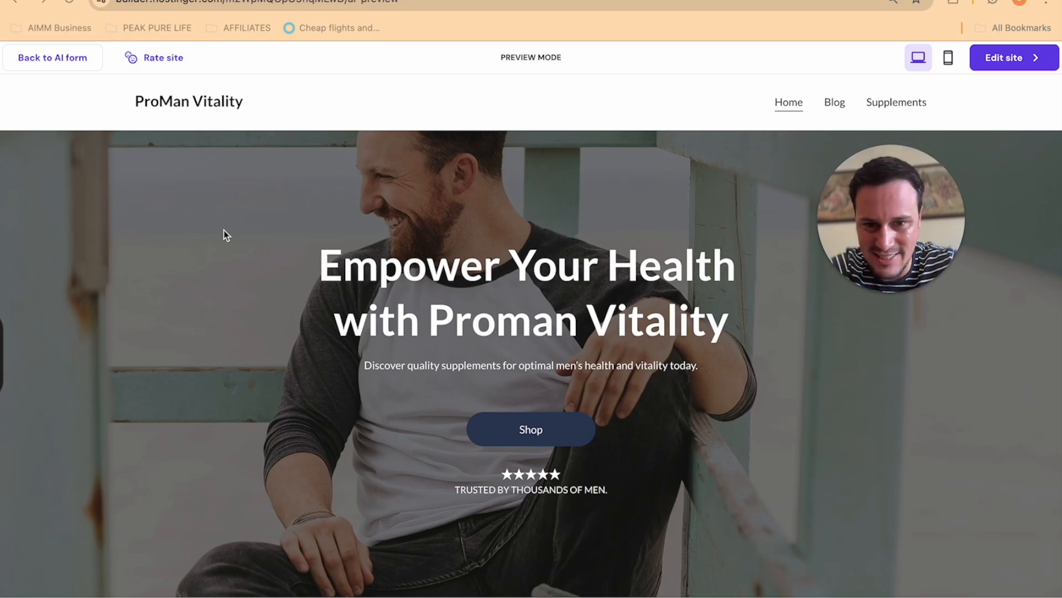
mouse_move(560, 292)
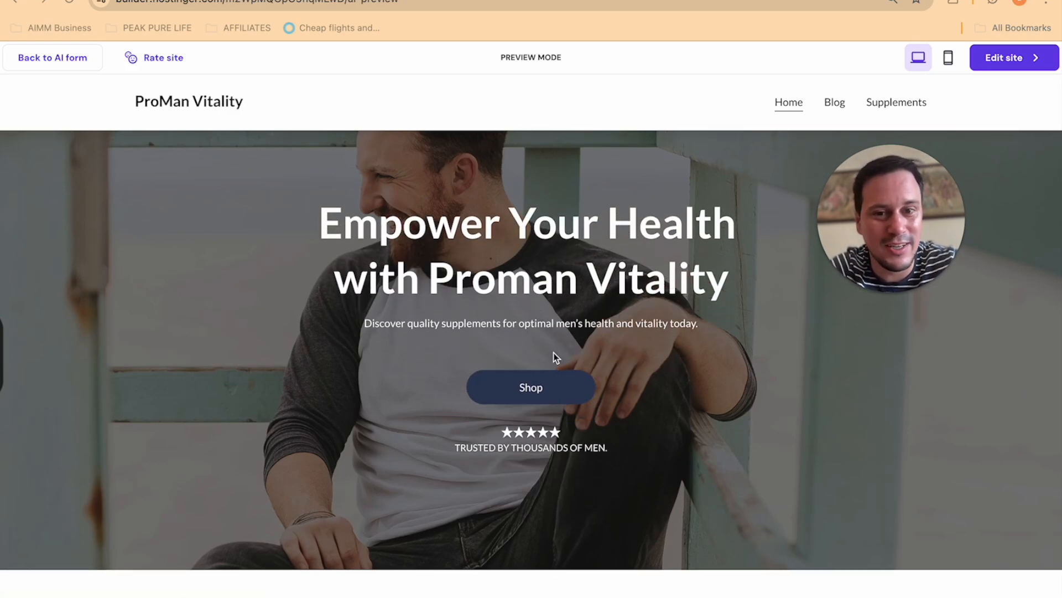
scroll("down", 3)
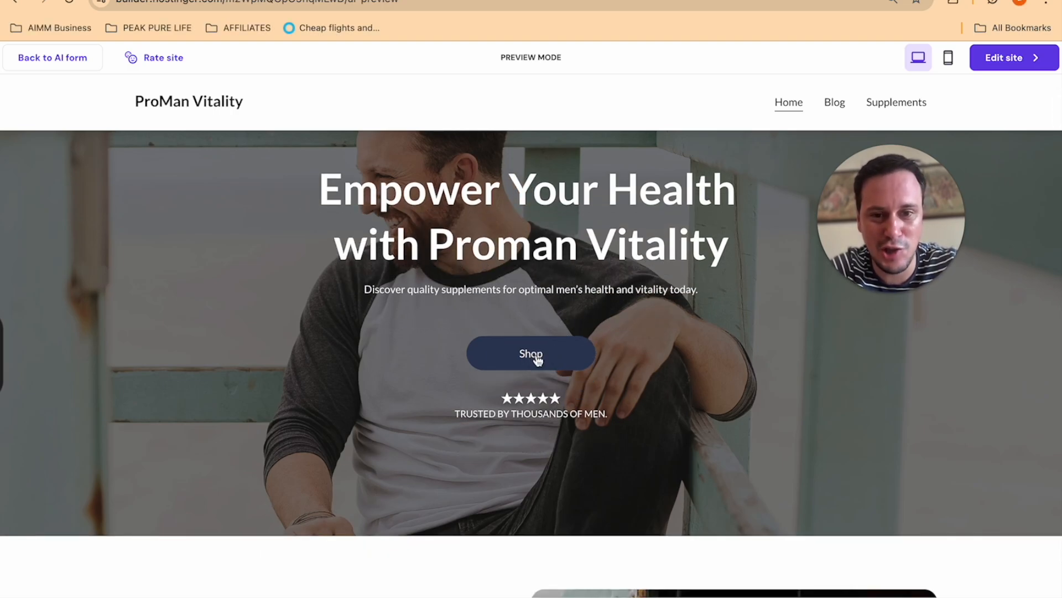
scroll("down", 3)
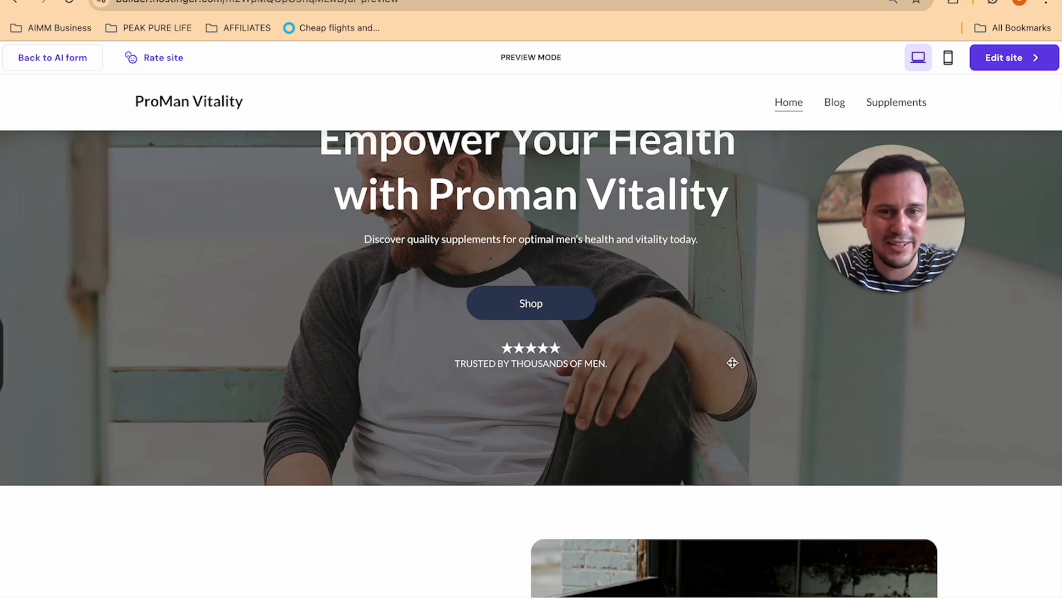
scroll("down", 3)
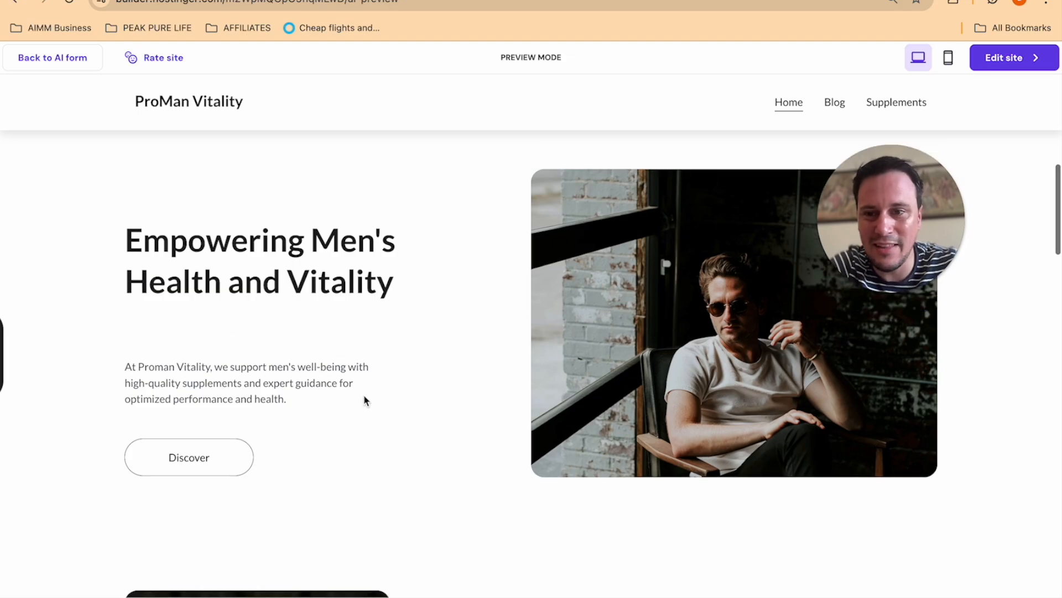
scroll("up", 3)
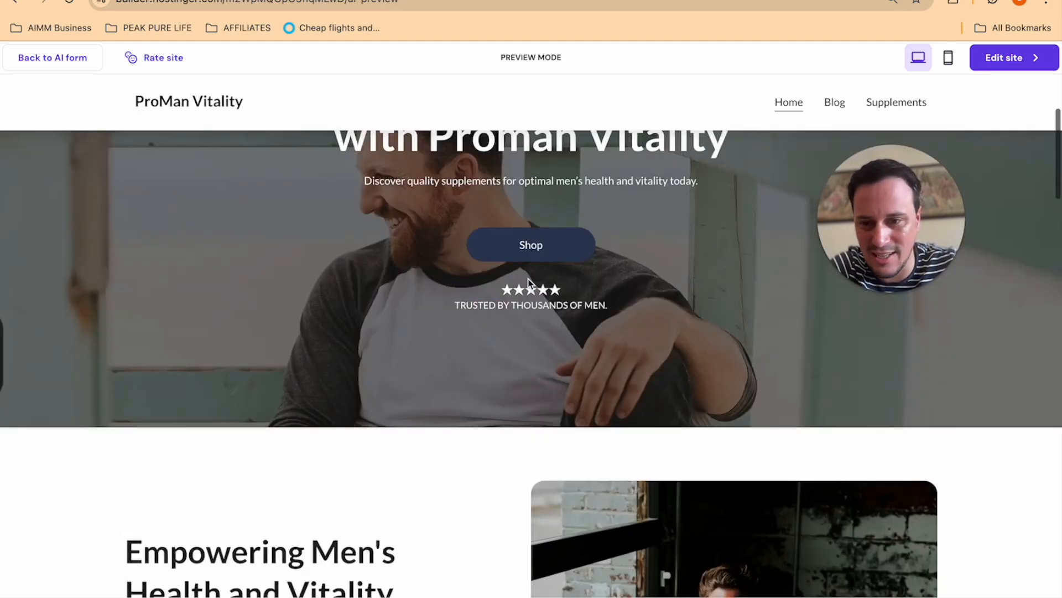
scroll("down", 3)
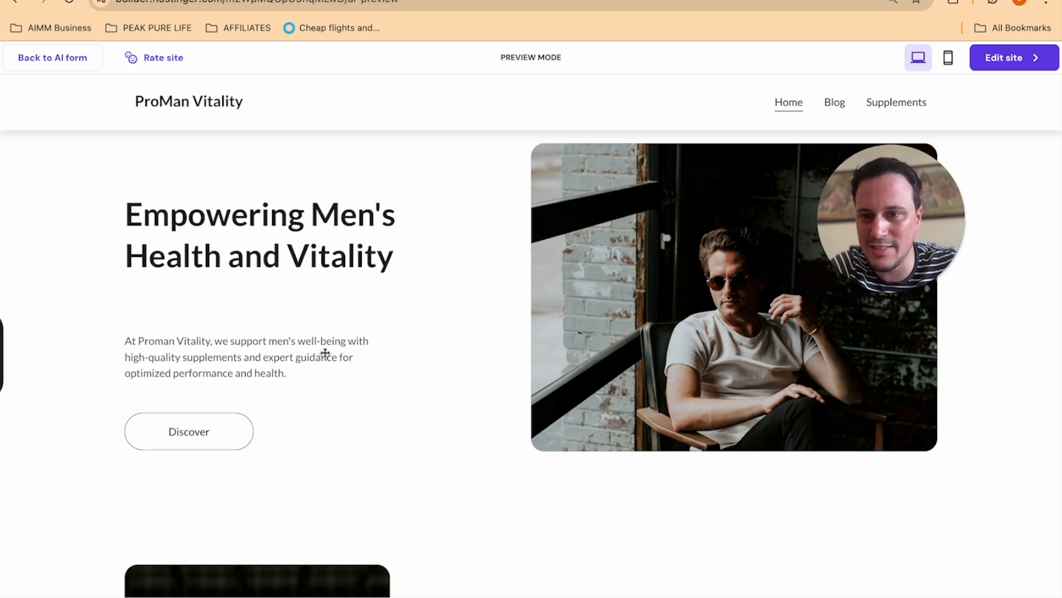
scroll("down", 3)
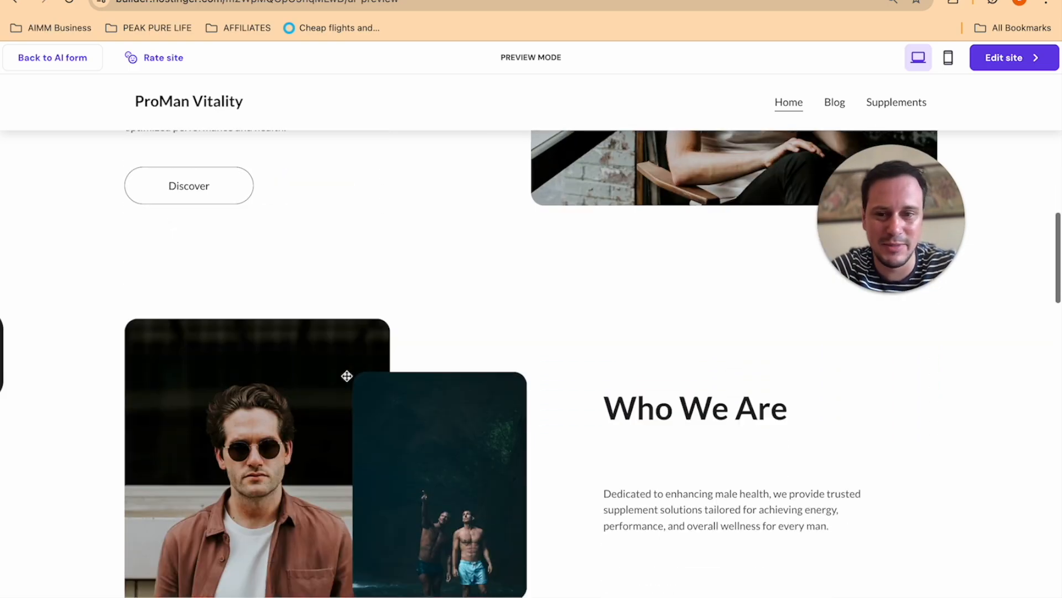
scroll("down", 3)
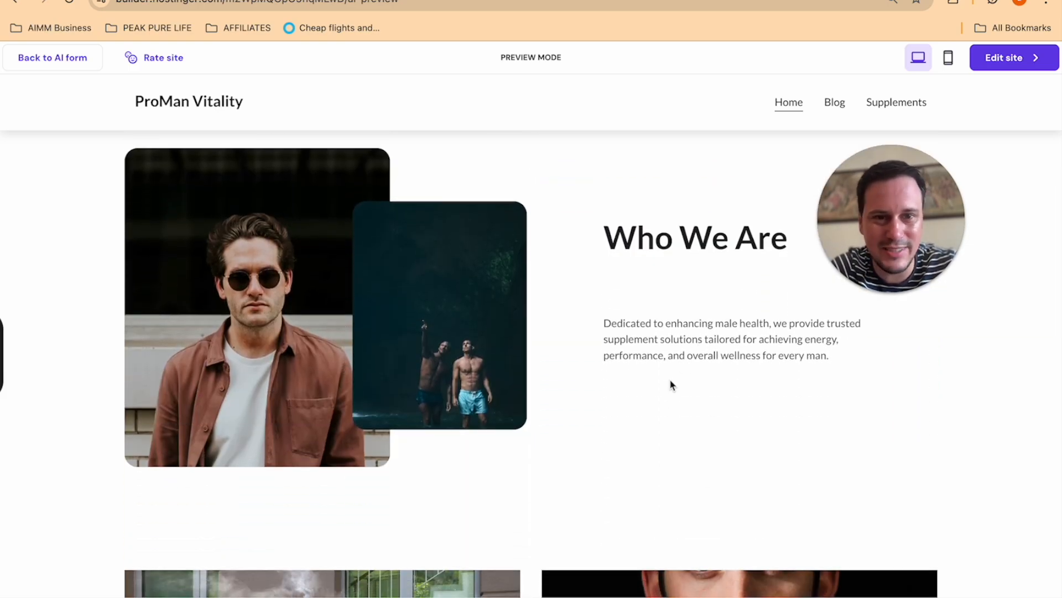
scroll("down", 3)
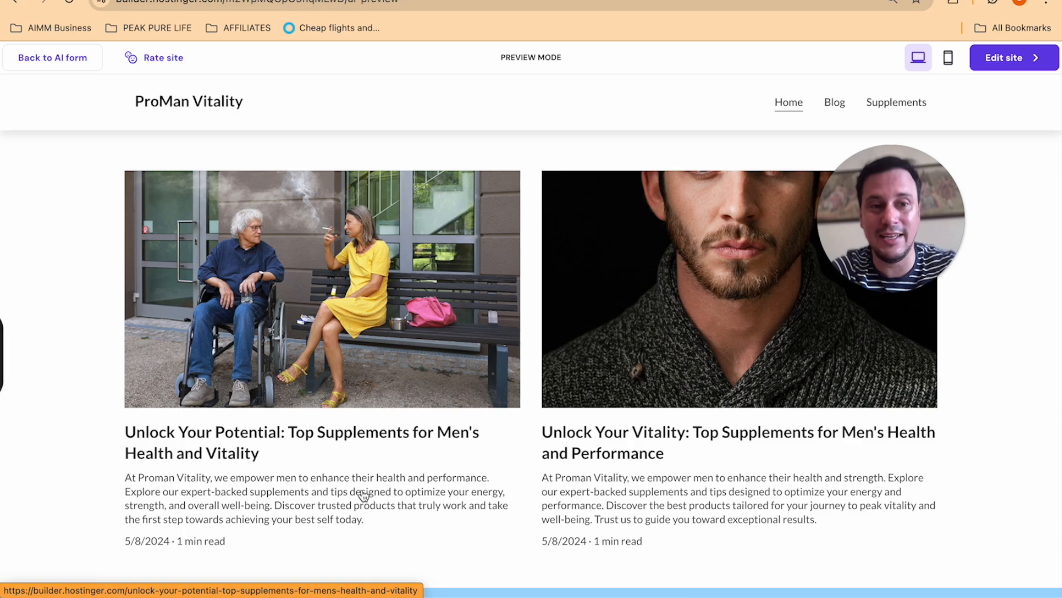
mouse_move(159, 309)
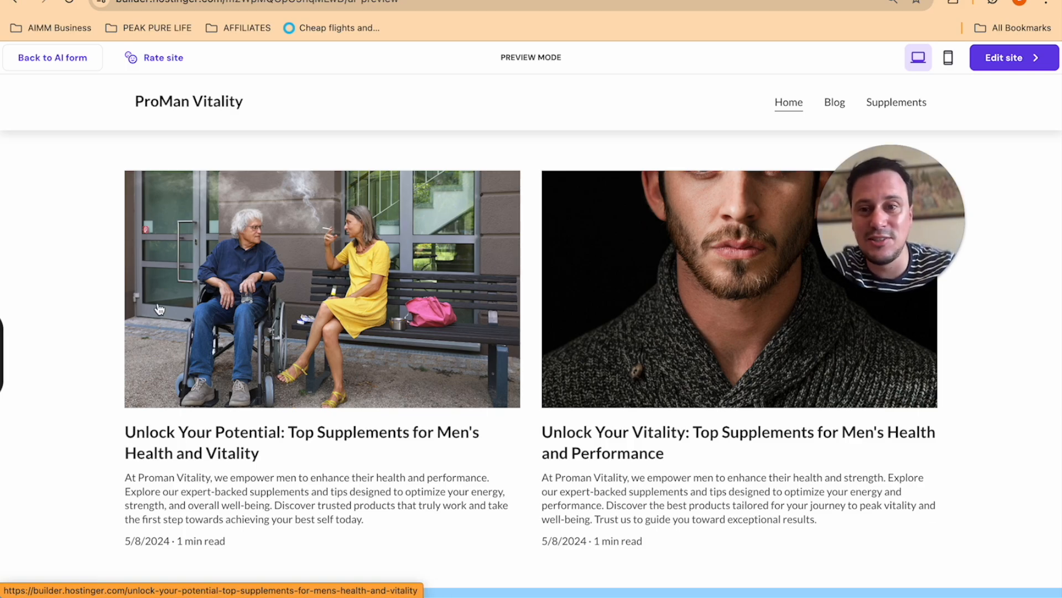
scroll("down", 3)
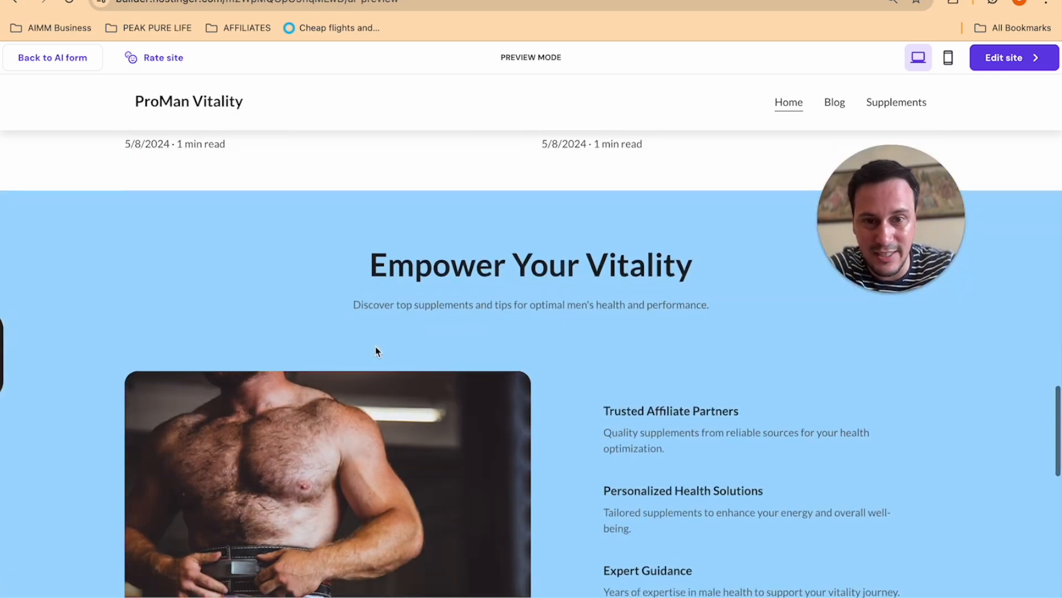
scroll("down", 3)
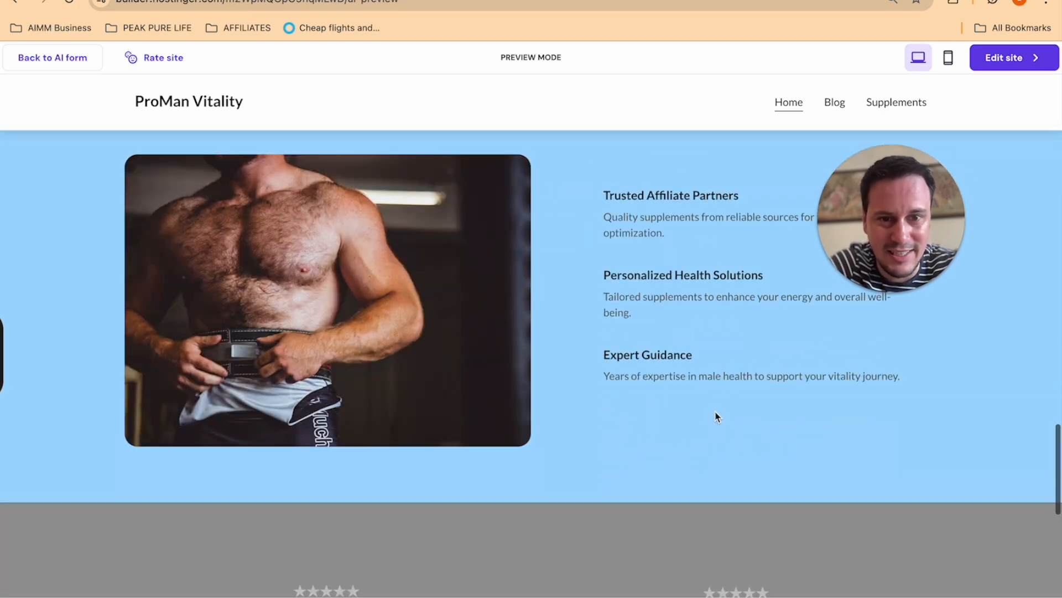
mouse_move(654, 309)
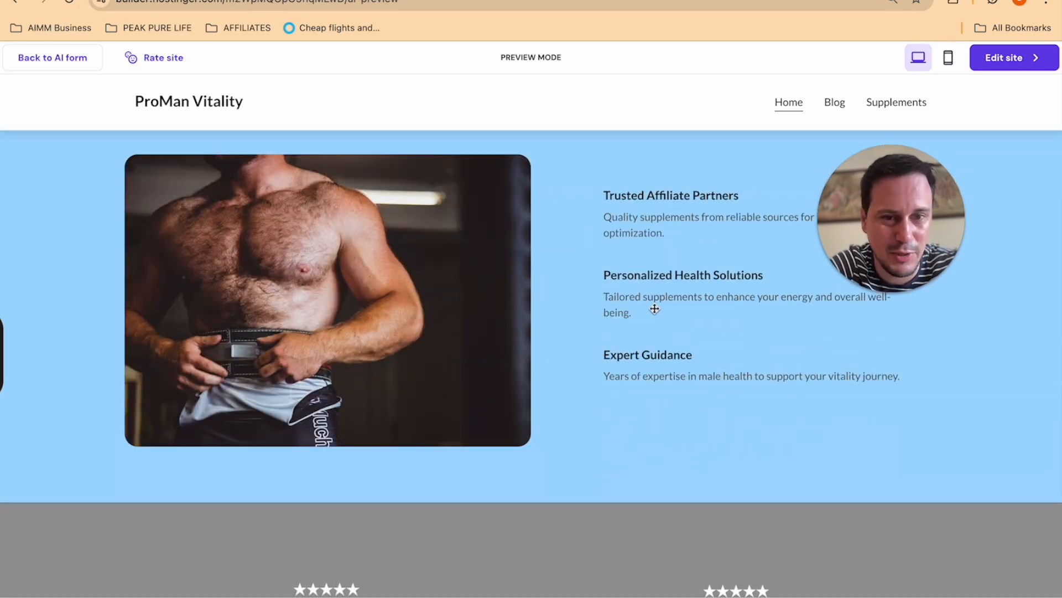
scroll("down", 3)
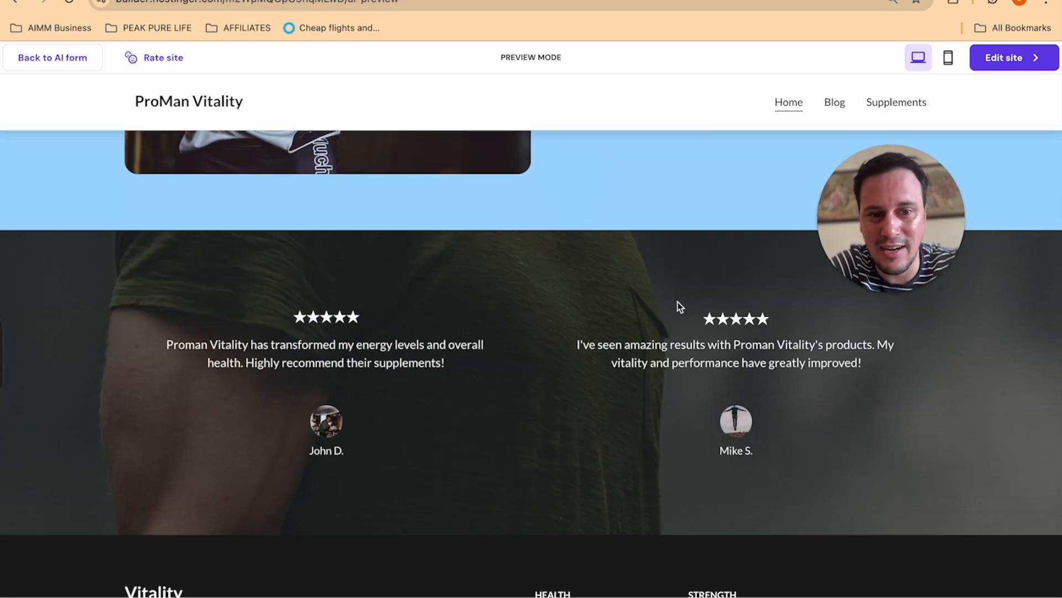
scroll("up", 3)
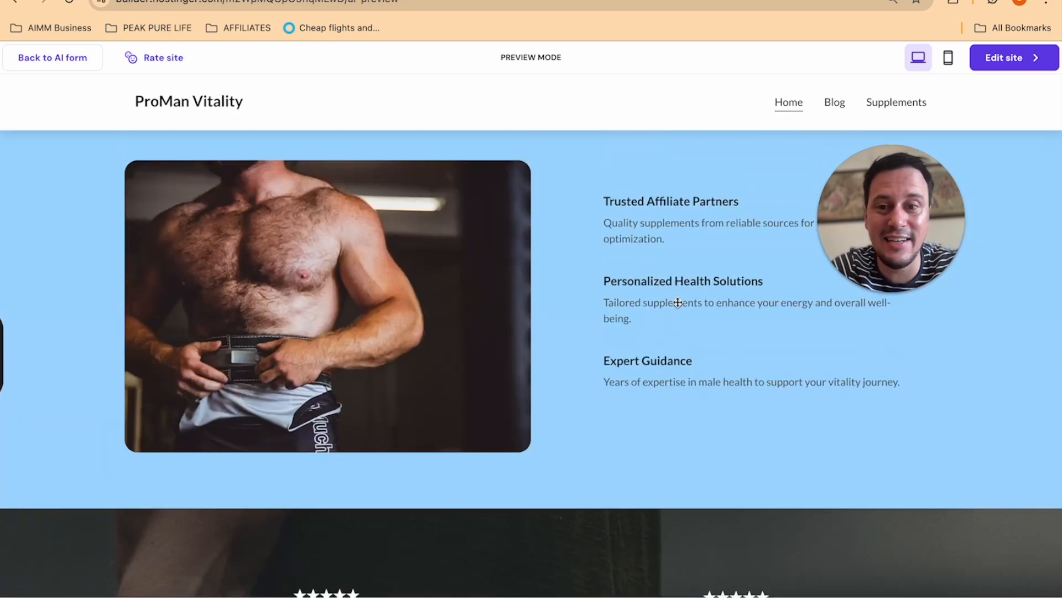
scroll("down", 3)
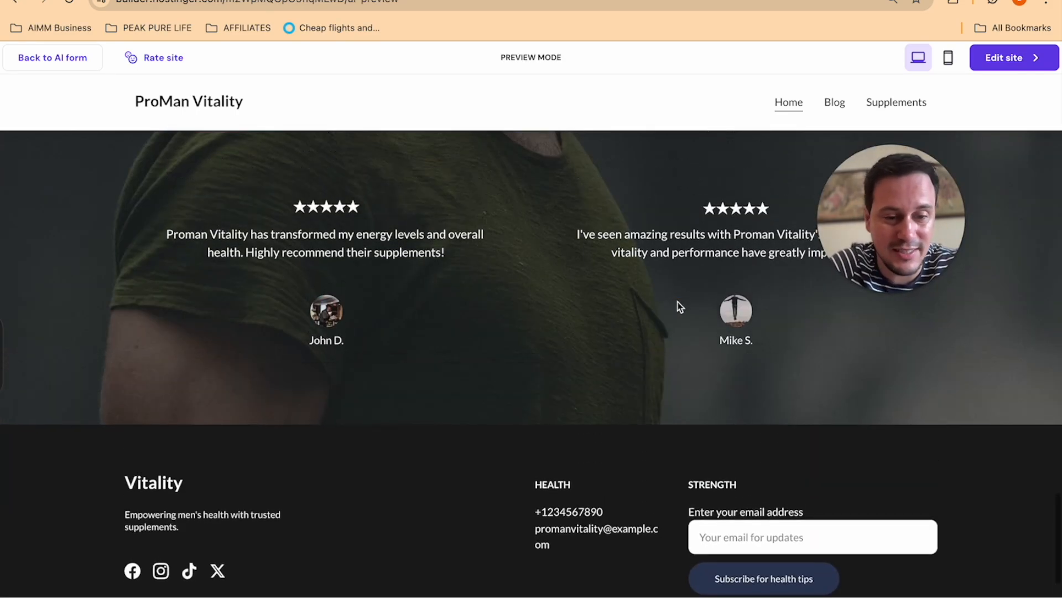
scroll("down", 3)
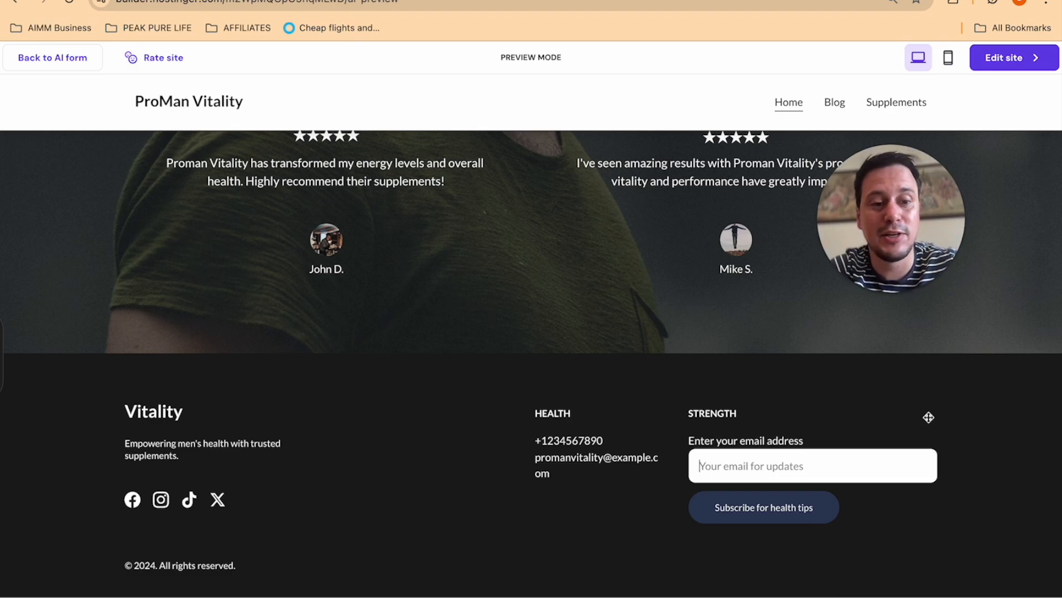
mouse_move(953, 392)
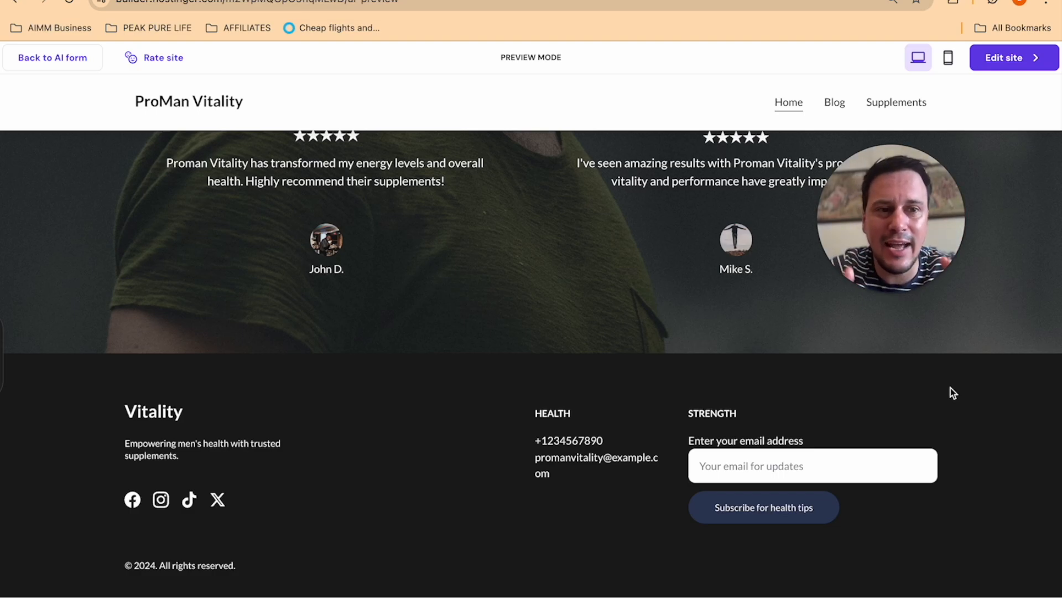
scroll("up", 3)
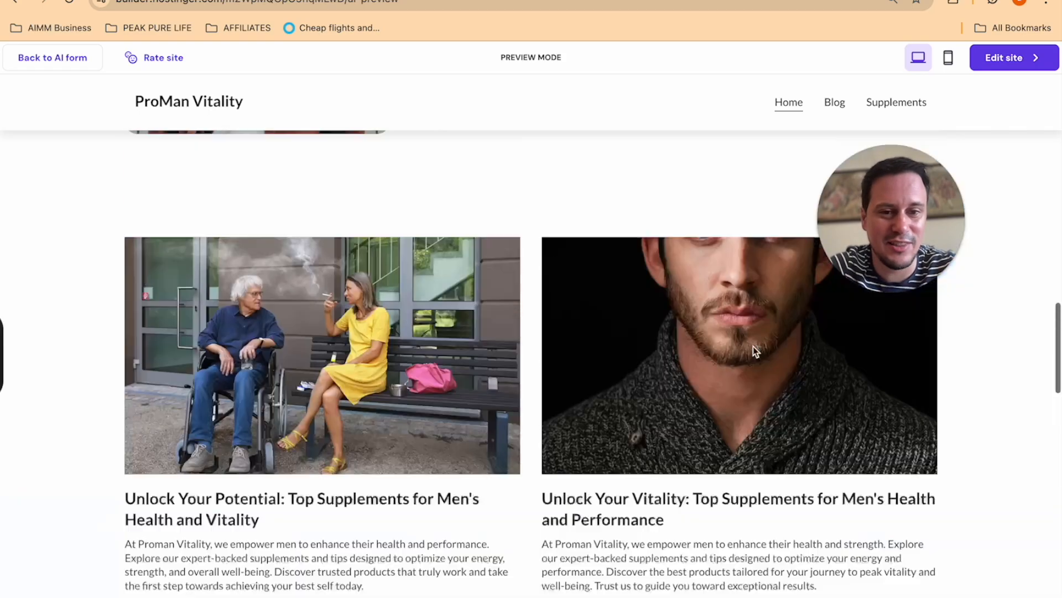
scroll("up", 3)
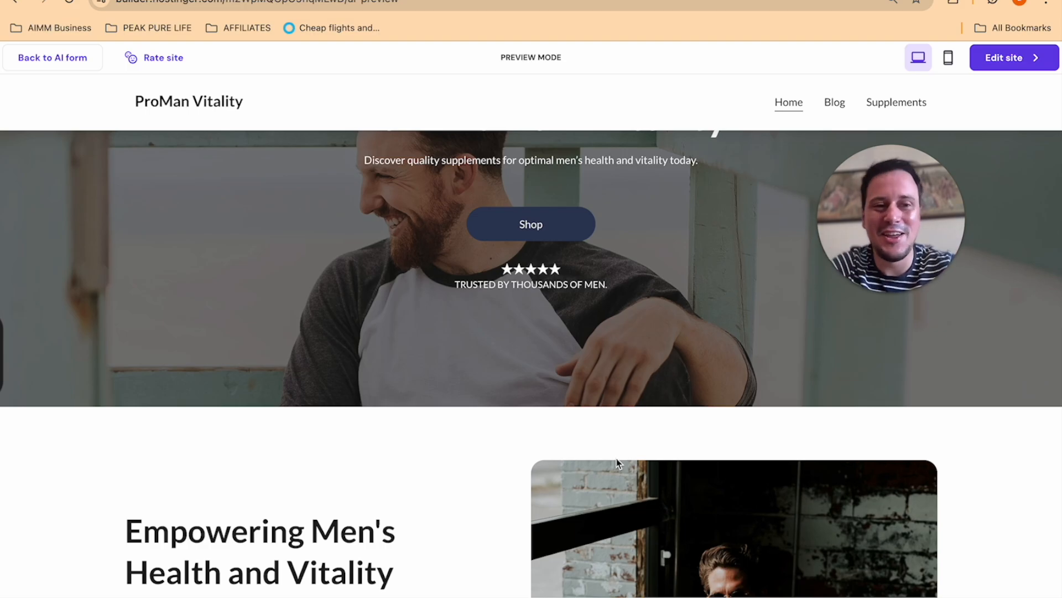
scroll("down", 3)
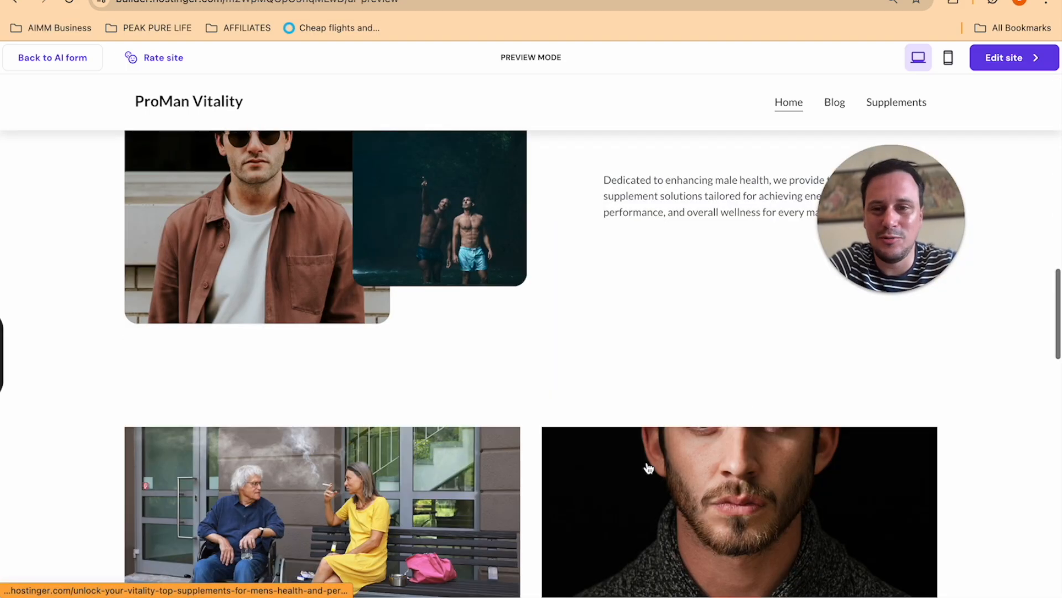
scroll("up", 3)
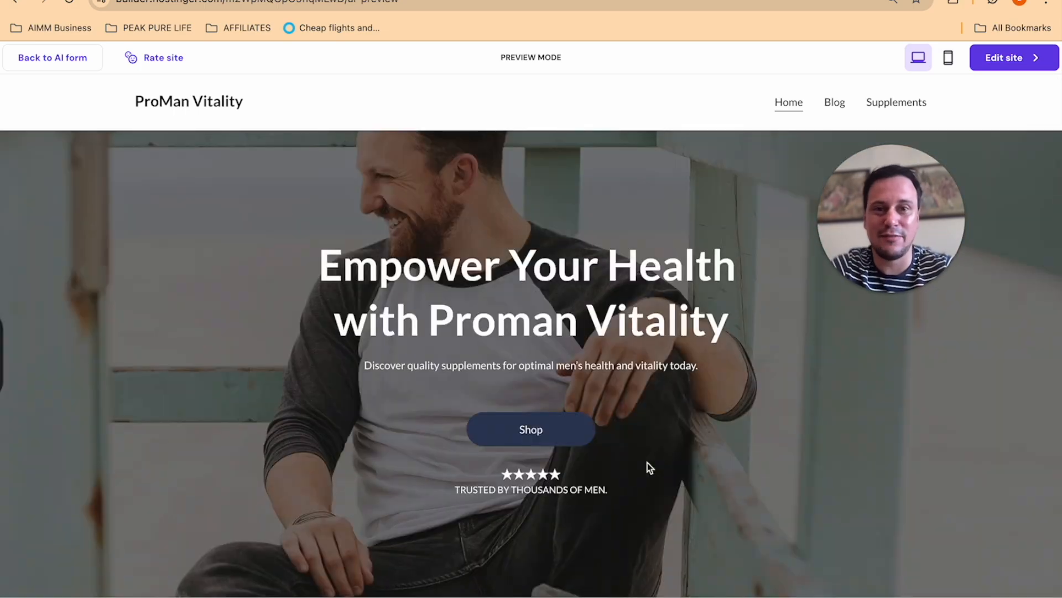
scroll("down", 3)
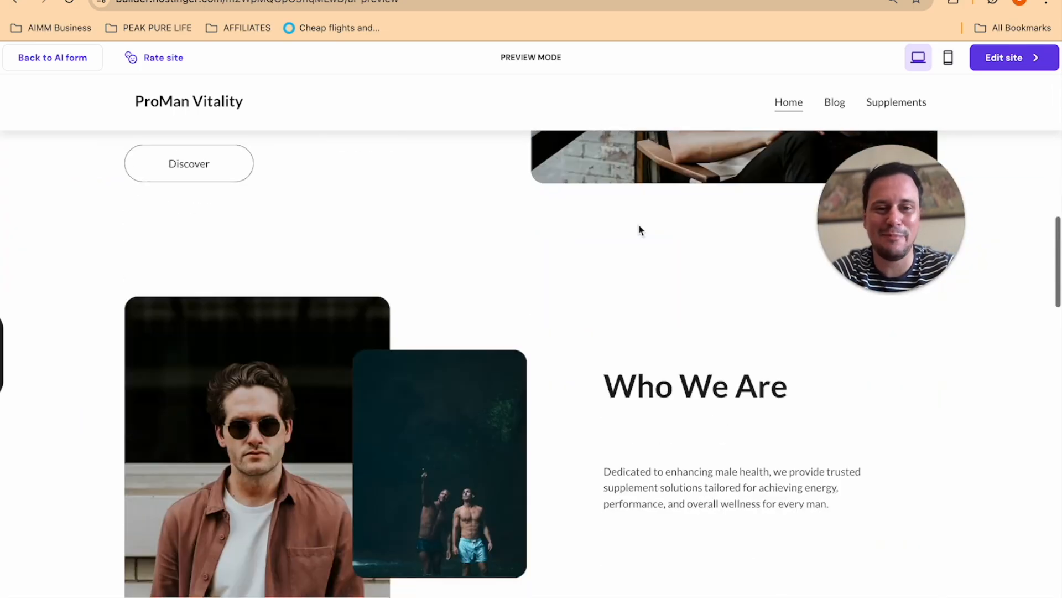
scroll("up", 3)
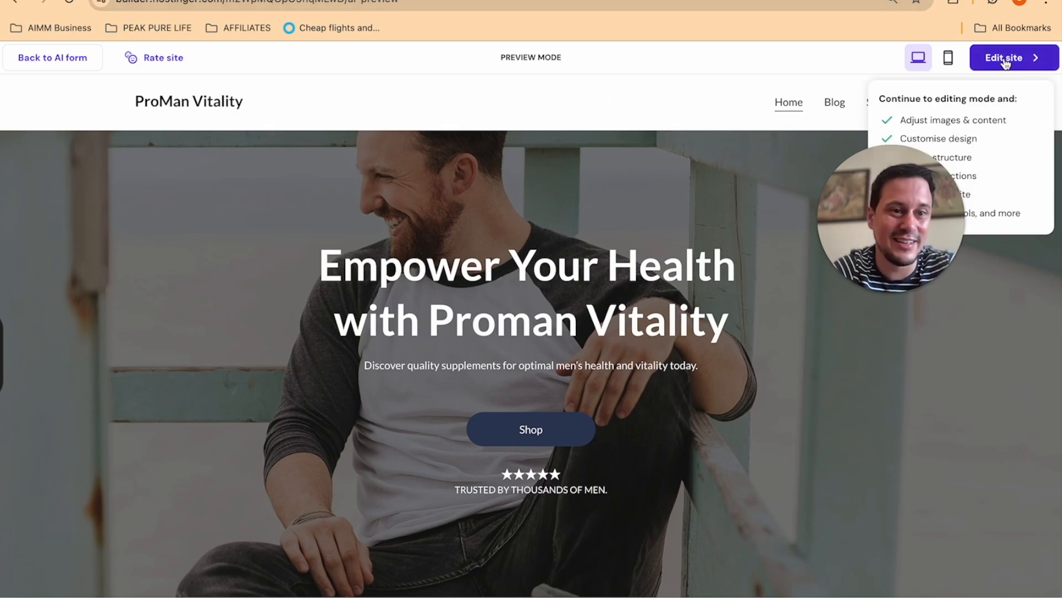
Enter the ProMan Vitality editor from preview and scroll to the blog post cards
left_click(1012, 58)
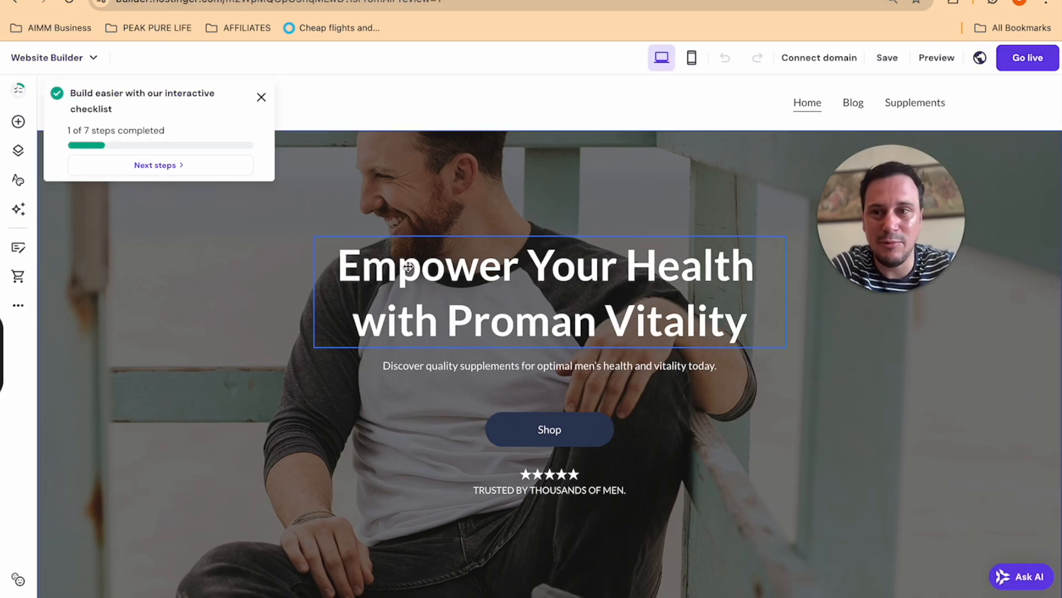
mouse_move(599, 311)
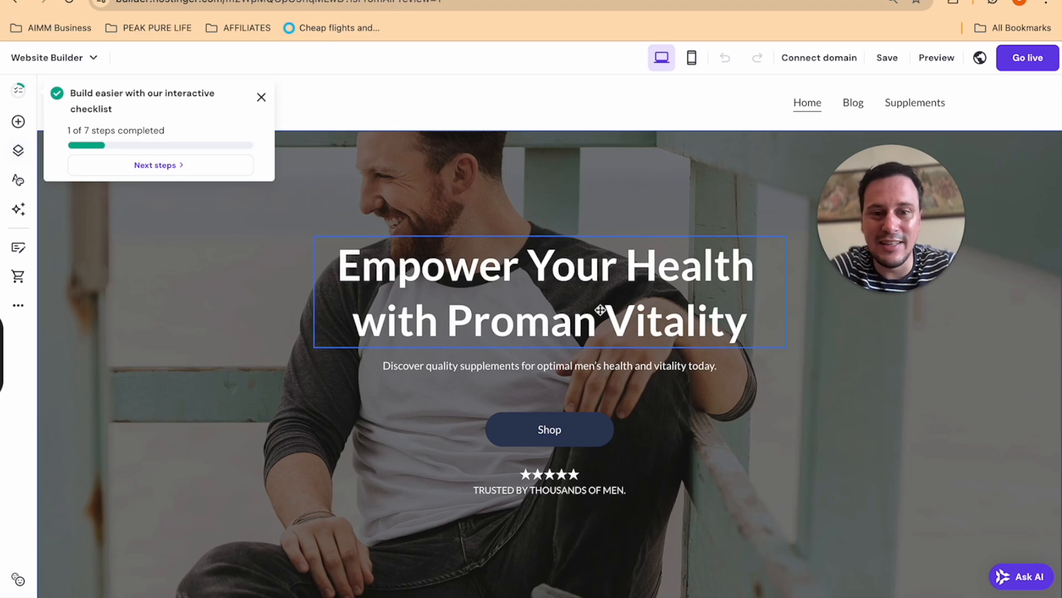
scroll("down", 3)
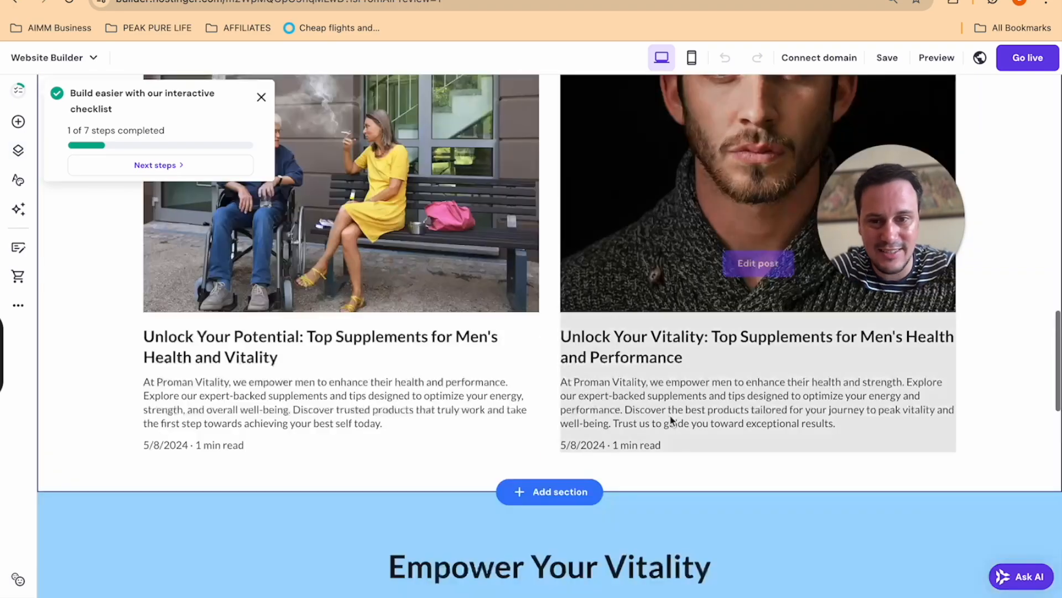
mouse_move(434, 351)
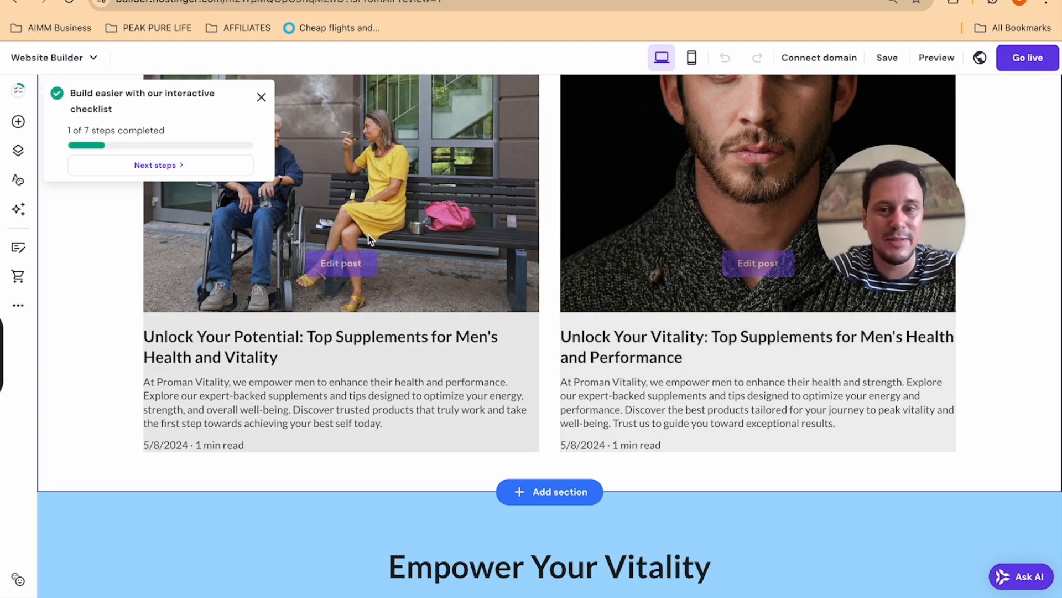
mouse_move(701, 257)
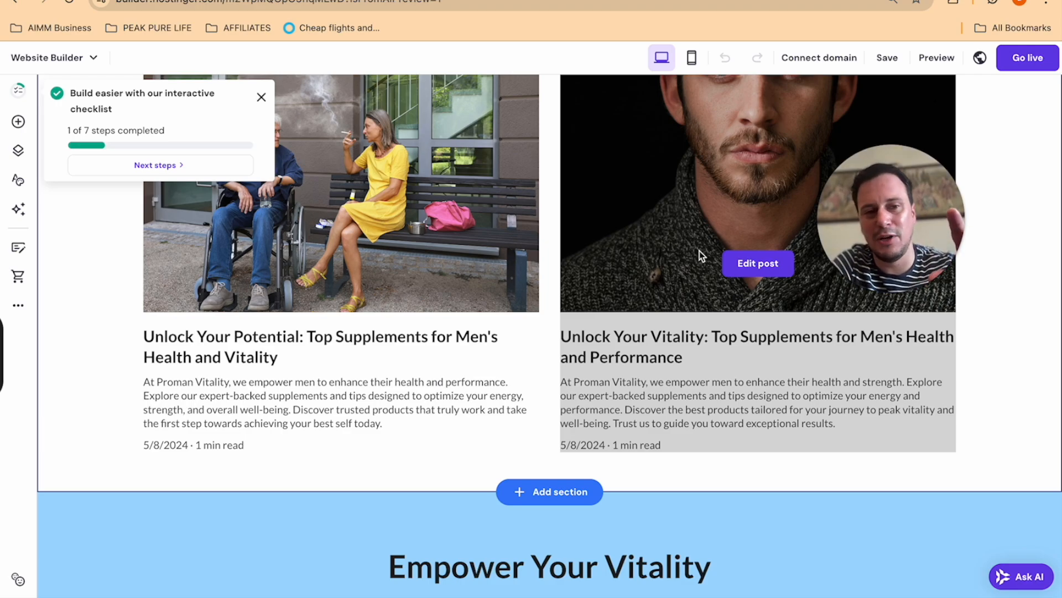
mouse_move(398, 276)
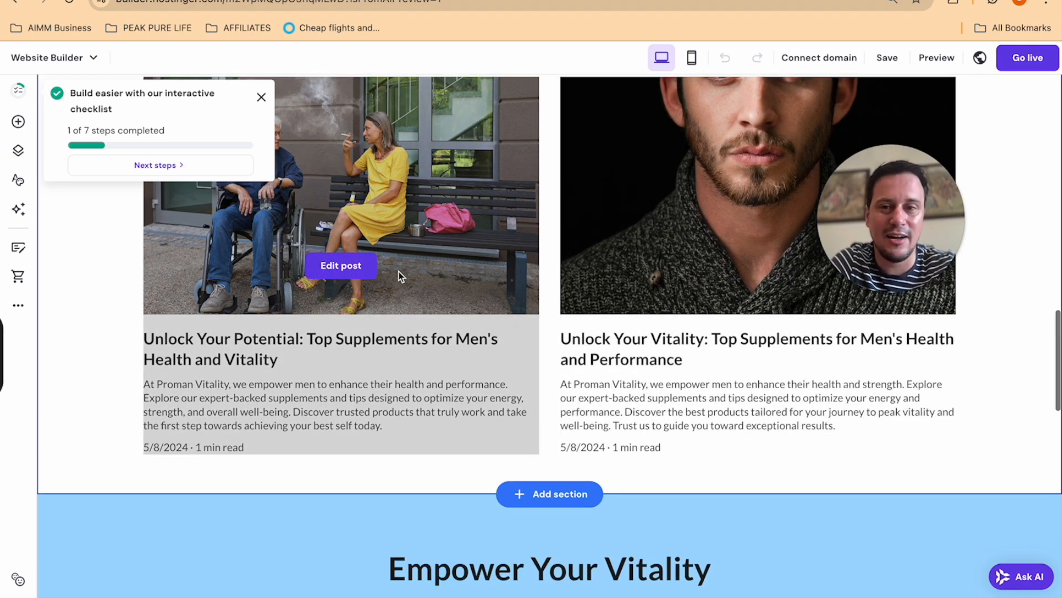
scroll("up", 3)
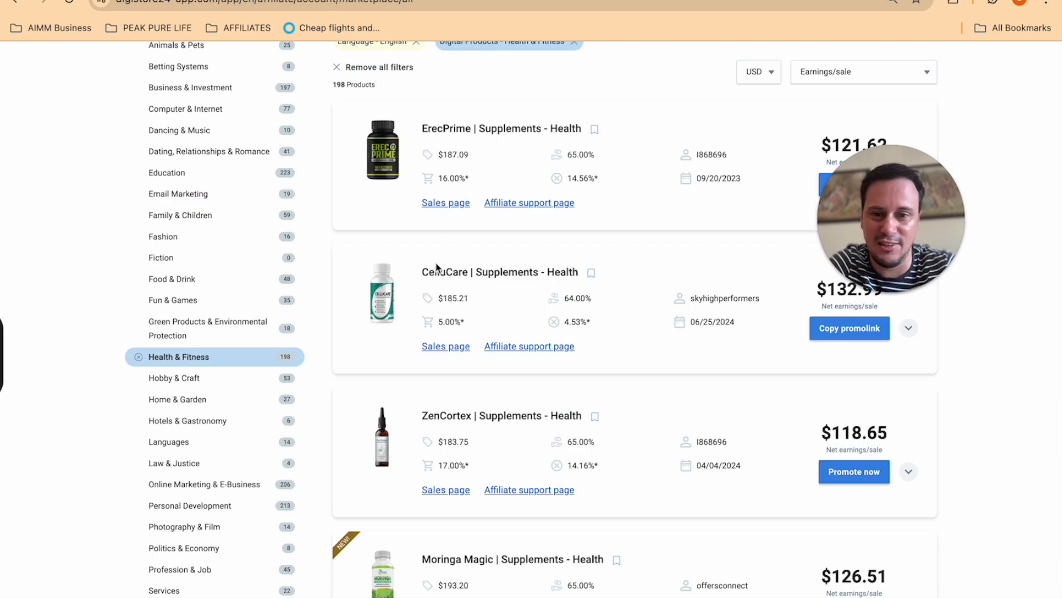
Scroll through Digistore24 Health & Fitness offers such as Moringa Magic and EndoPeak
scroll("down", 3)
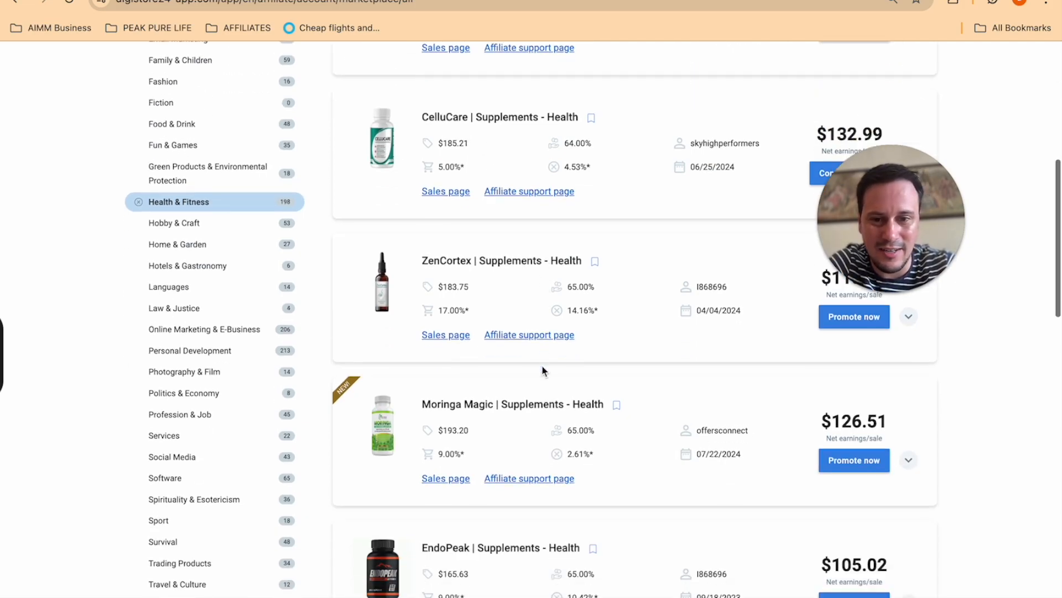
scroll("down", 3)
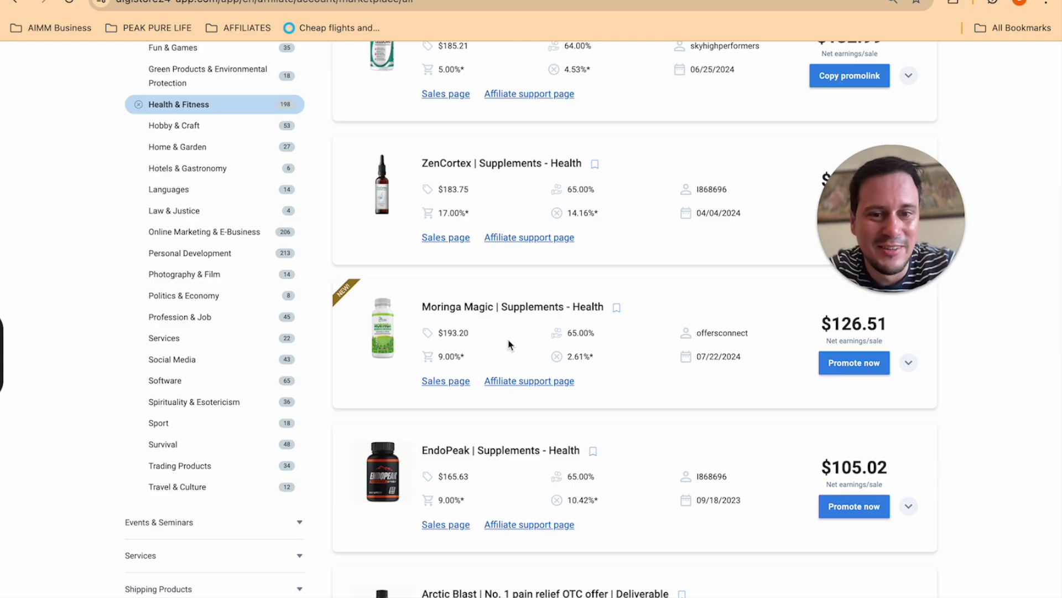
scroll("down", 3)
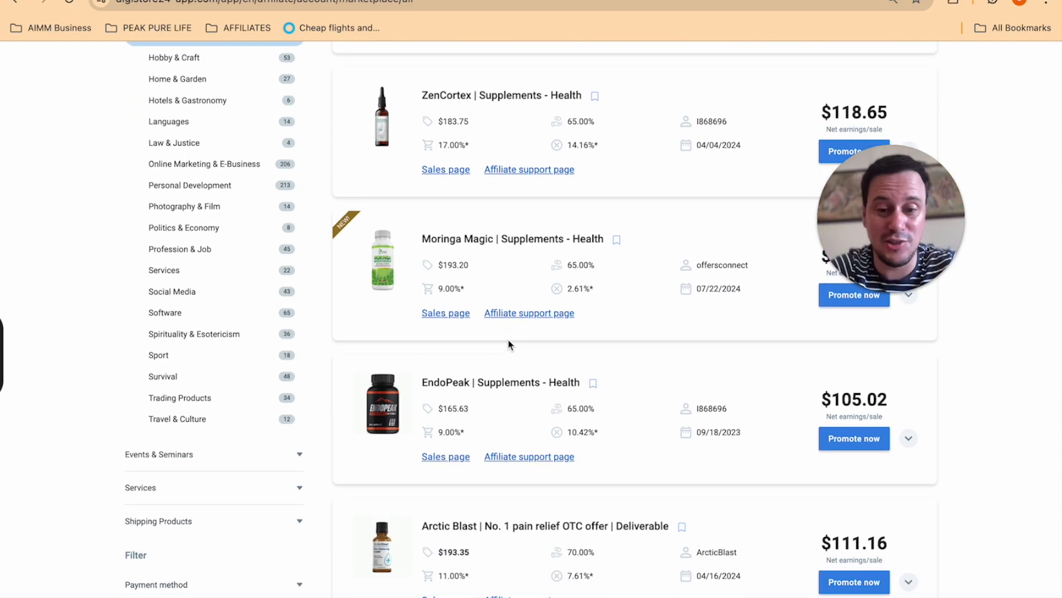
scroll("up", 3)
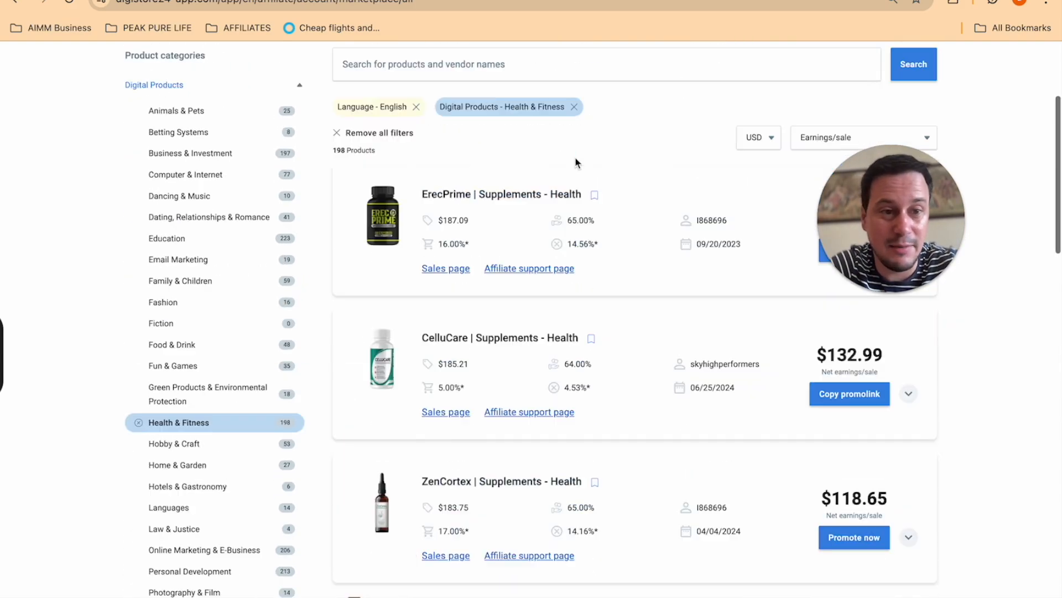
scroll("up", 3)
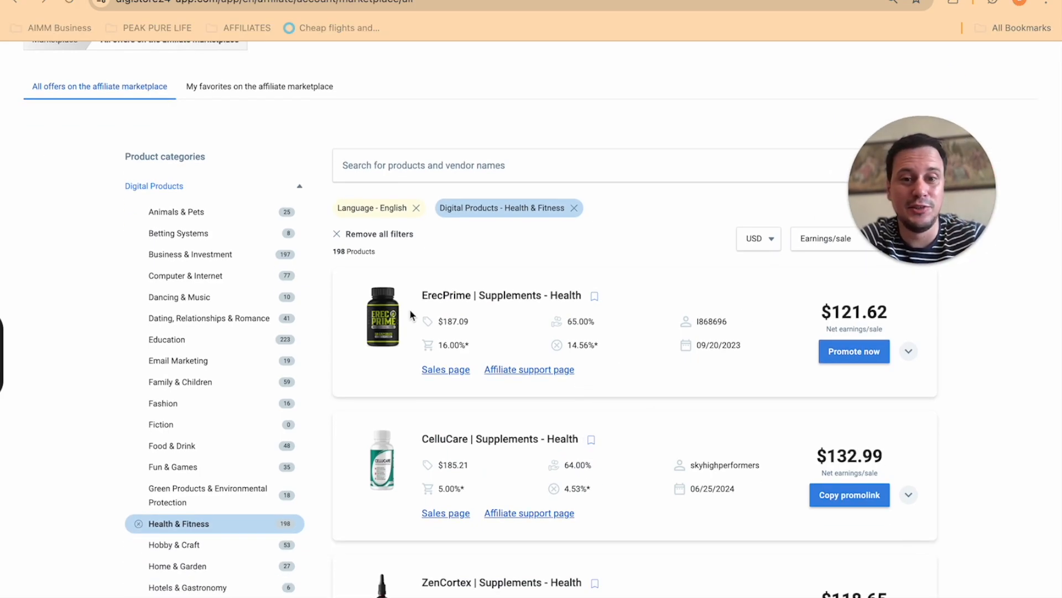
scroll("down", 3)
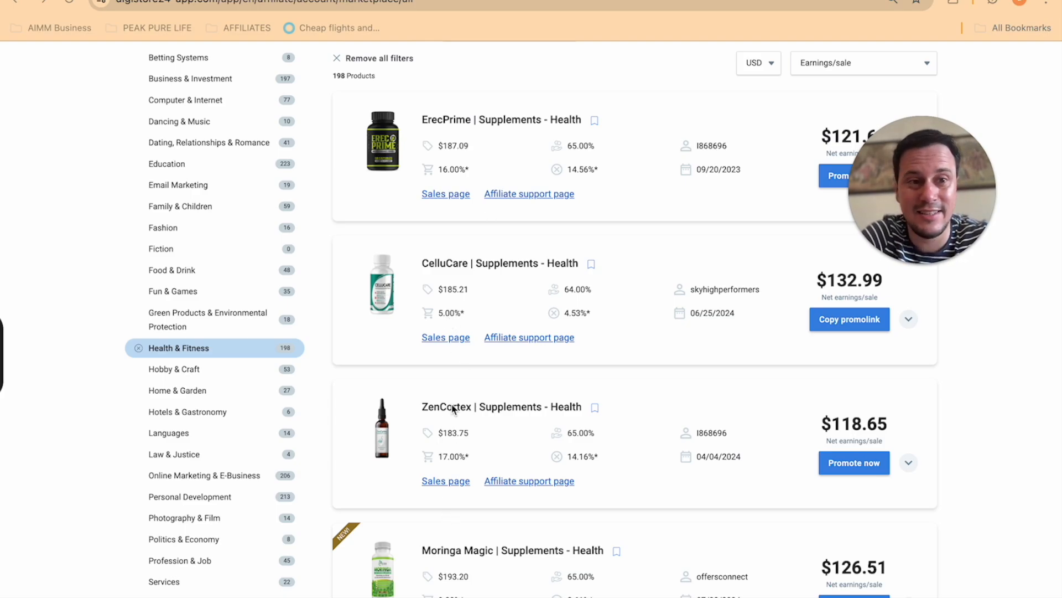
mouse_move(466, 491)
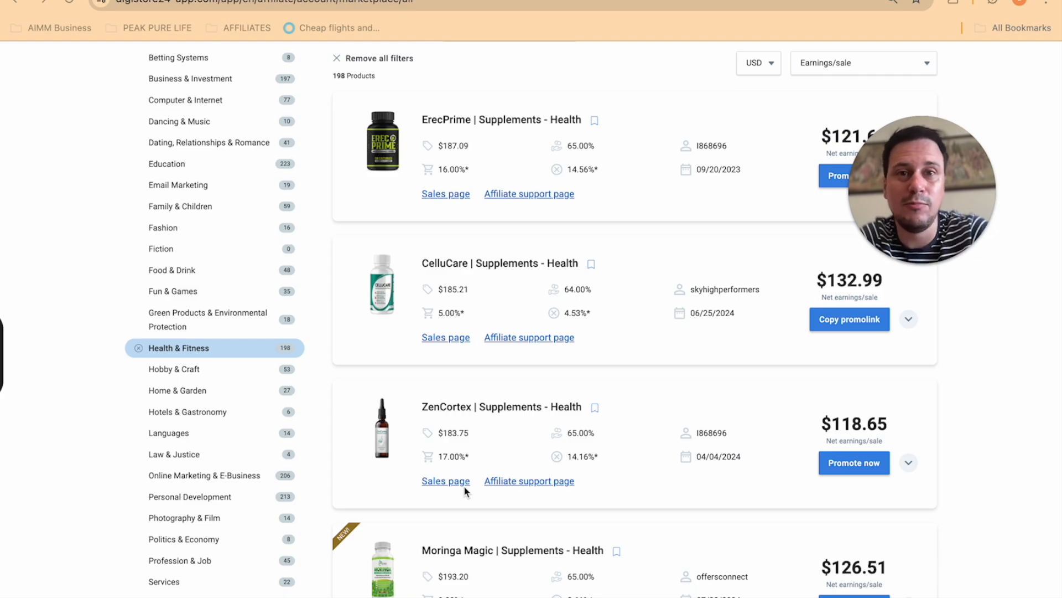
scroll("up", 3)
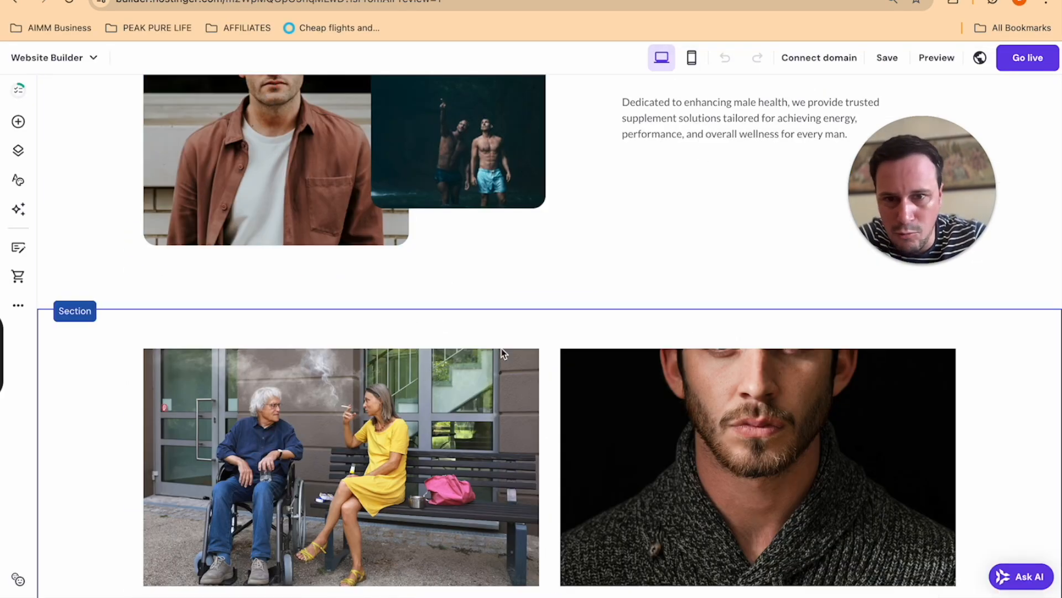
Scroll the editor to the hero and 'Empowering Men's Health and Vitality' section
scroll("up", 3)
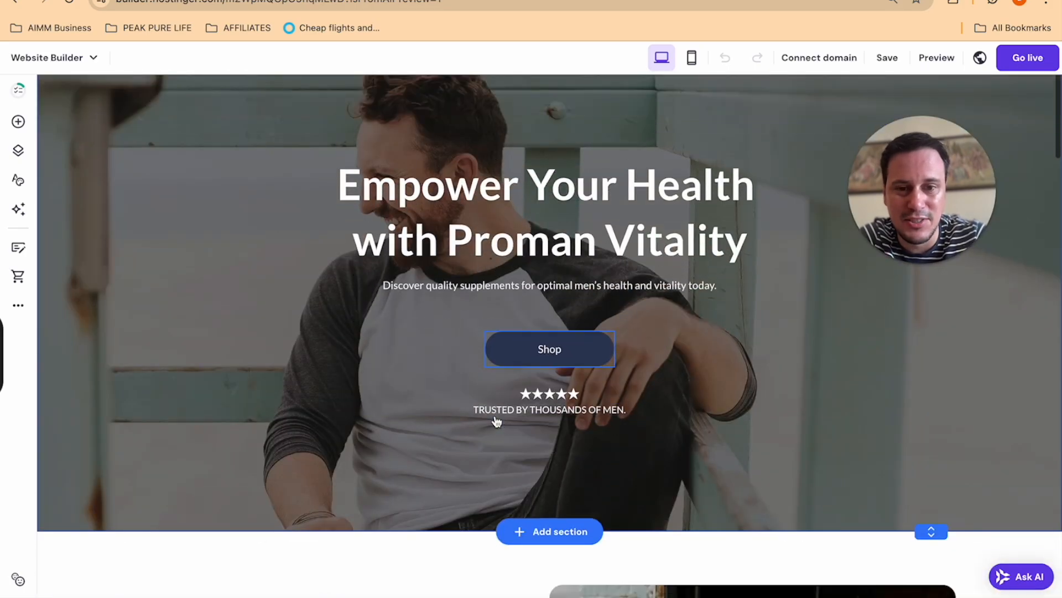
scroll("down", 3)
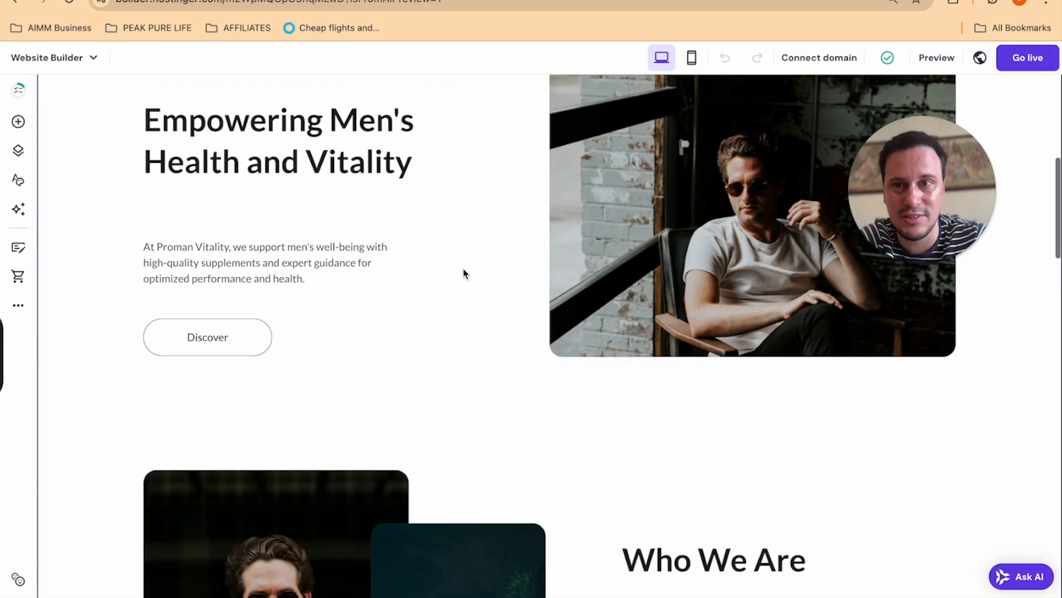
mouse_move(18, 150)
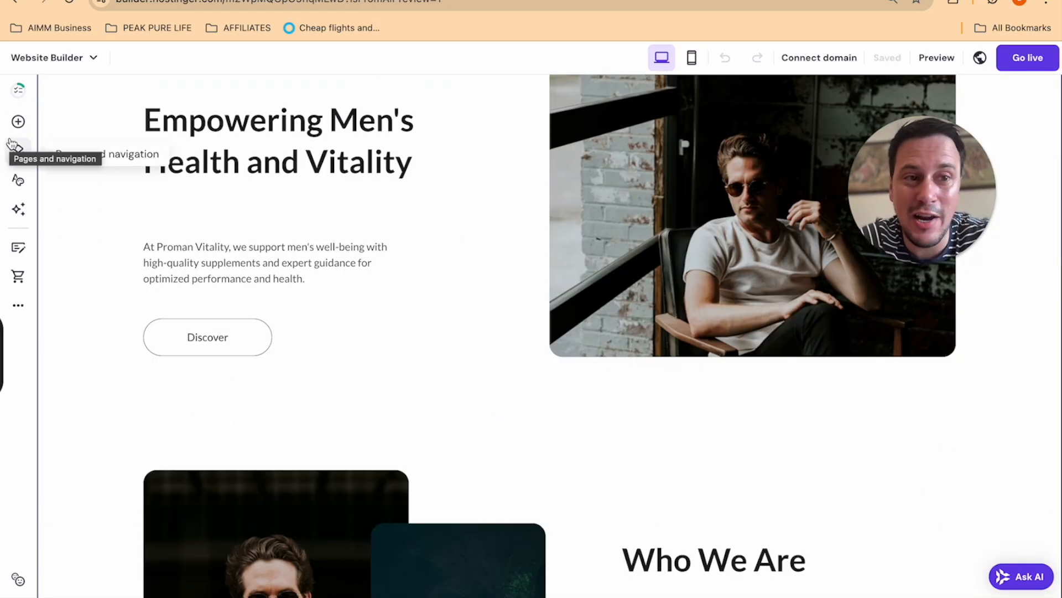
mouse_move(72, 154)
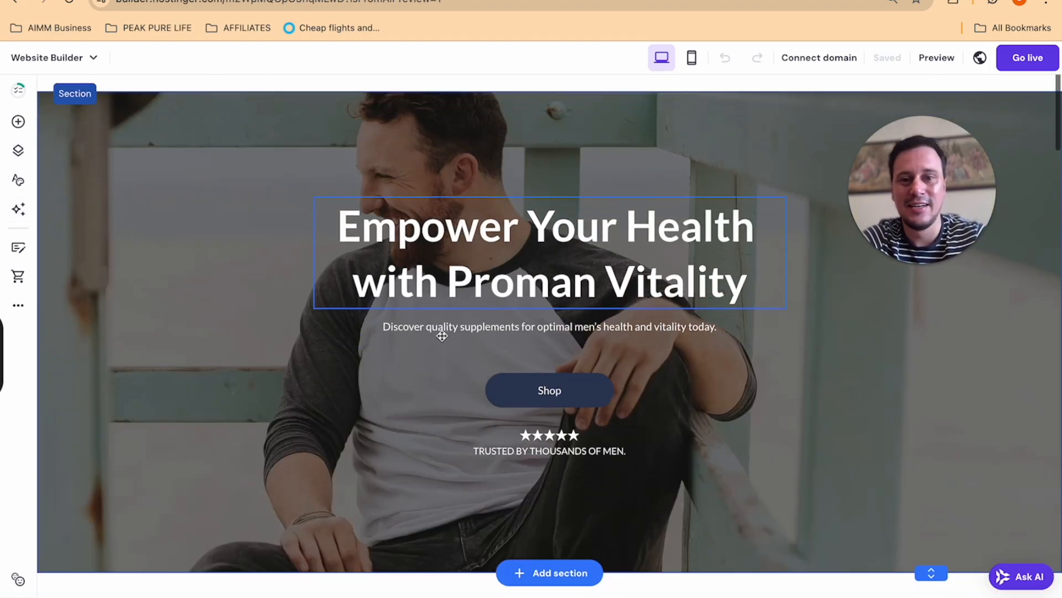
Colour the heading 'Empower Your Health with Proman Vitality' light green
left_click(543, 253)
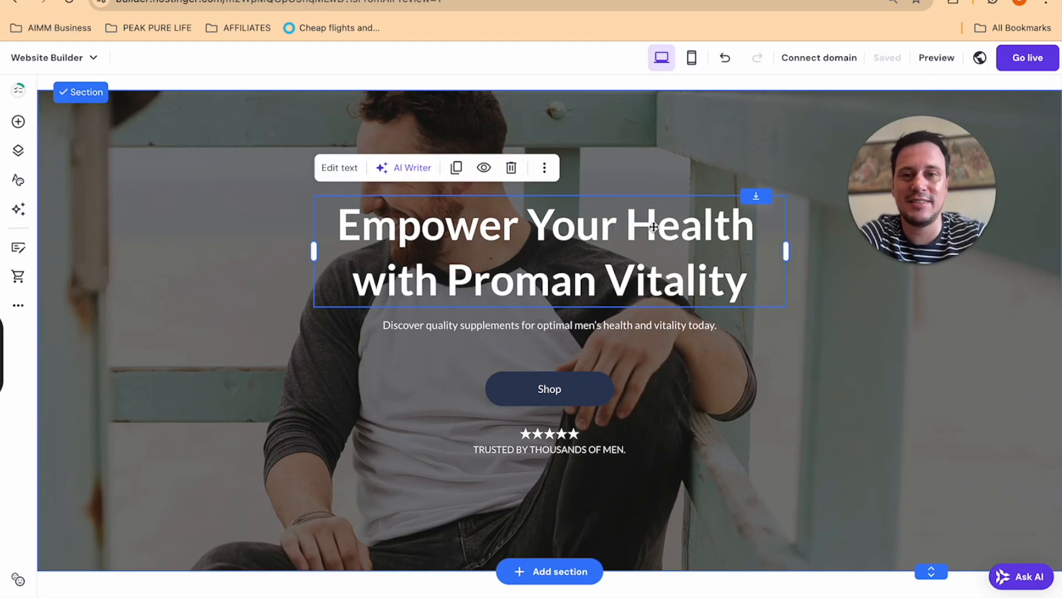
left_click(339, 167)
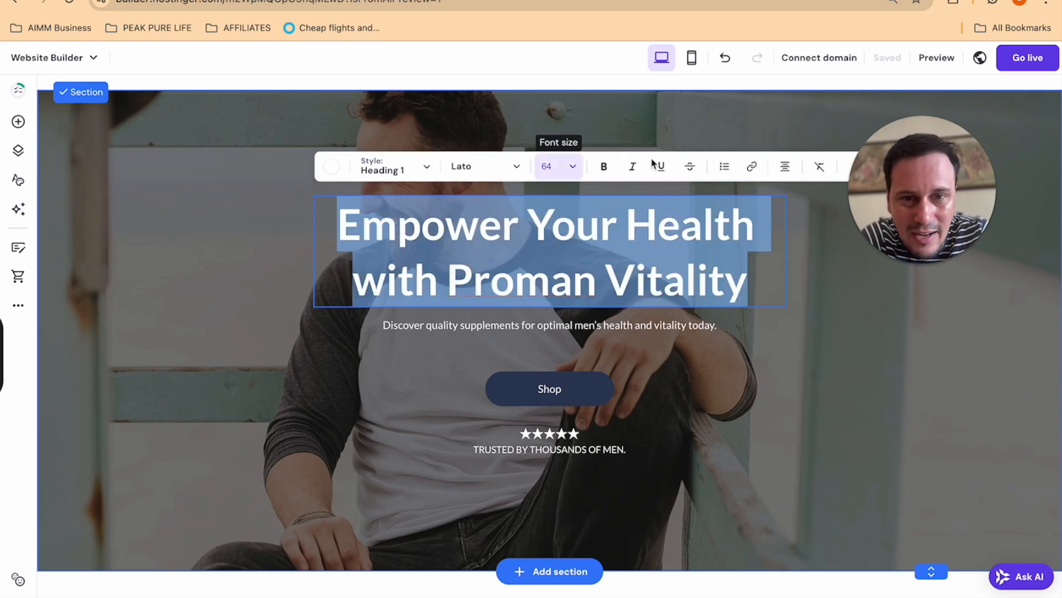
mouse_move(538, 190)
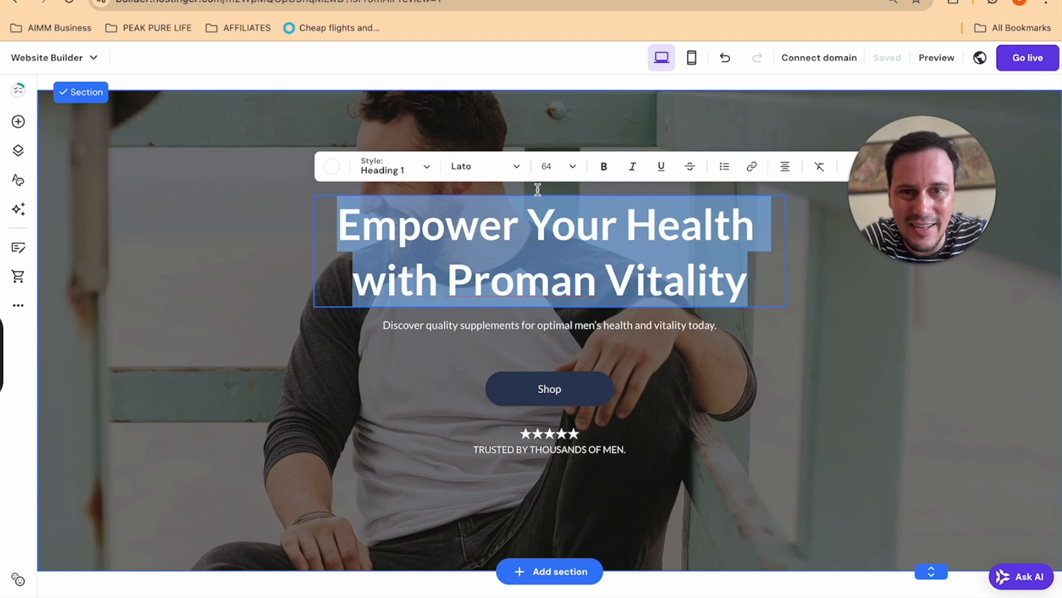
left_click(331, 166)
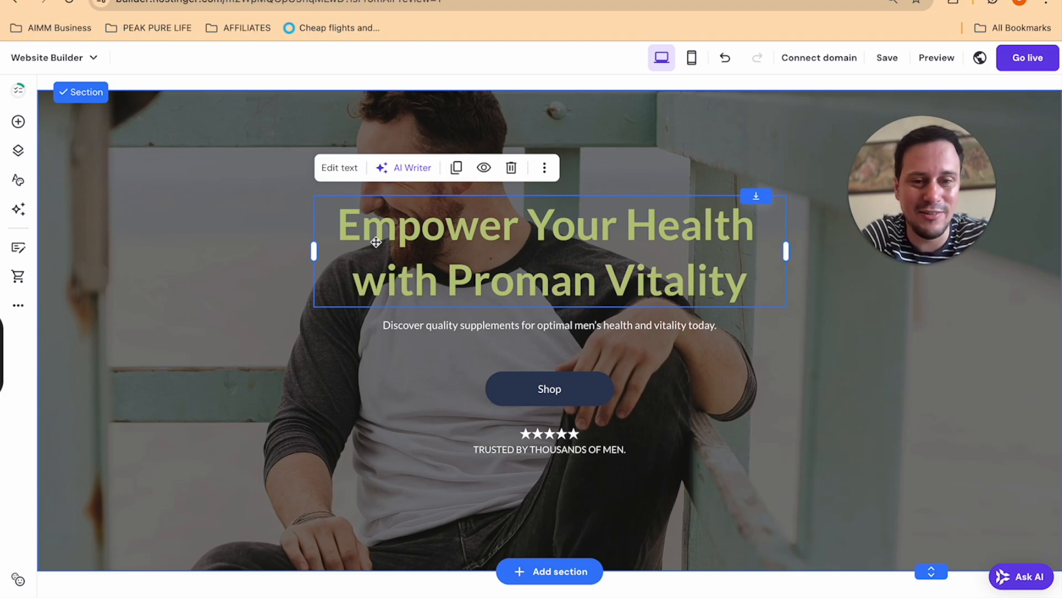
mouse_move(18, 210)
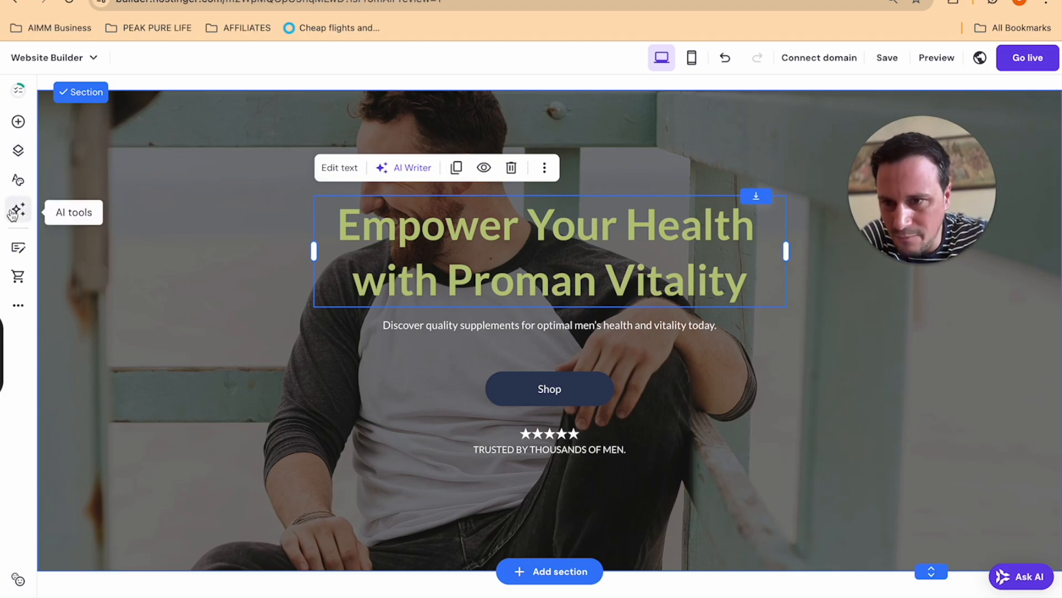
Launch the AI Blog Generator from the sidebar's AI tools list
left_click(18, 210)
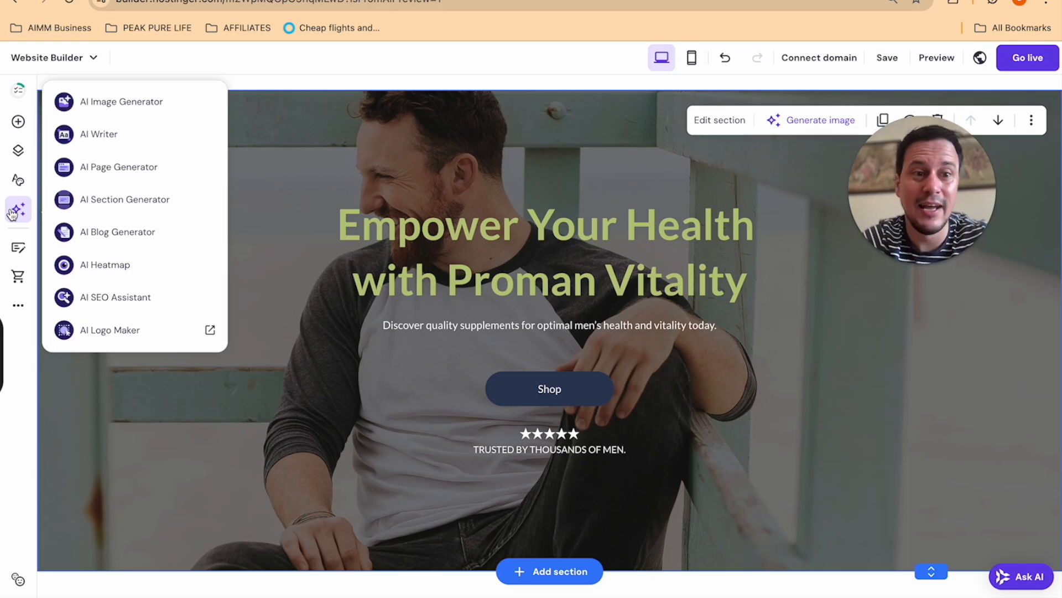
mouse_move(177, 264)
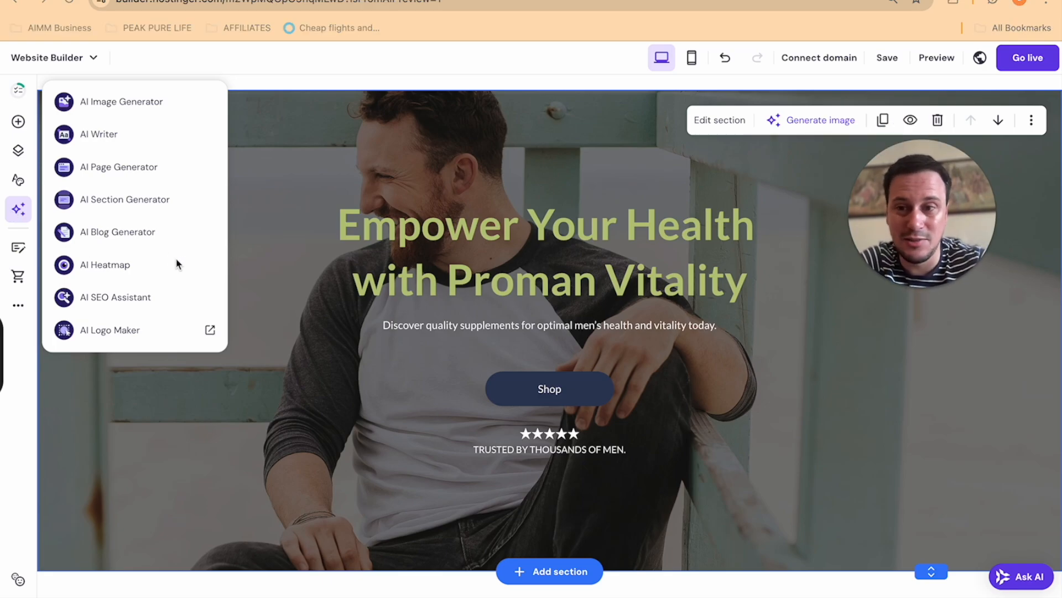
mouse_move(103, 259)
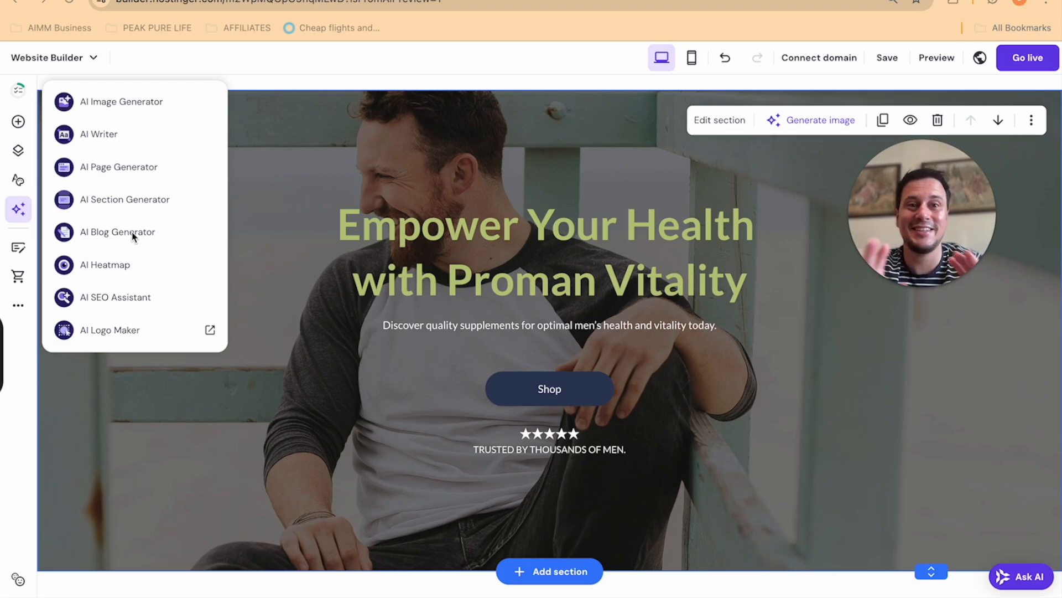
mouse_move(742, 401)
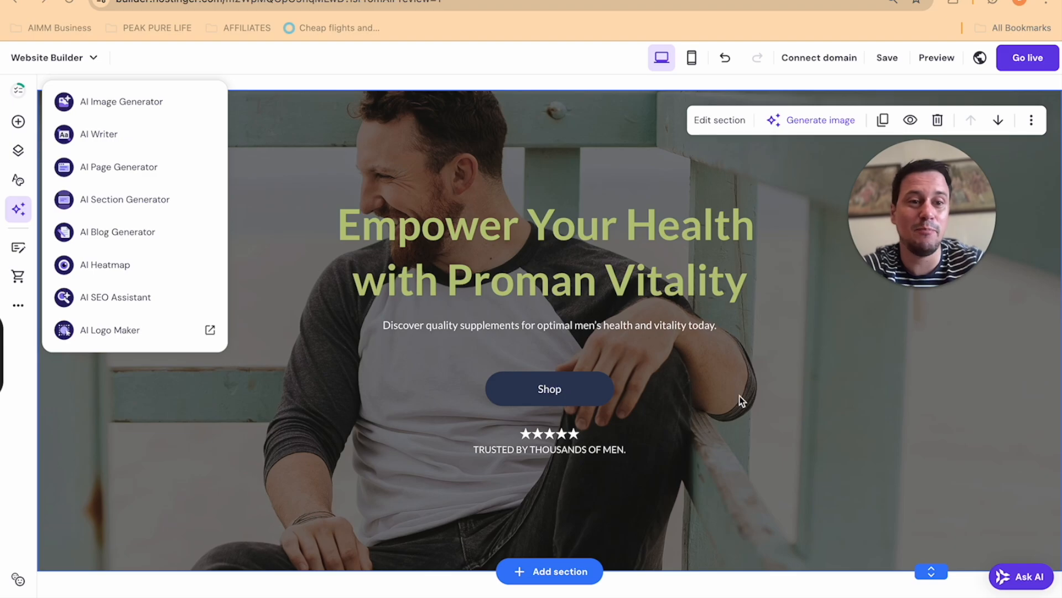
left_click(123, 232)
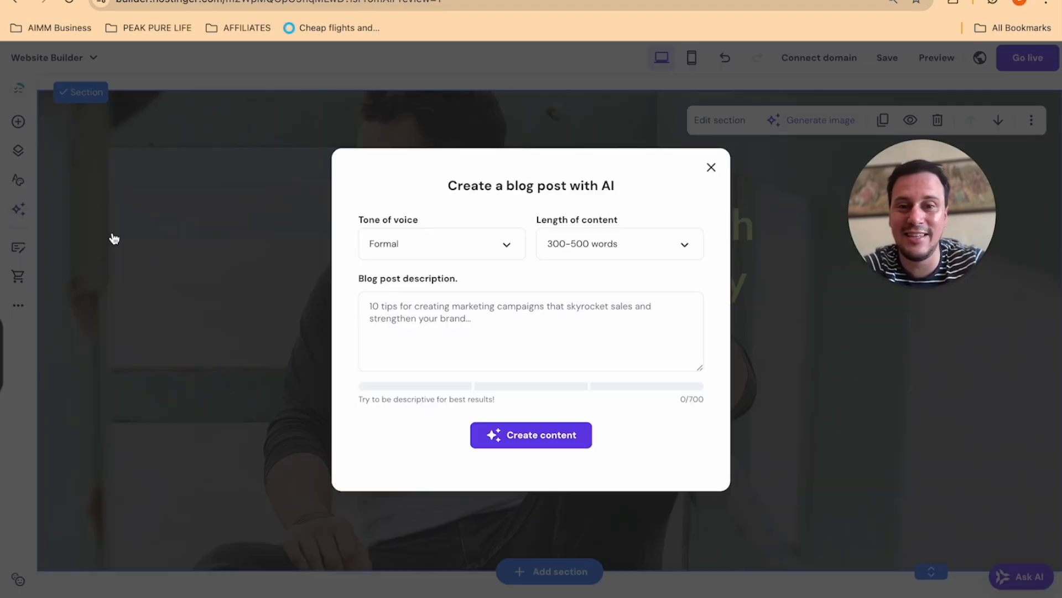
mouse_move(374, 275)
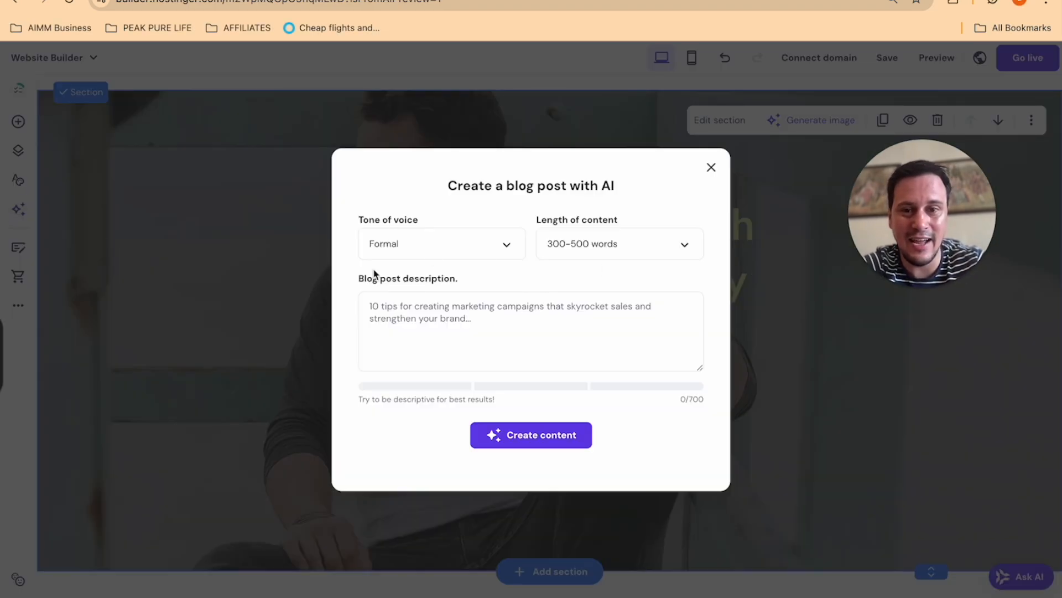
Choose a Casual tone of voice, keeping content length at 300–500 words
left_click(441, 244)
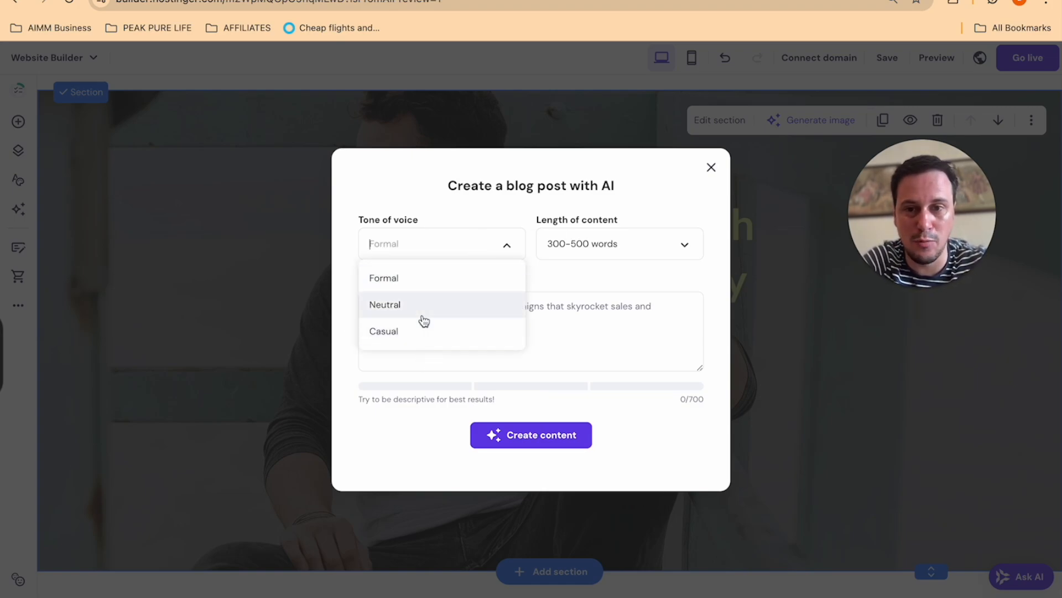
mouse_move(408, 330)
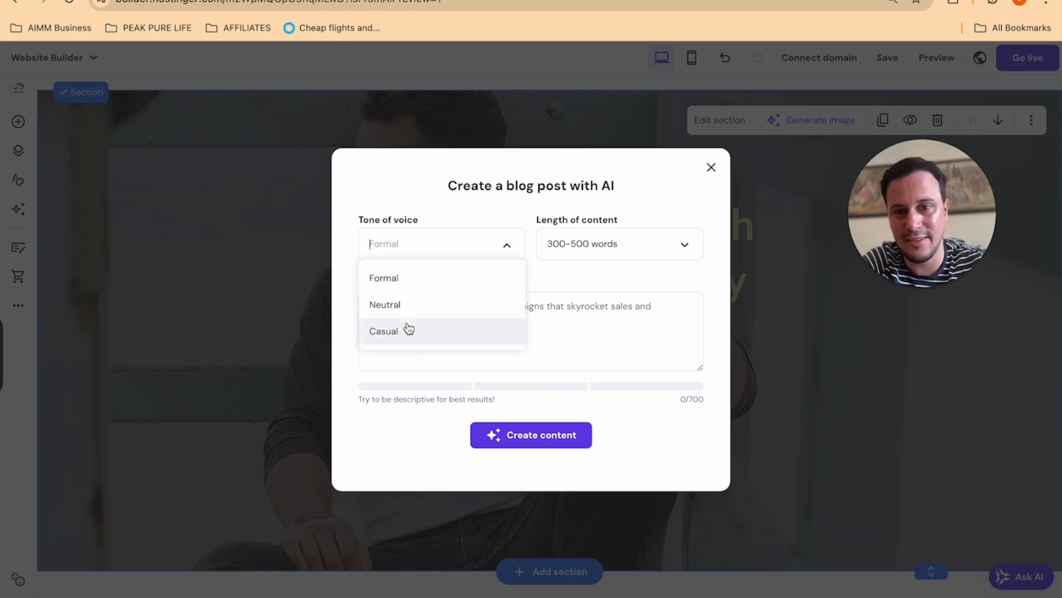
left_click(384, 331)
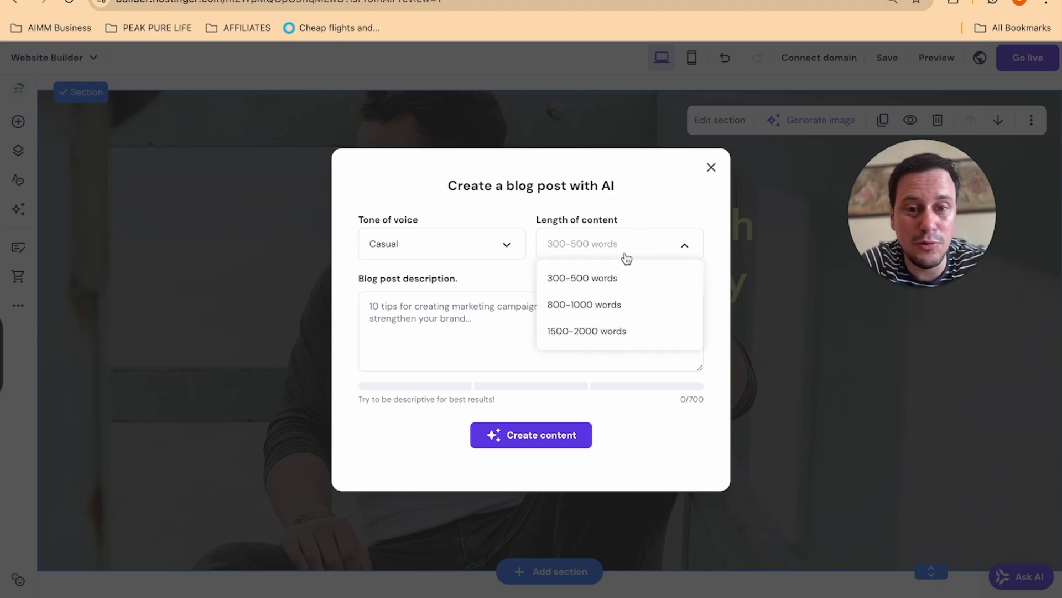
left_click(582, 277)
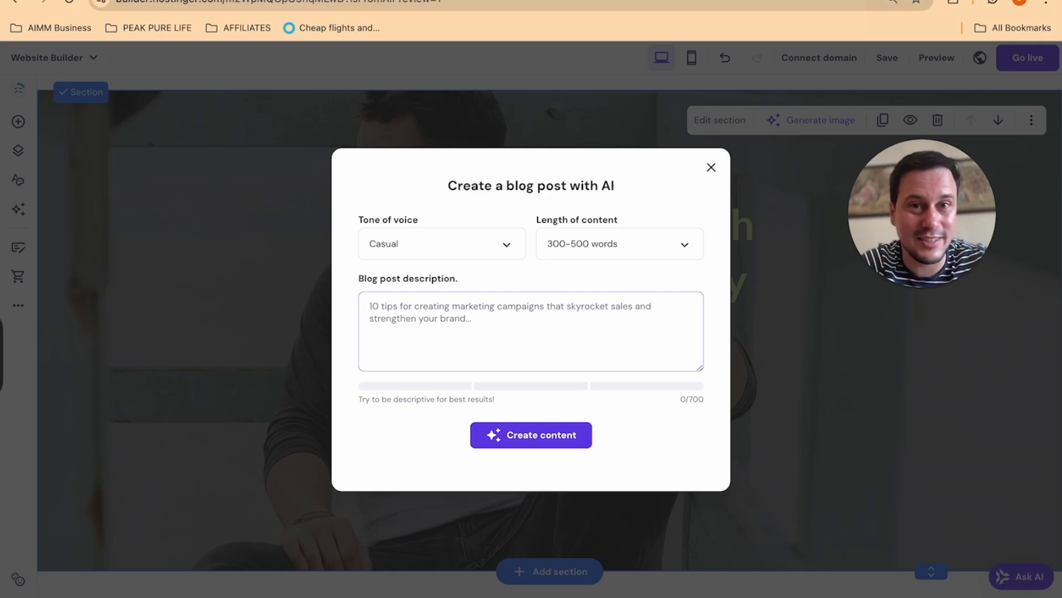
mouse_move(939, 18)
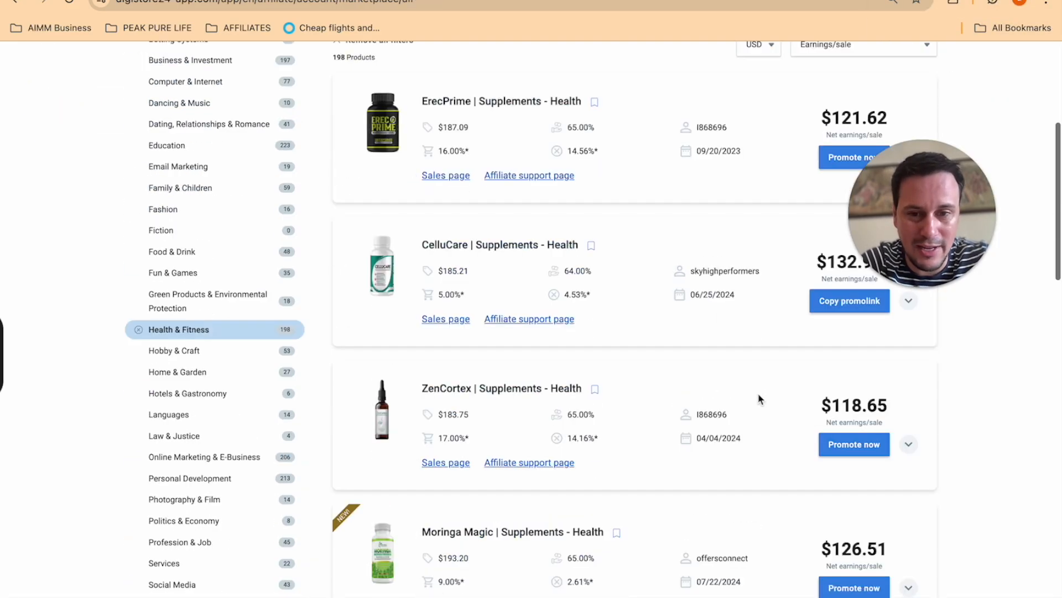
Expand the CelluCare listing ($132.99 per sale, 64% commission) and open its sales page
scroll("up", 3)
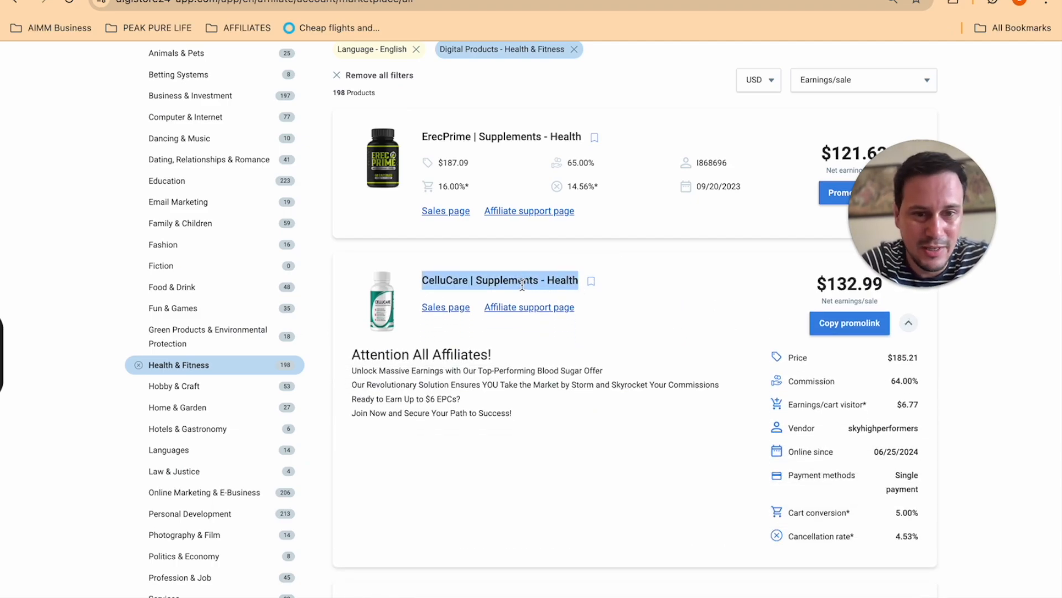
mouse_move(469, 320)
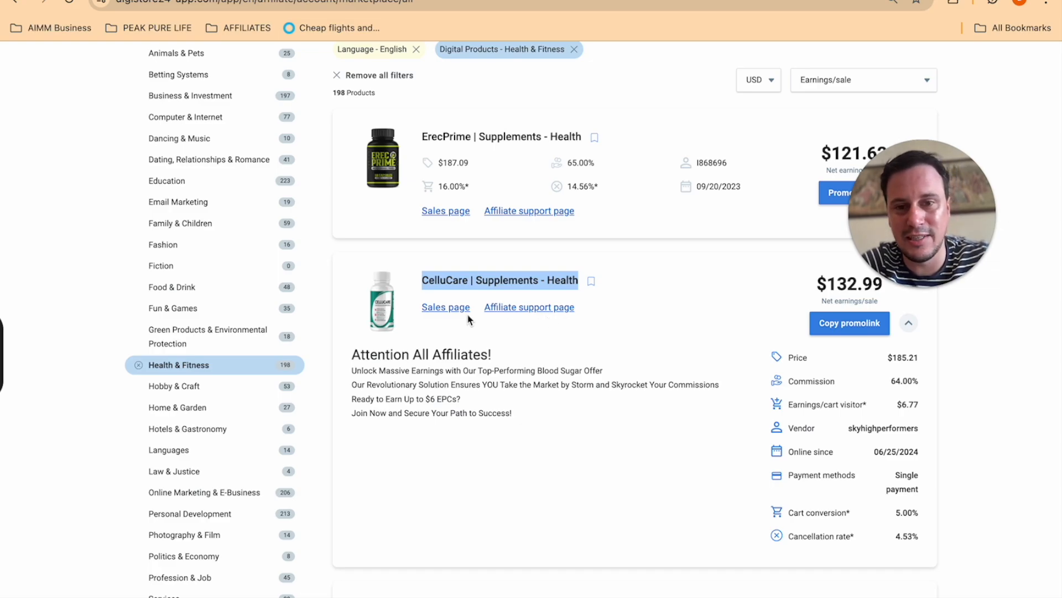
left_click(445, 306)
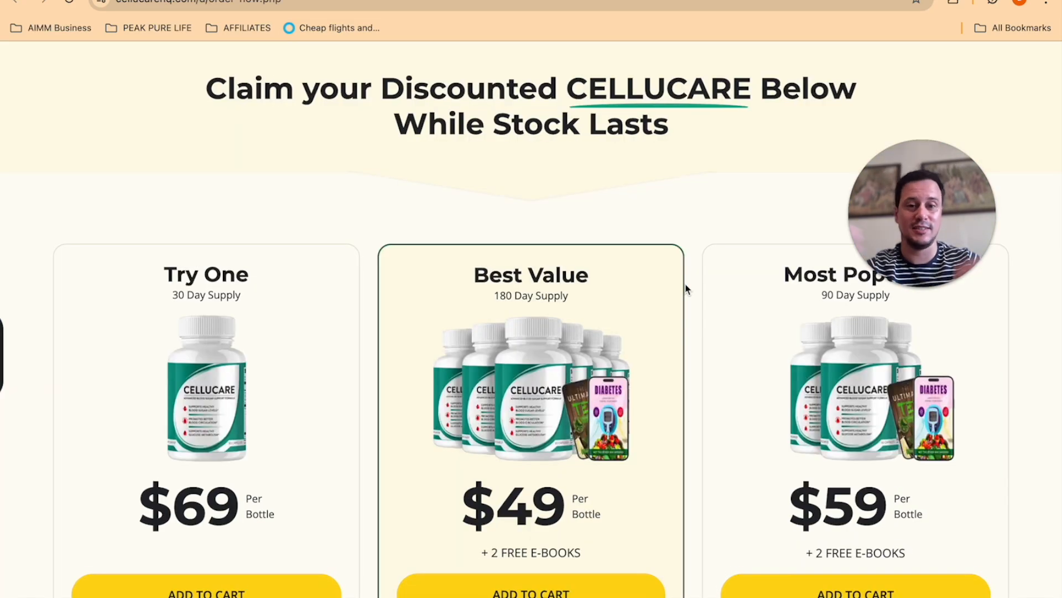
Review CelluCare's packages and bonuses, then select the 'New Breakthrough In Blood Sugar Science' headline
scroll("down", 3)
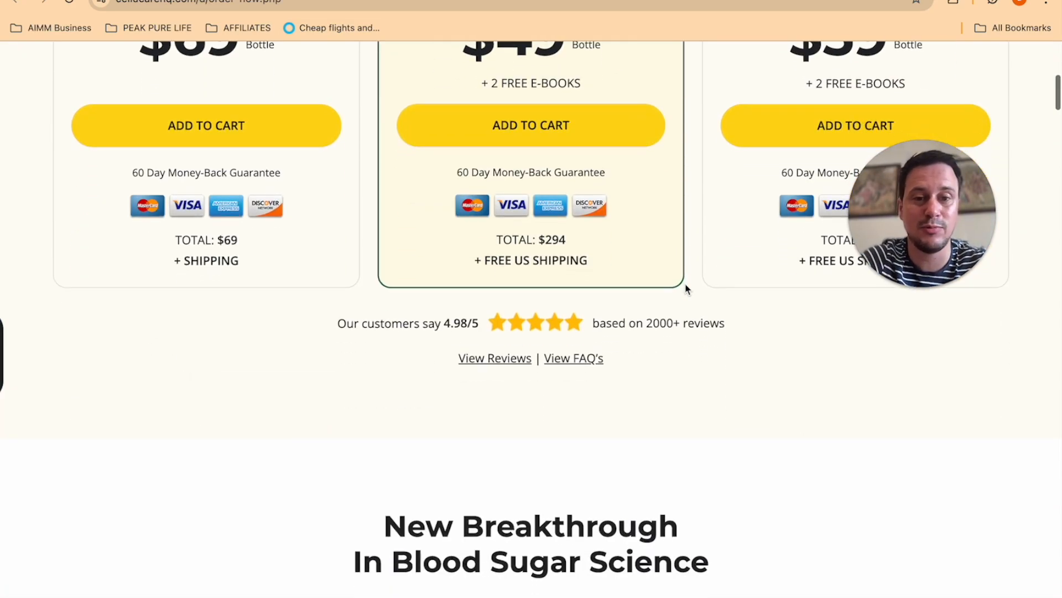
scroll("up", 3)
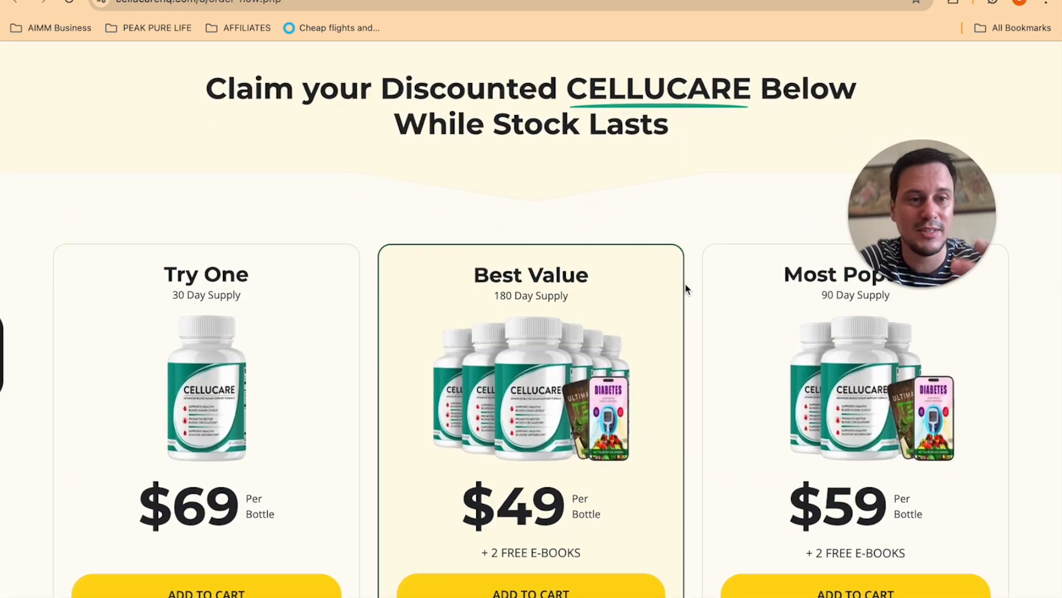
scroll("down", 3)
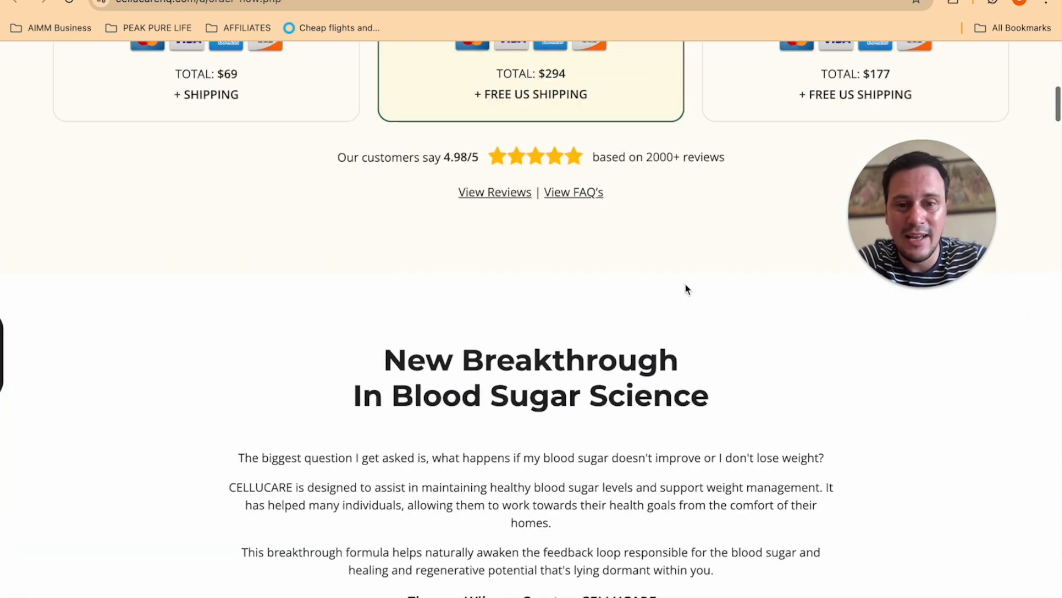
scroll("down", 3)
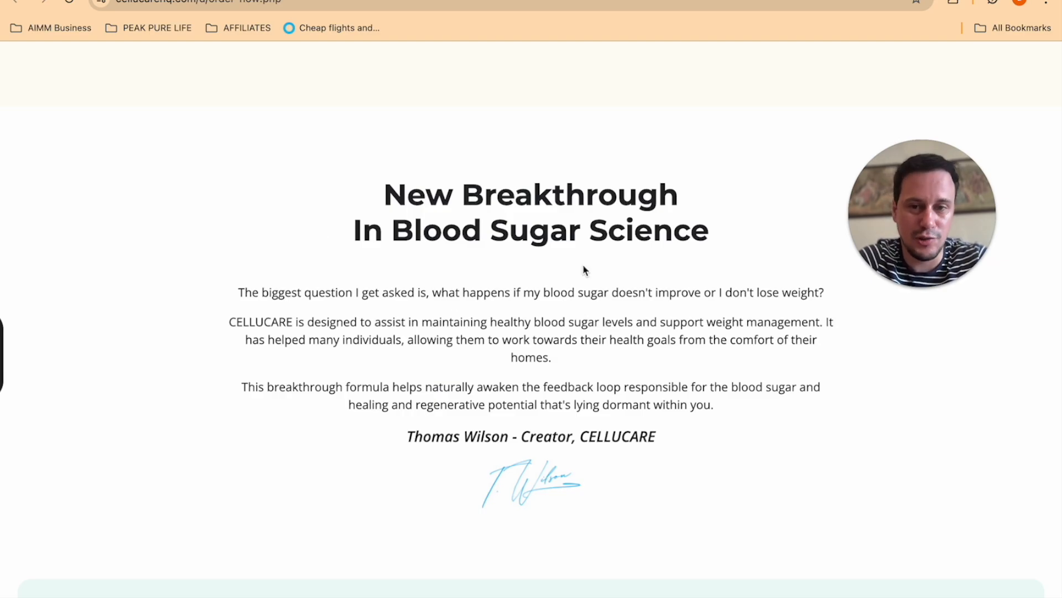
scroll("down", 3)
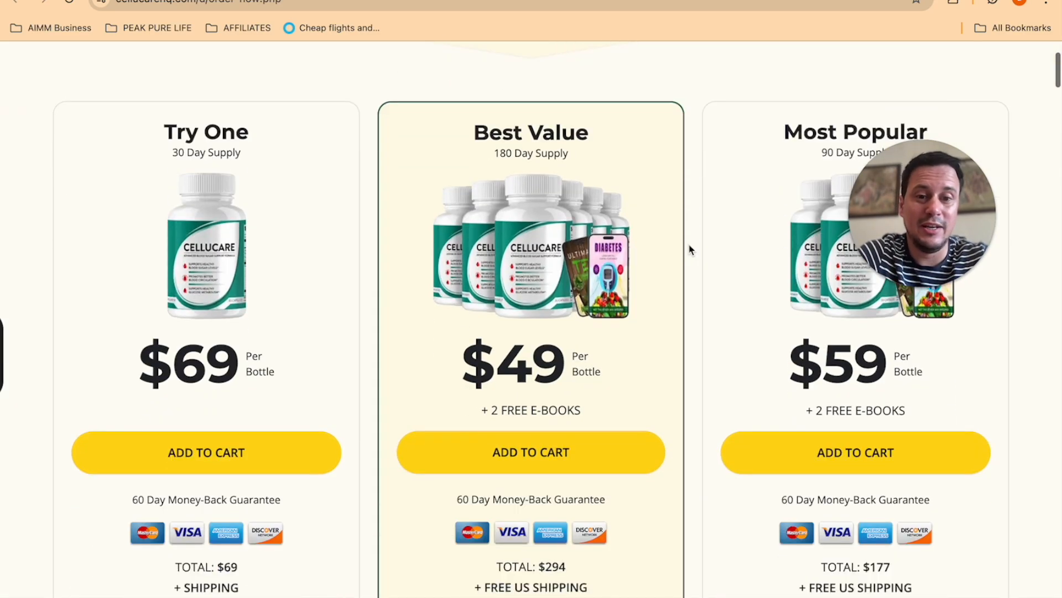
scroll("down", 3)
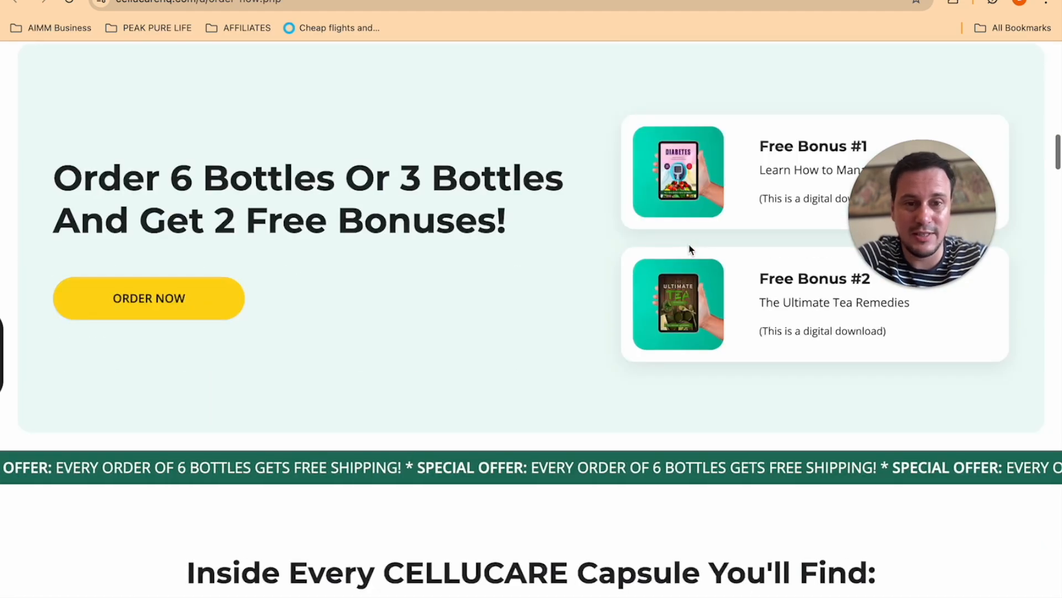
scroll("down", 3)
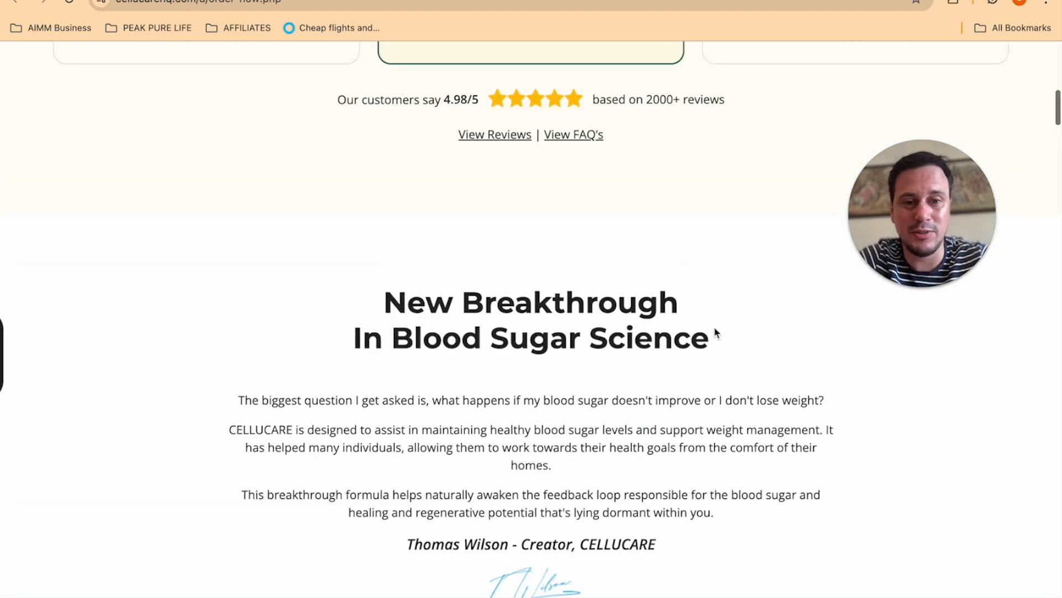
double_click(531, 319)
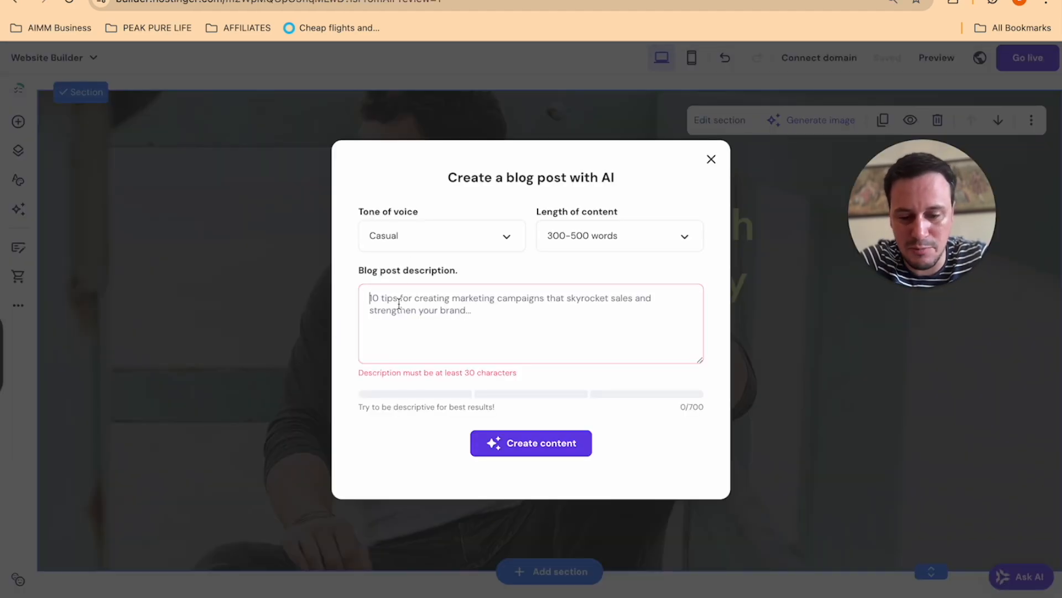
Describe the post as 'New Breakthrough In Blood Sugar Science' with a CelluCare summary, then generate it
type("New BreakthroughIn Blood Sugar Science")
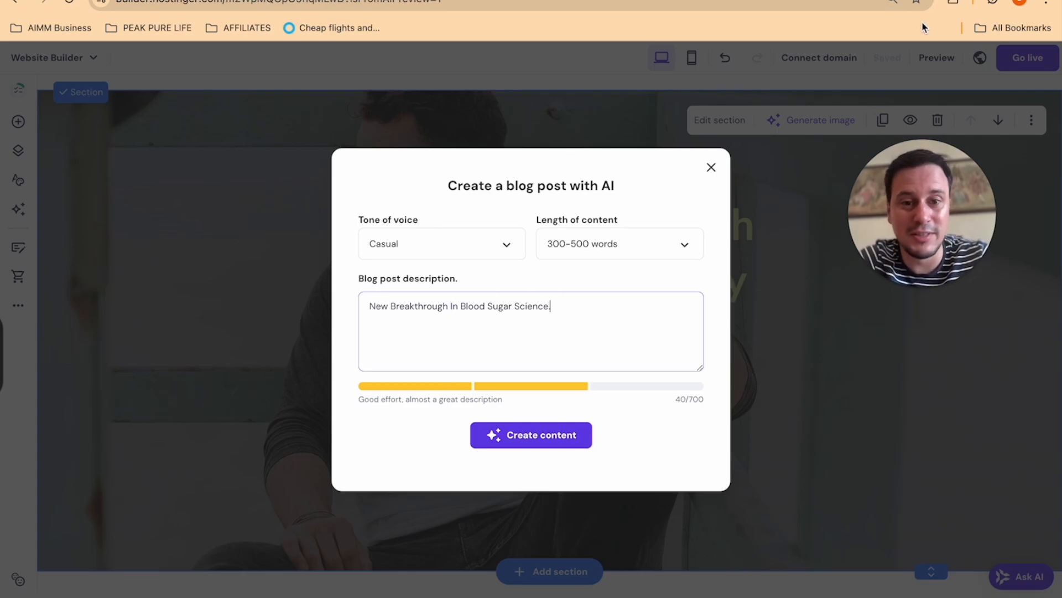
type(".")
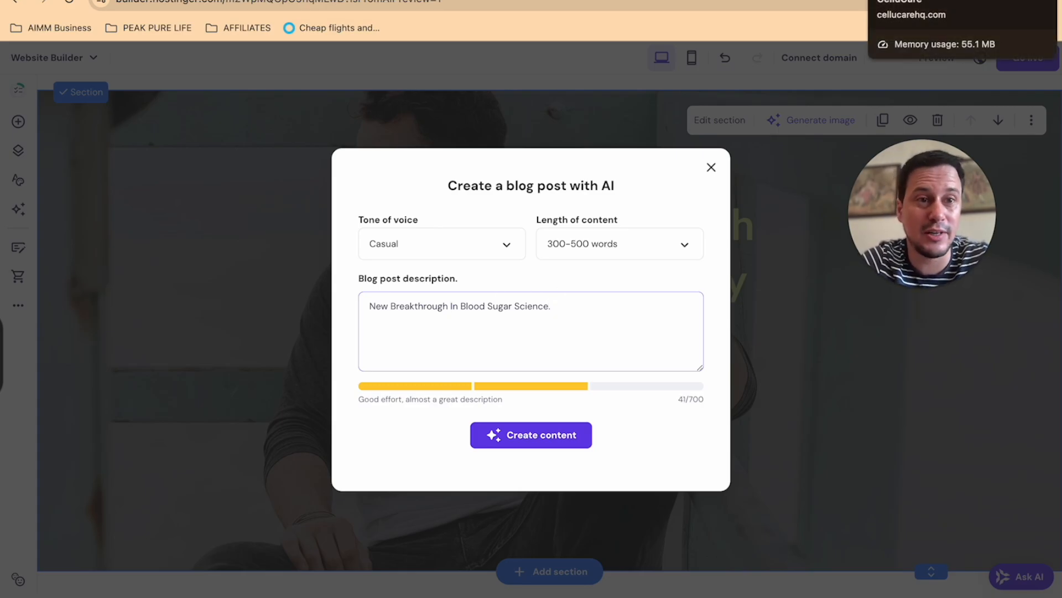
left_click(712, 167)
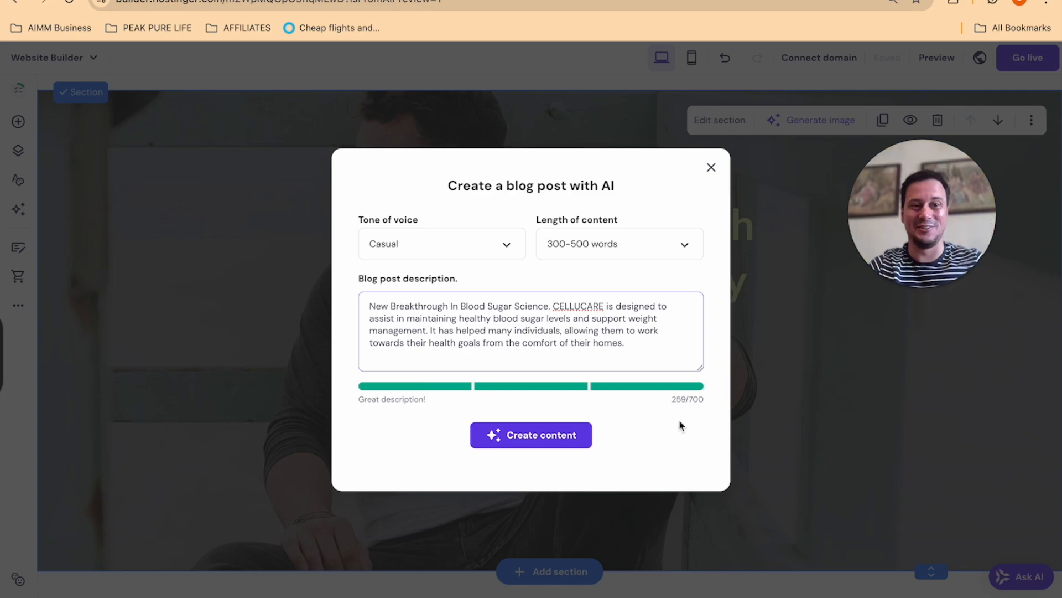
left_click(531, 434)
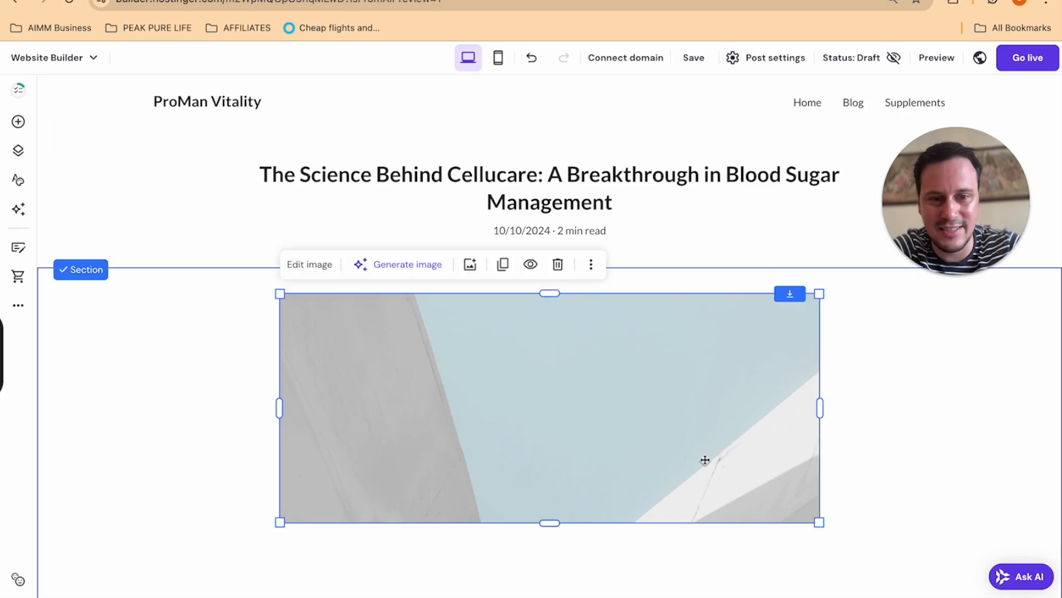
mouse_move(701, 451)
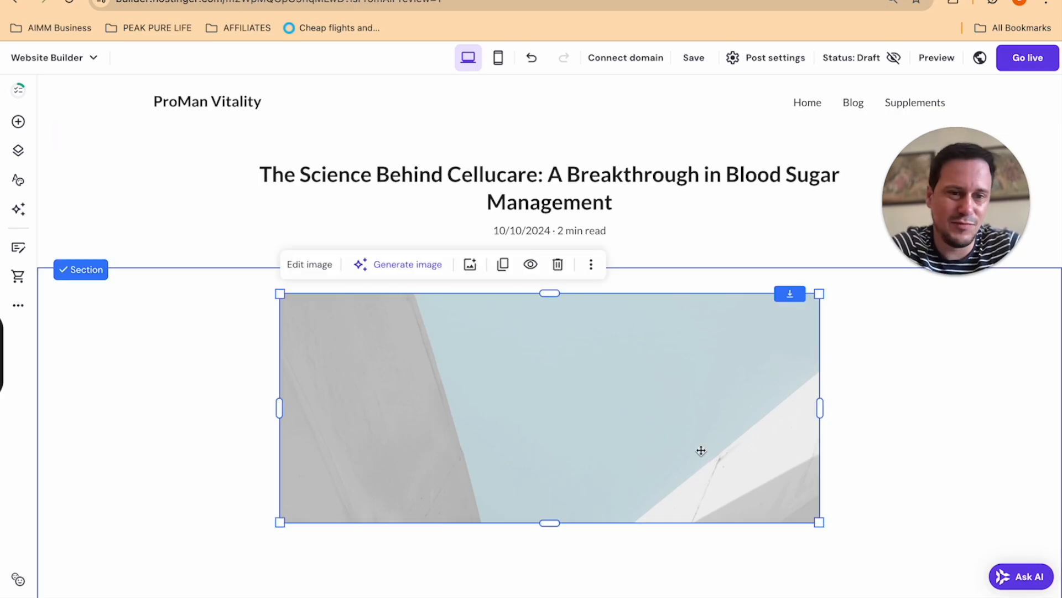
Scroll through the generated draft 'The Science Behind Cellucare' post
scroll("down", 3)
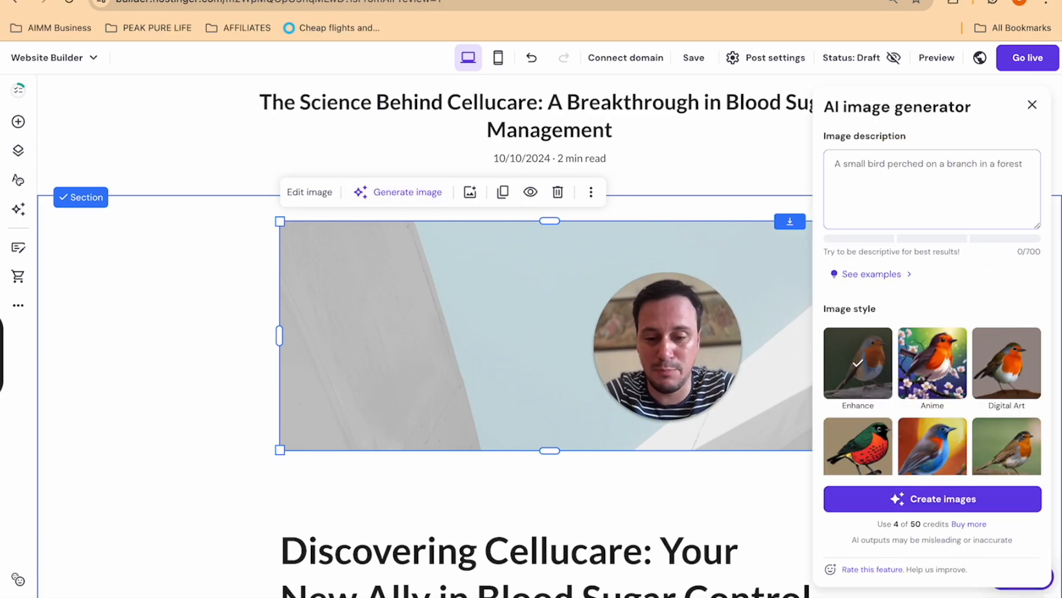
Generate AI images for 'strong man riding a bike' and apply the smiling cyclist result to the post
type("strong man")
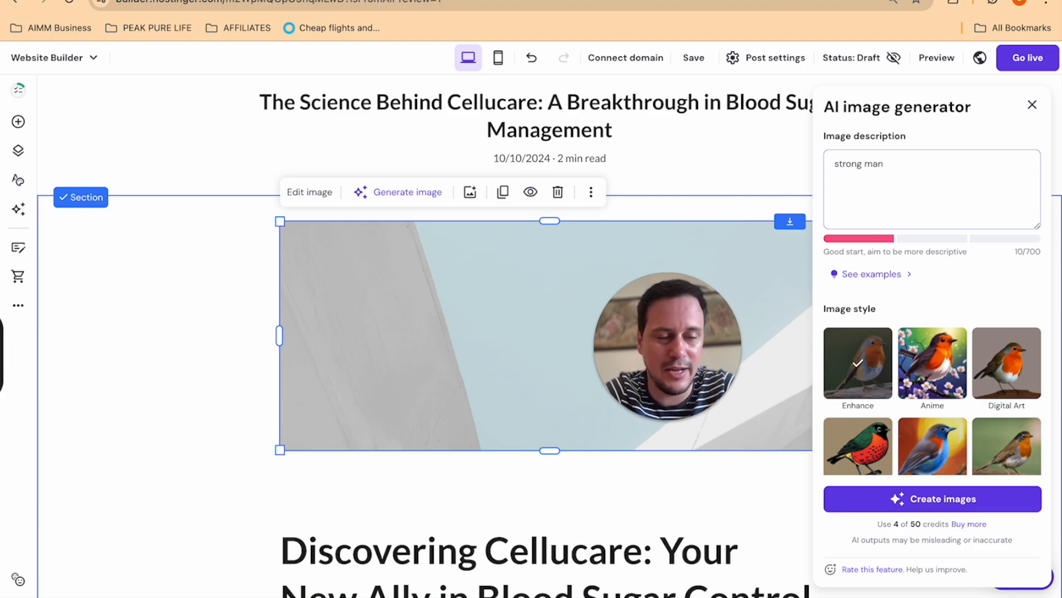
type("riding a bi")
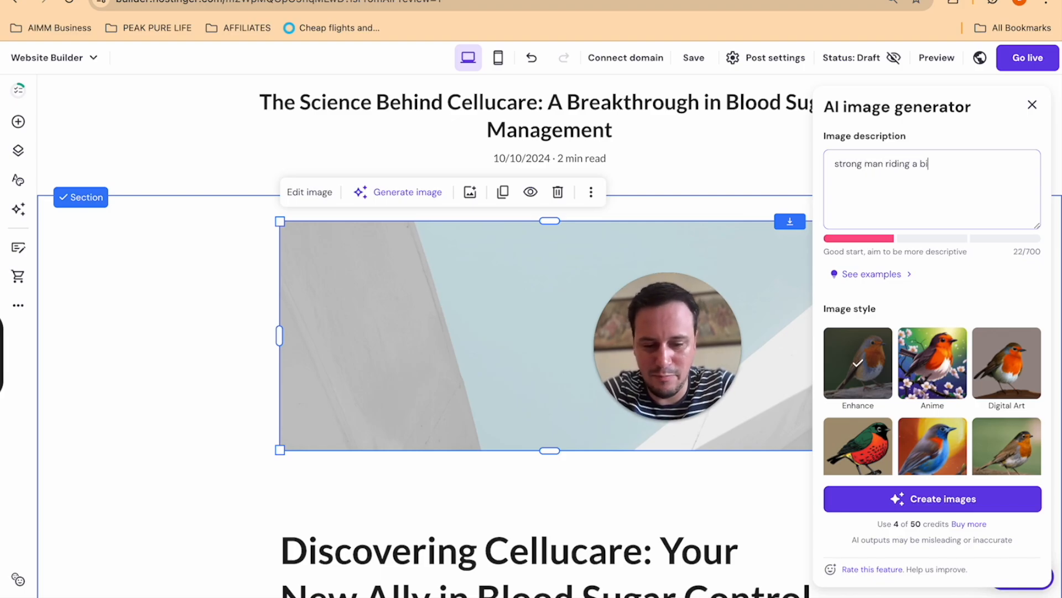
left_click(932, 499)
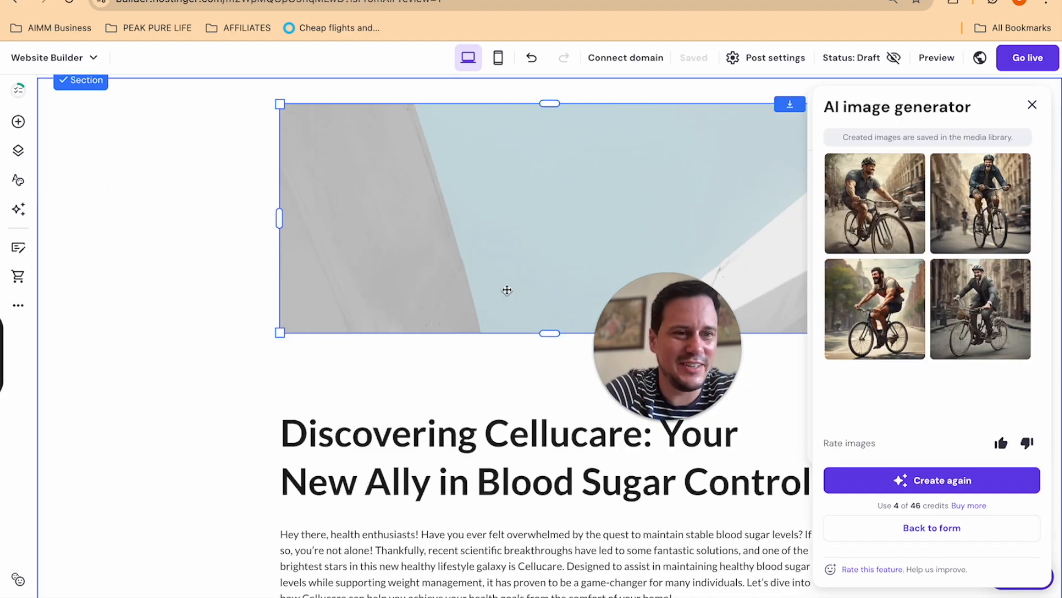
left_click(874, 309)
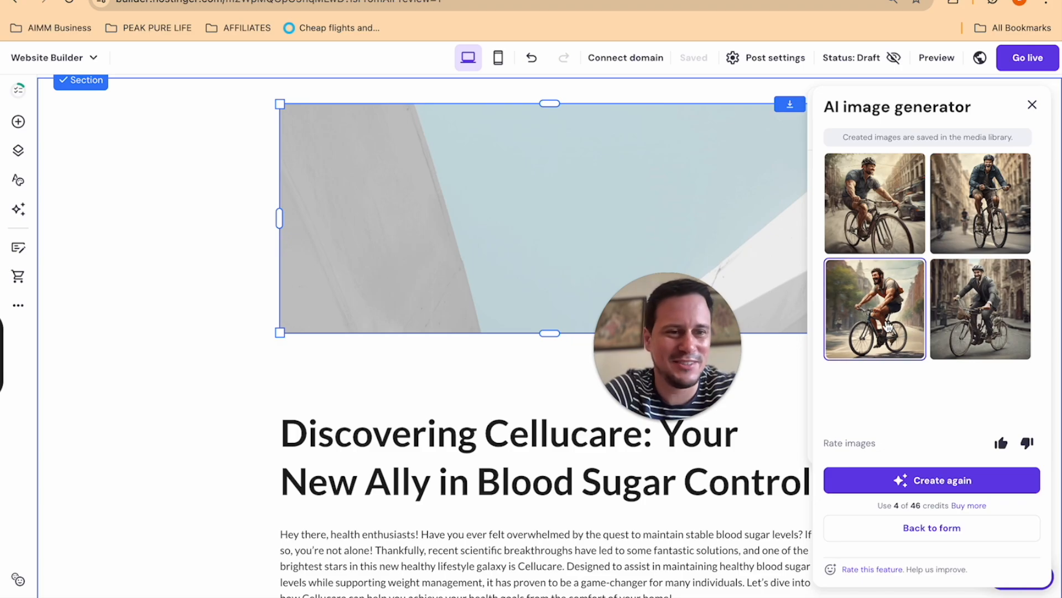
left_click(873, 308)
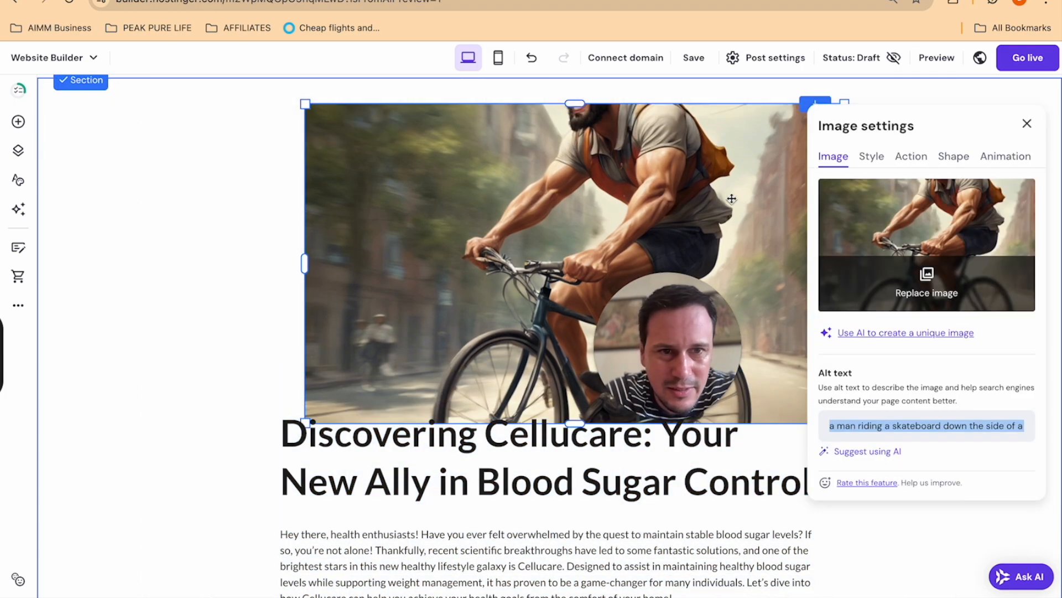
Close the image settings, select the post's body text block, and scroll through the whole post
left_click(1027, 123)
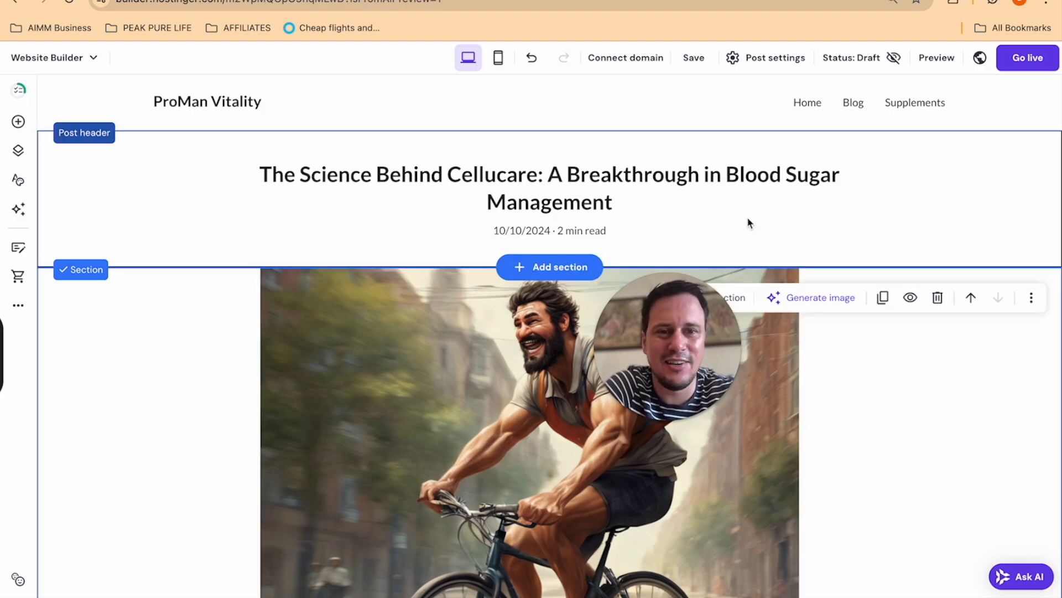
scroll("down", 3)
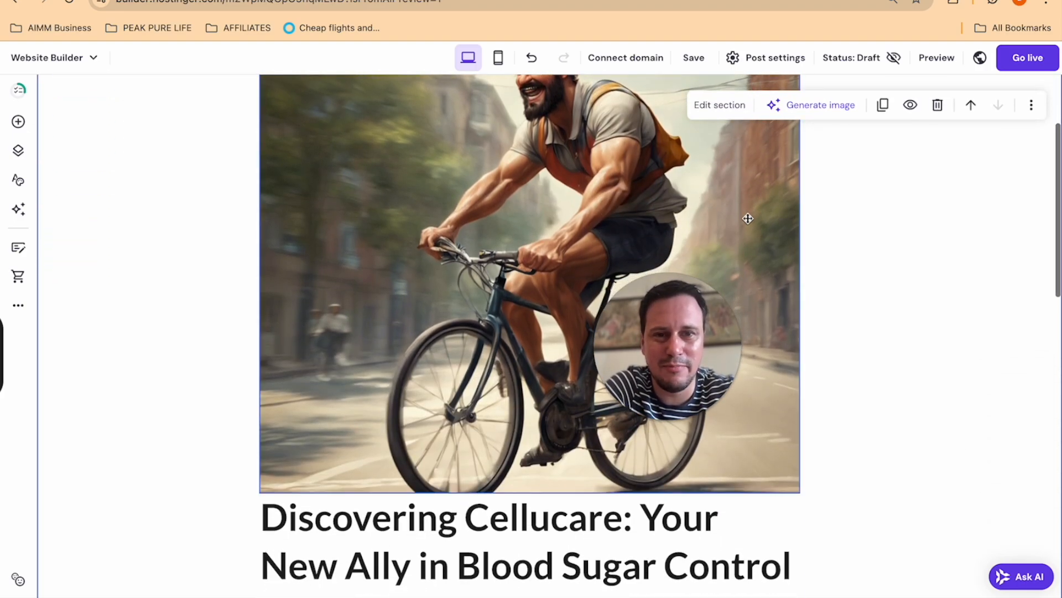
scroll("down", 3)
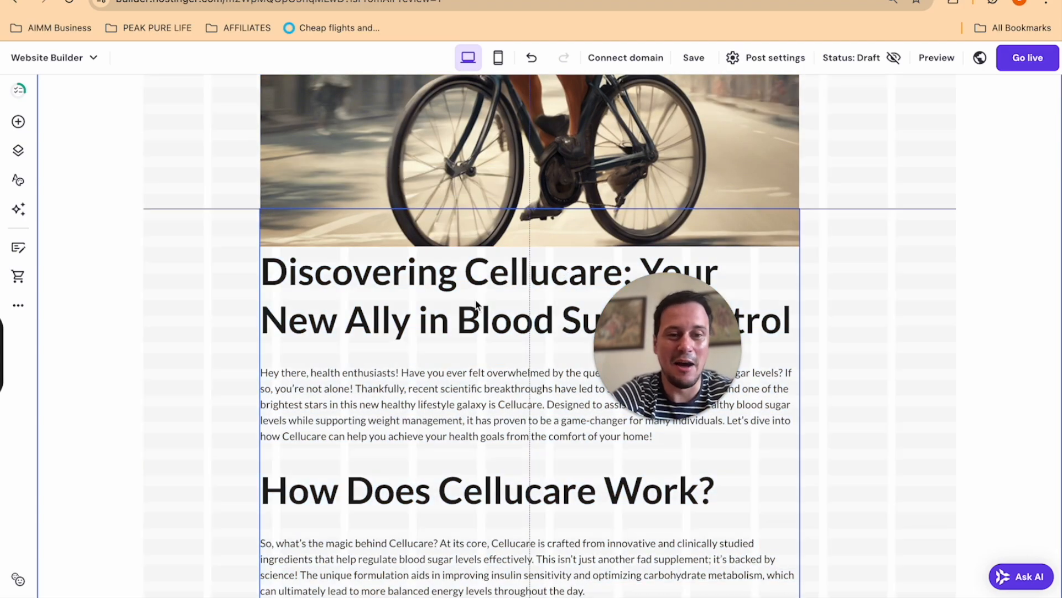
left_click(474, 304)
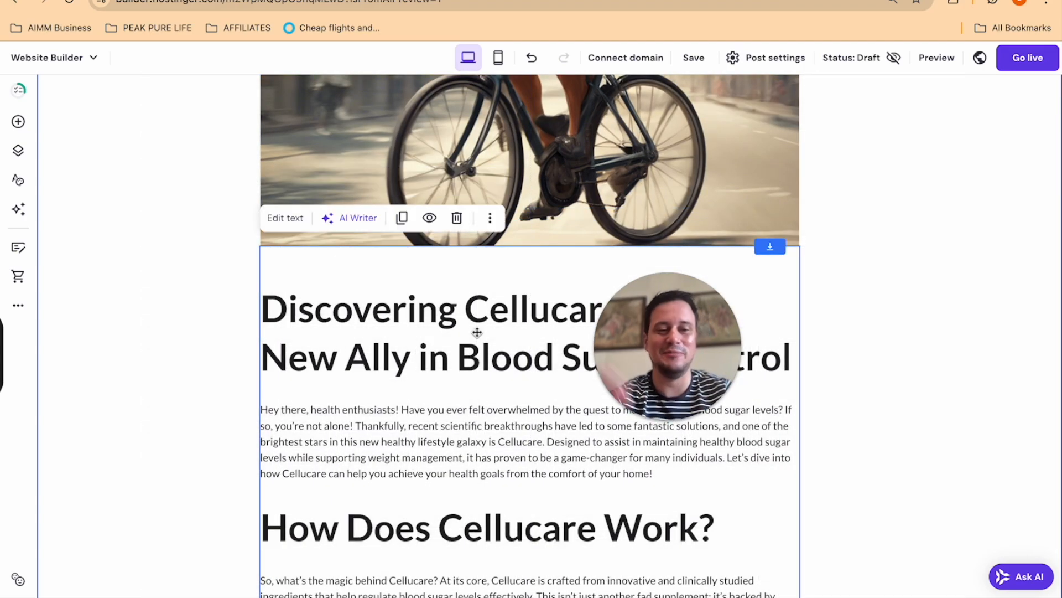
scroll("up", 3)
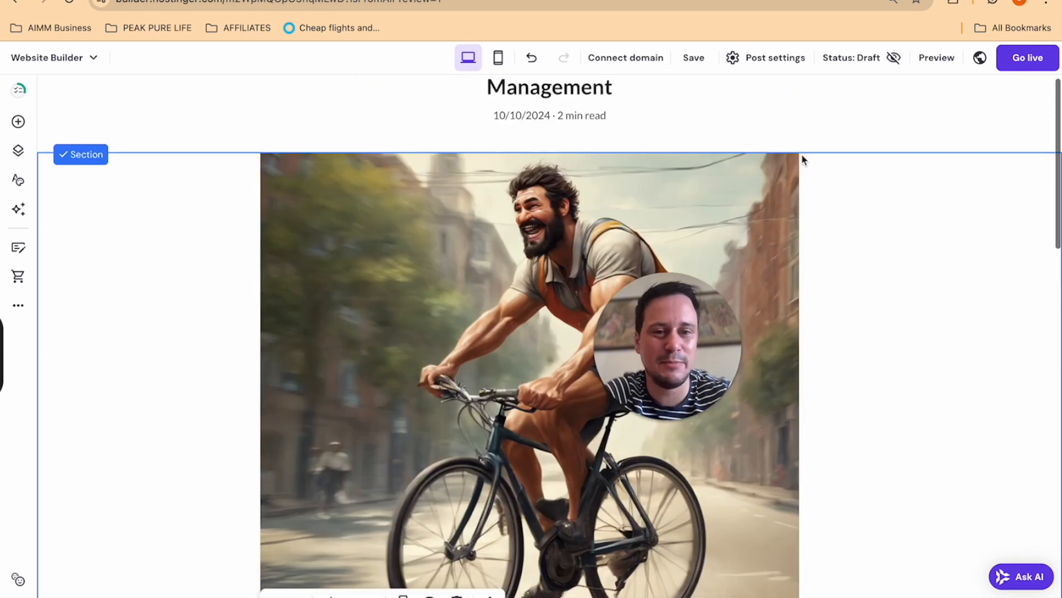
scroll("down", 3)
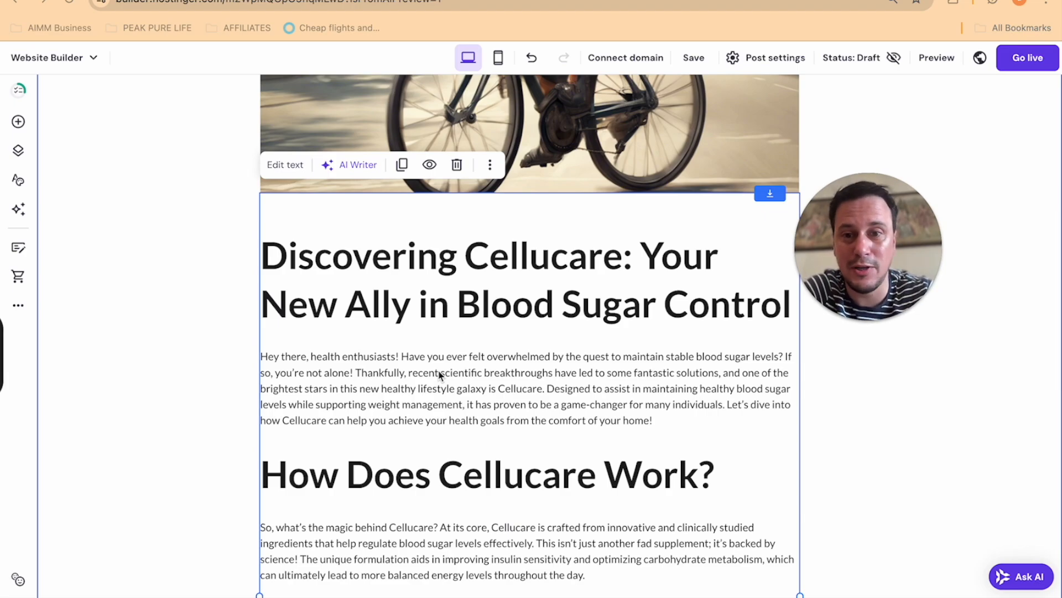
scroll("down", 3)
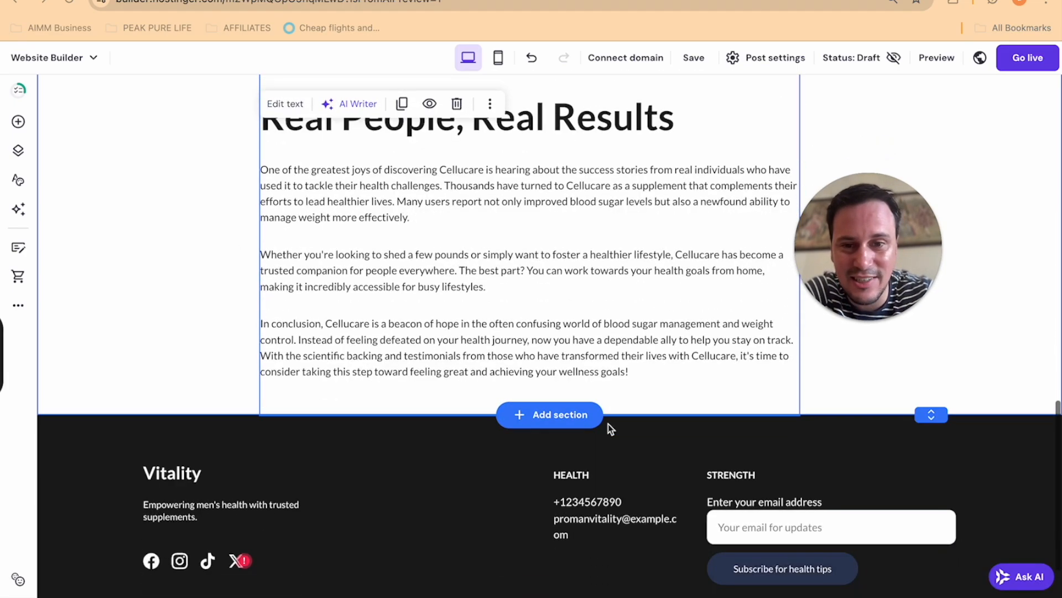
scroll("up", 3)
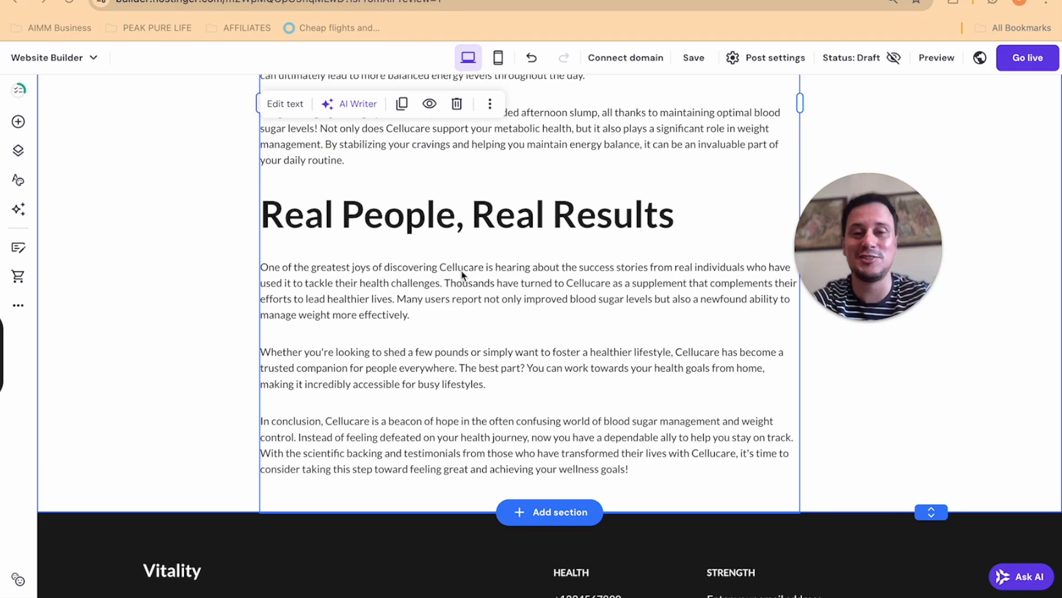
scroll("up", 3)
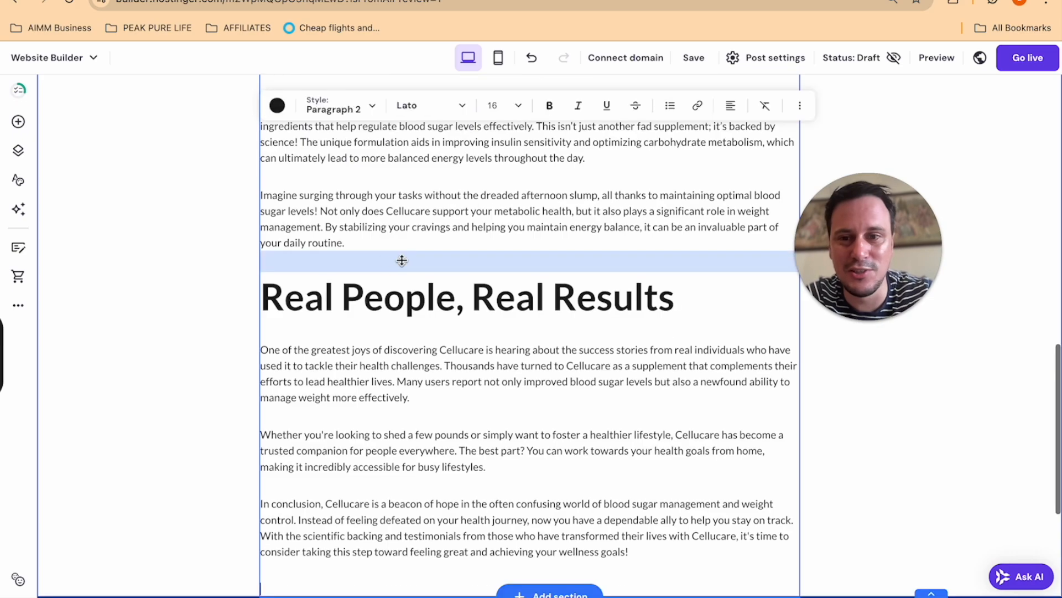
scroll("up", 3)
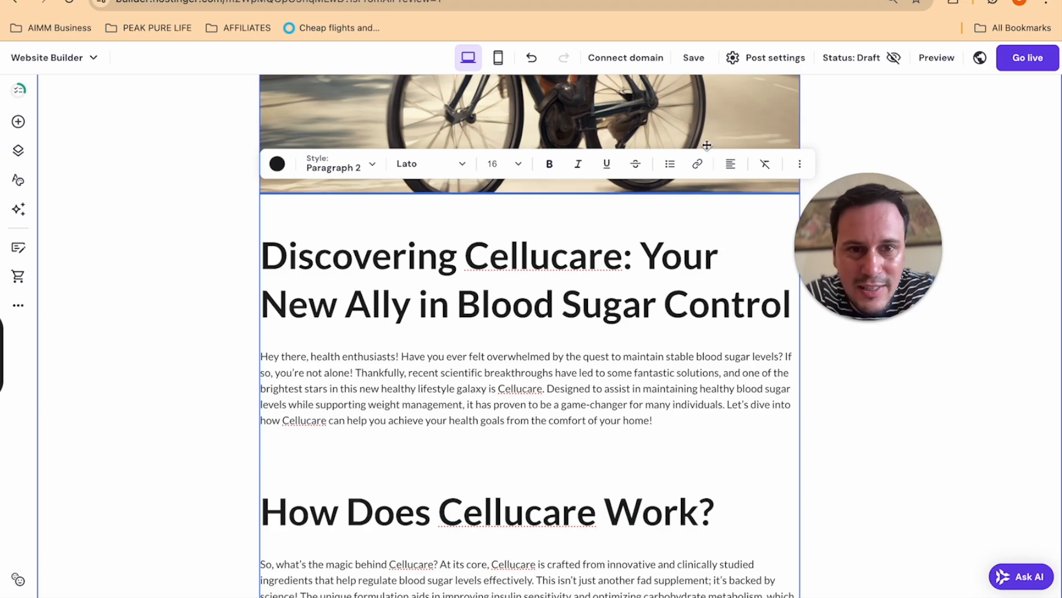
Center the post's text and resize the pasted 'Claim your Discounted CELLUCARE' line to font size 18
left_click(730, 163)
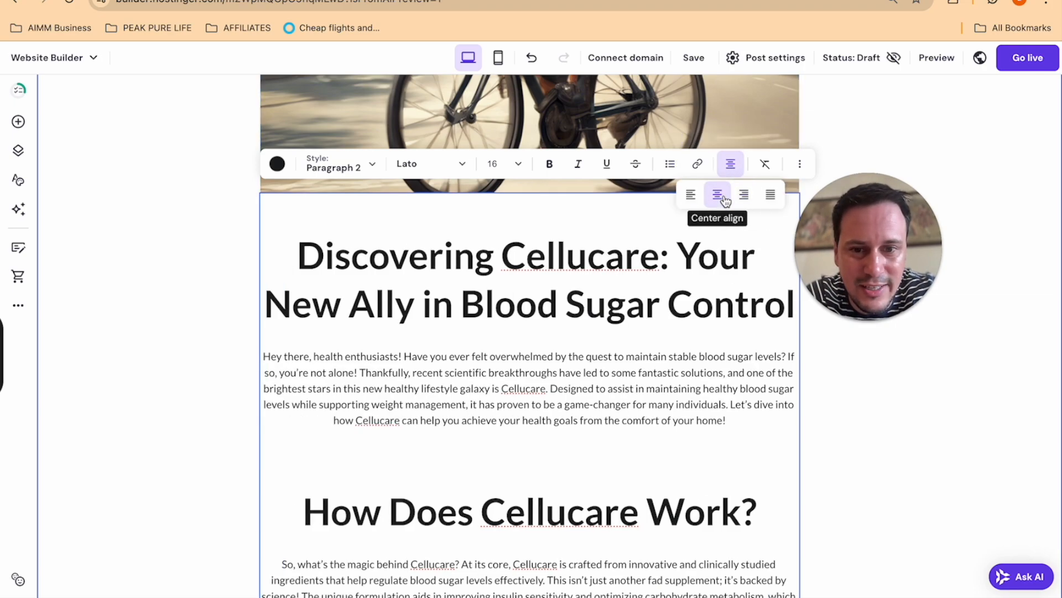
left_click(717, 194)
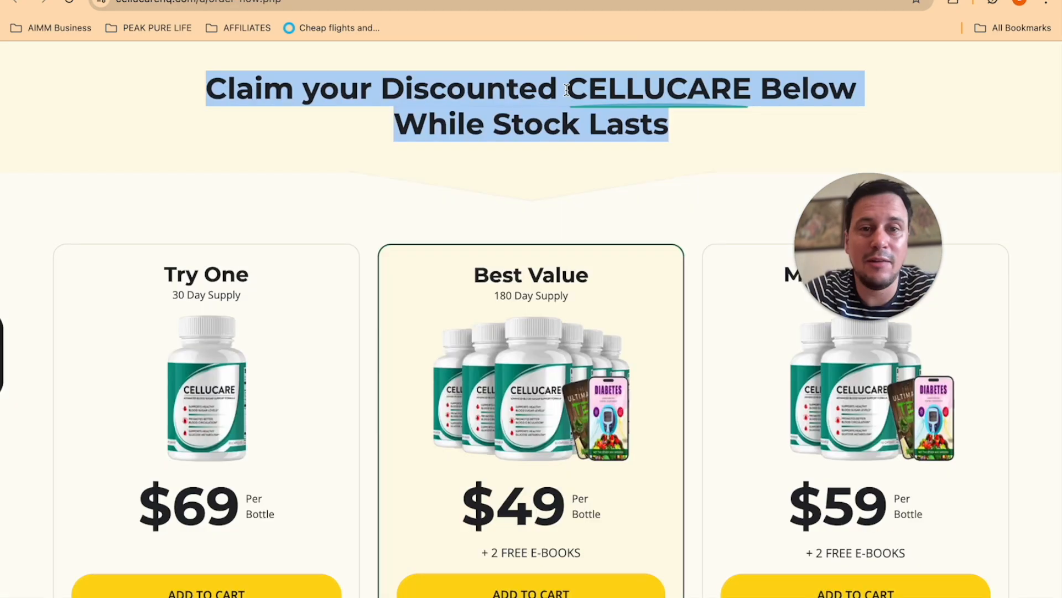
mouse_move(832, 169)
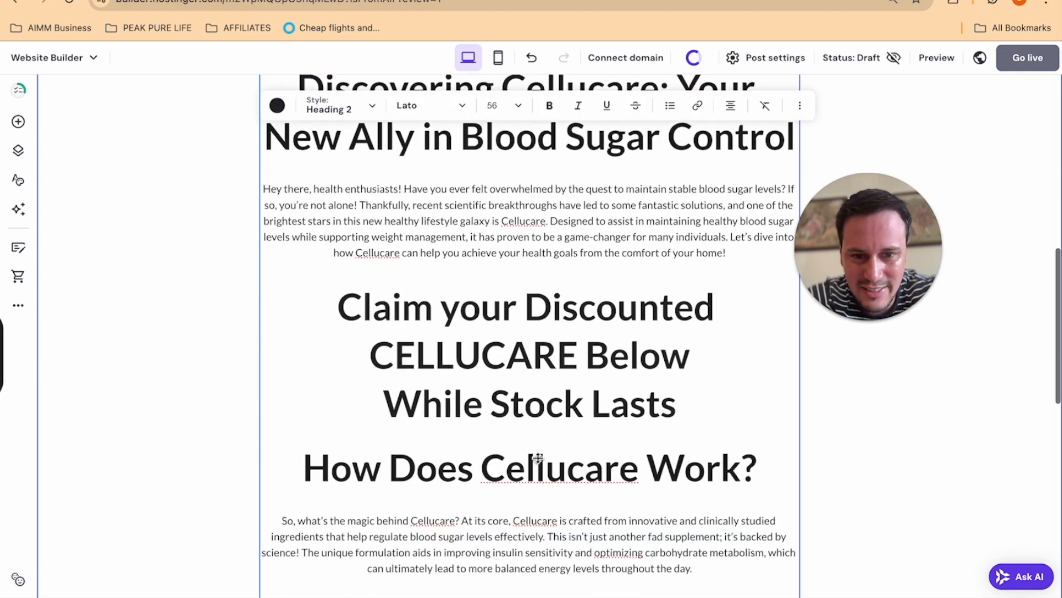
left_click(504, 105)
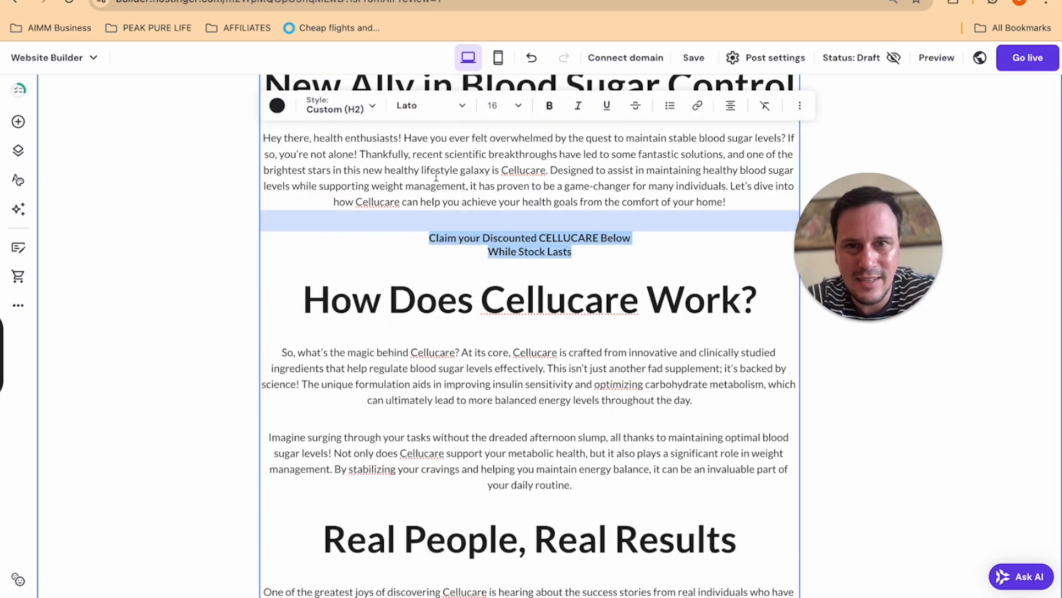
left_click(493, 105)
type("18")
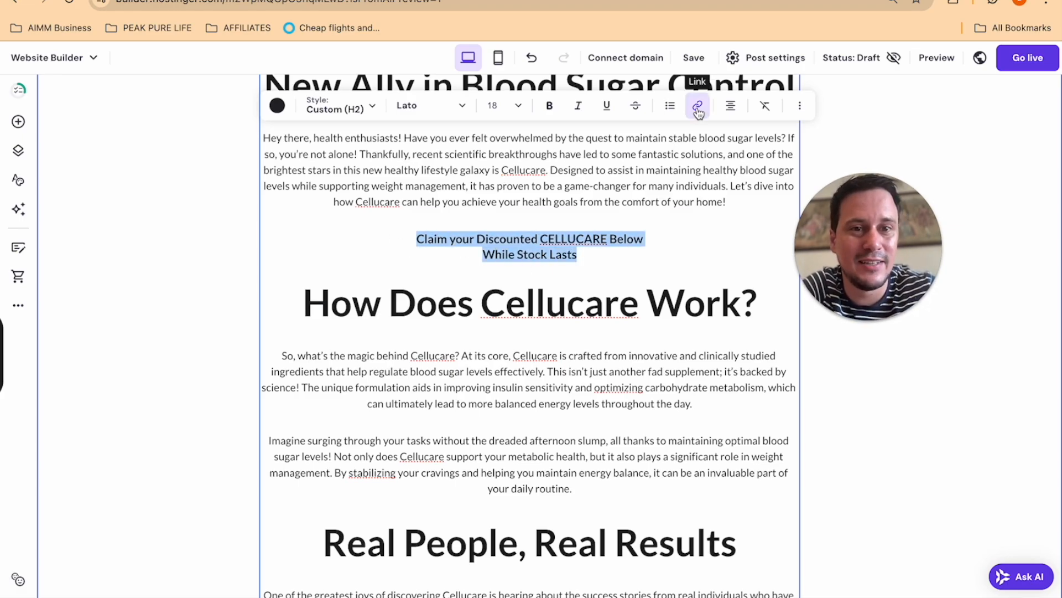
left_click(696, 106)
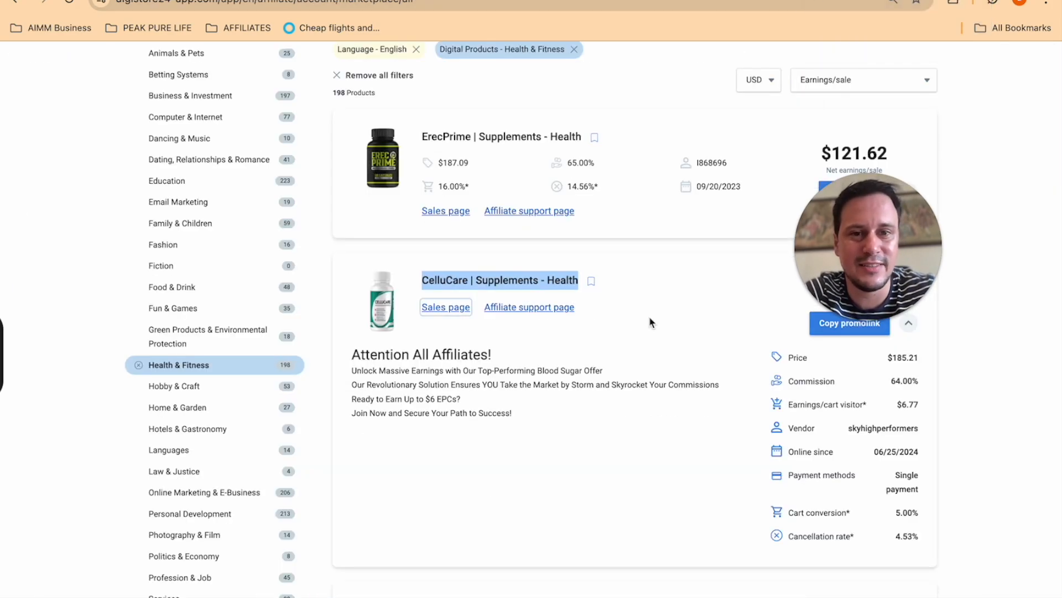
Link the headline to the CelluCare order-now page with affiliate code AiMoneyManiac
scroll("up", 3)
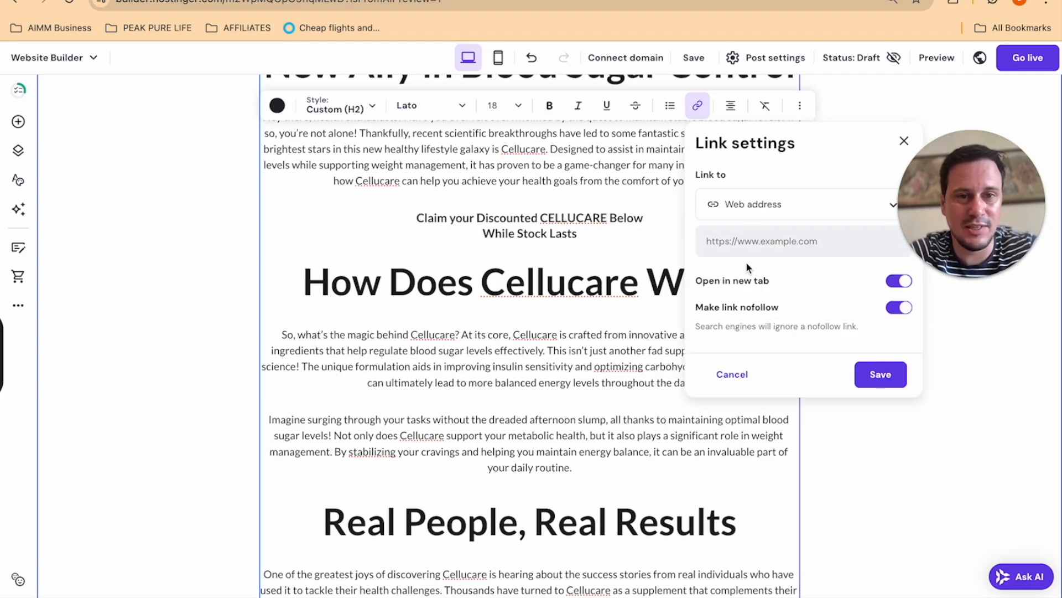
type("q.com/d/order-now.php#aff=AiMoneyManiac")
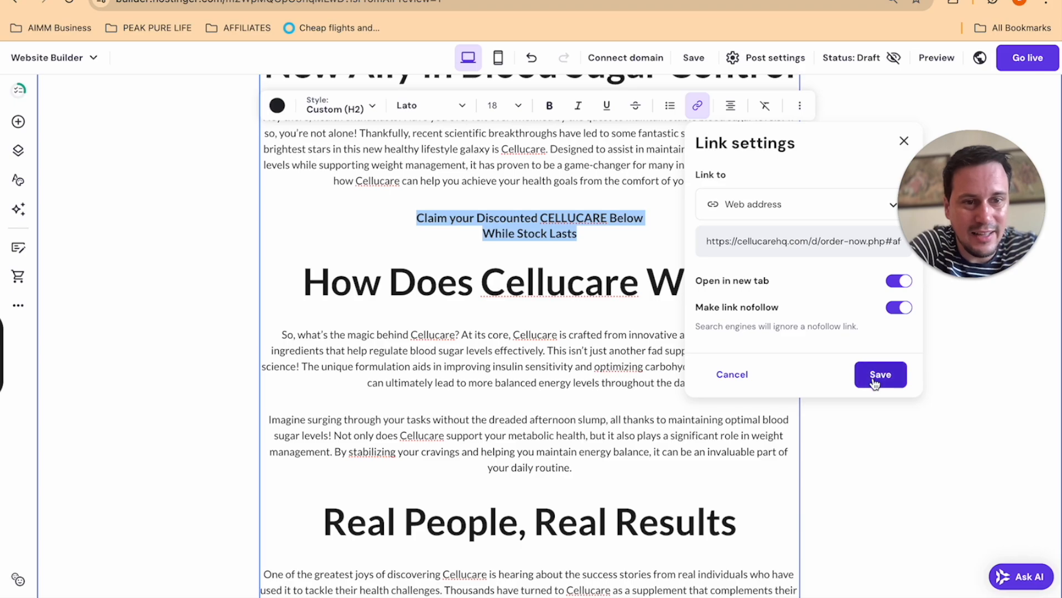
left_click(881, 374)
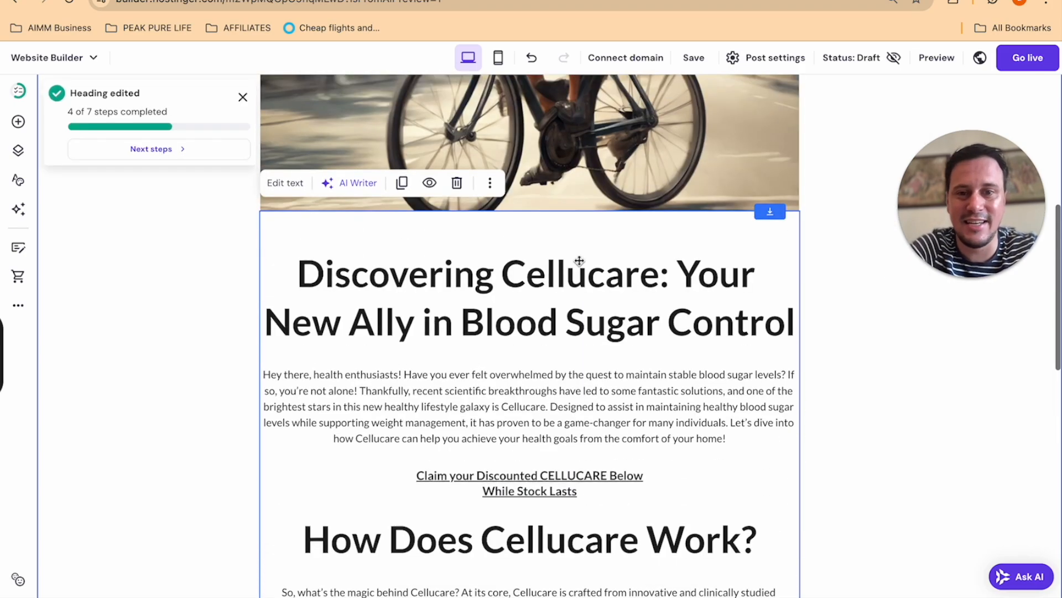
Scroll through the linked CelluCare post and its text blocks, then go back to the home page
scroll("up", 3)
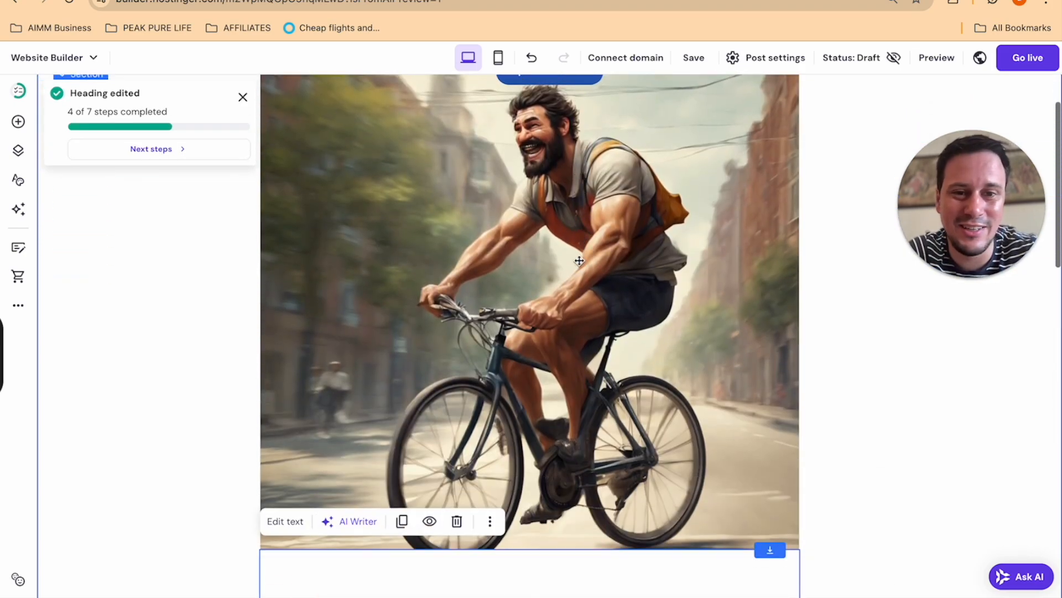
scroll("down", 3)
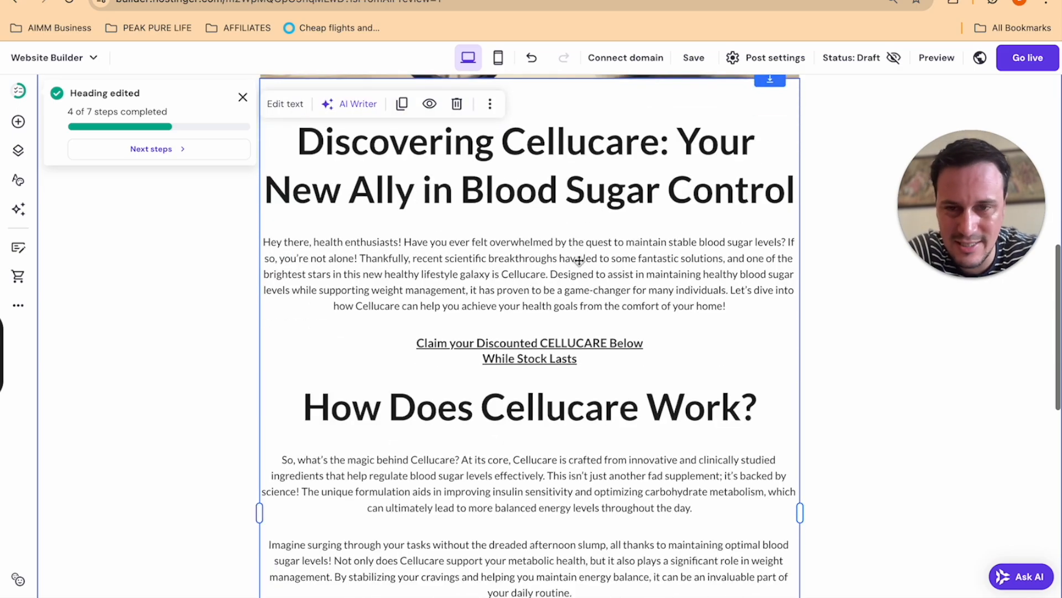
left_click(242, 97)
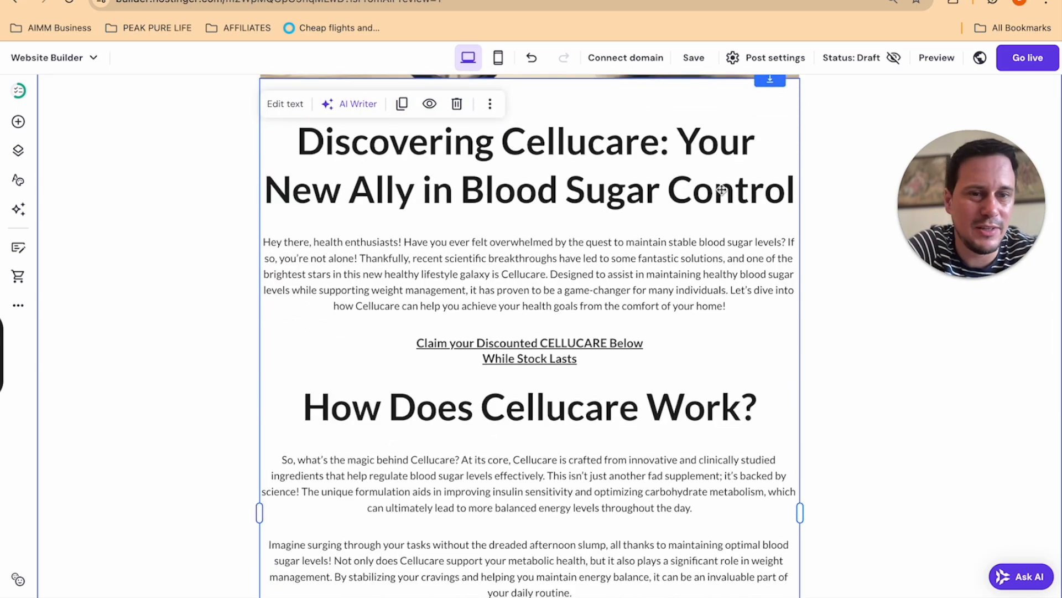
scroll("down", 3)
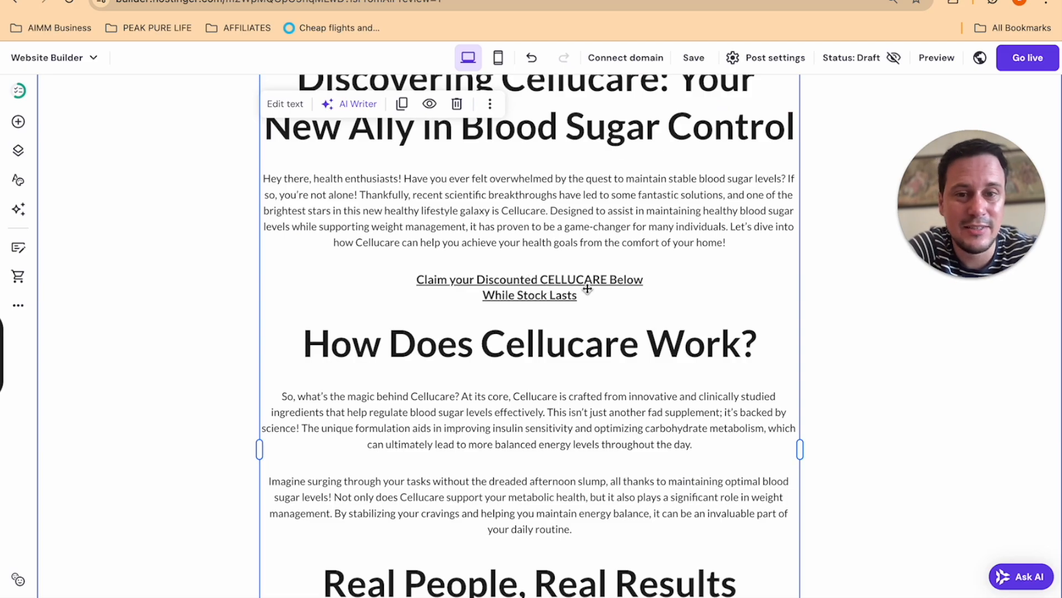
mouse_move(586, 287)
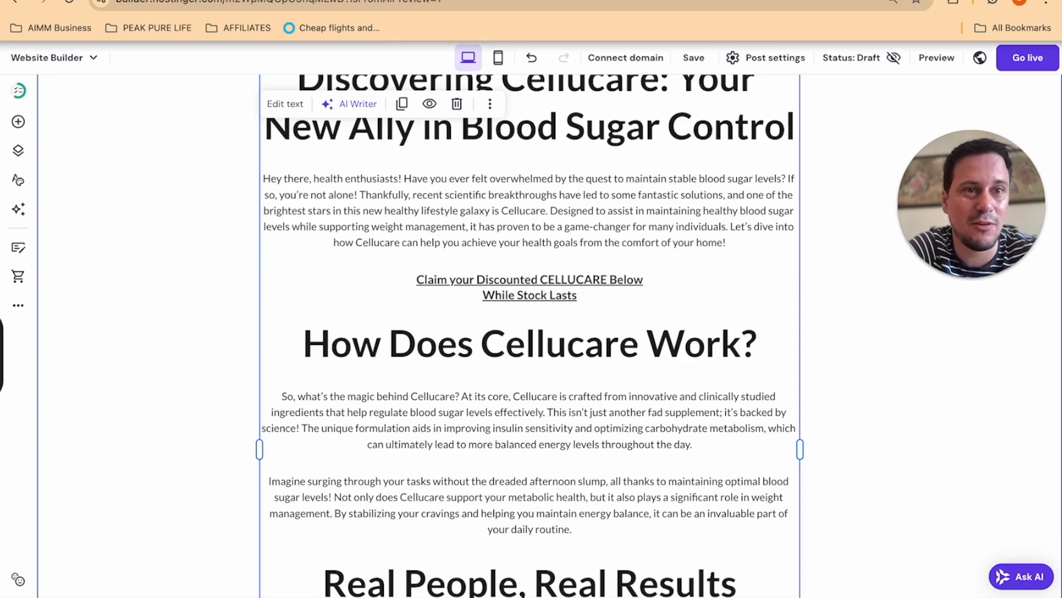
left_click(529, 278)
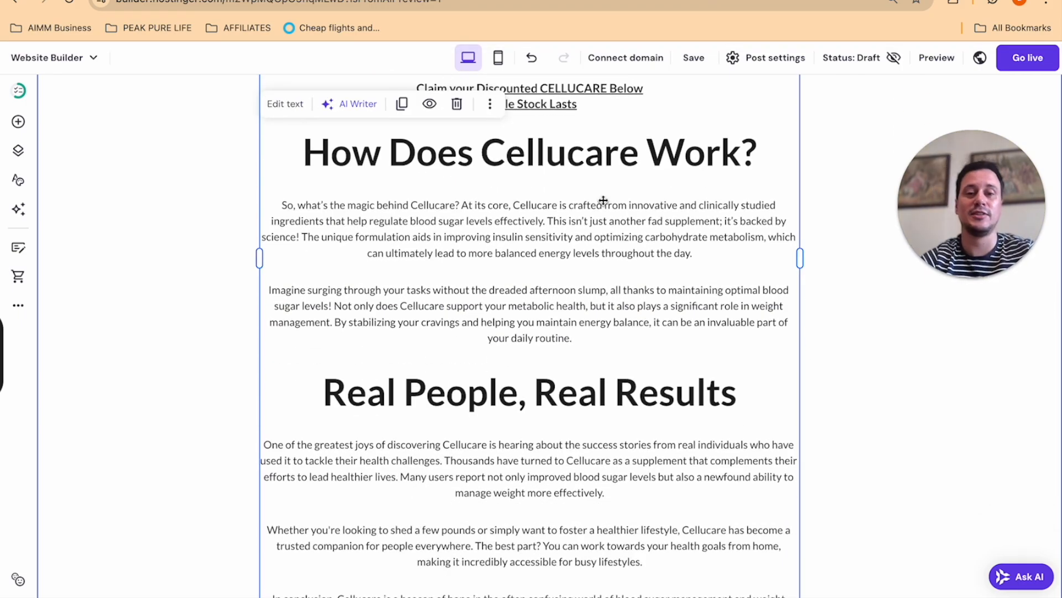
scroll("down", 3)
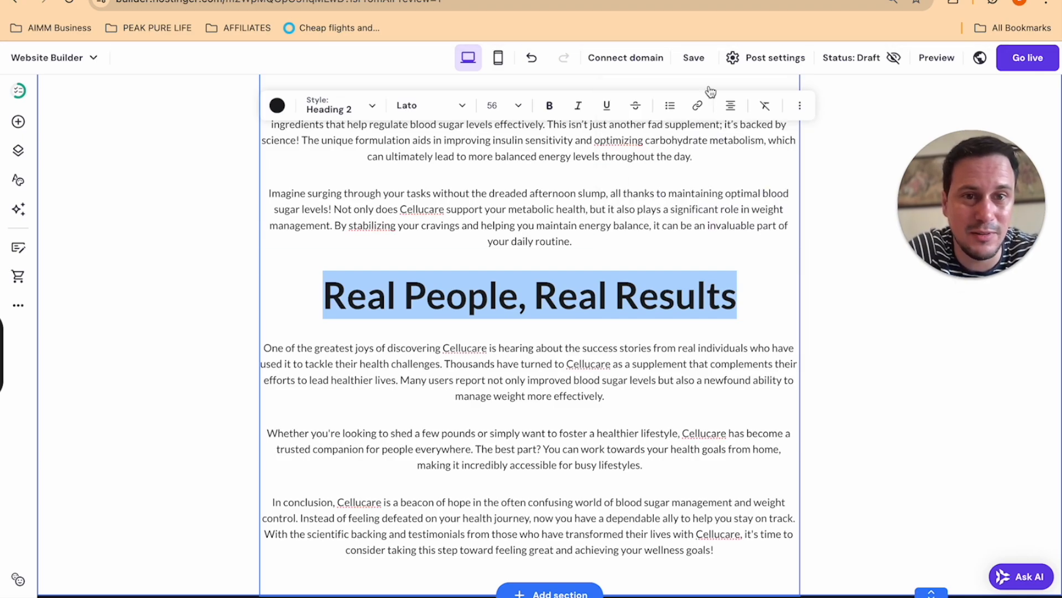
left_click(698, 105)
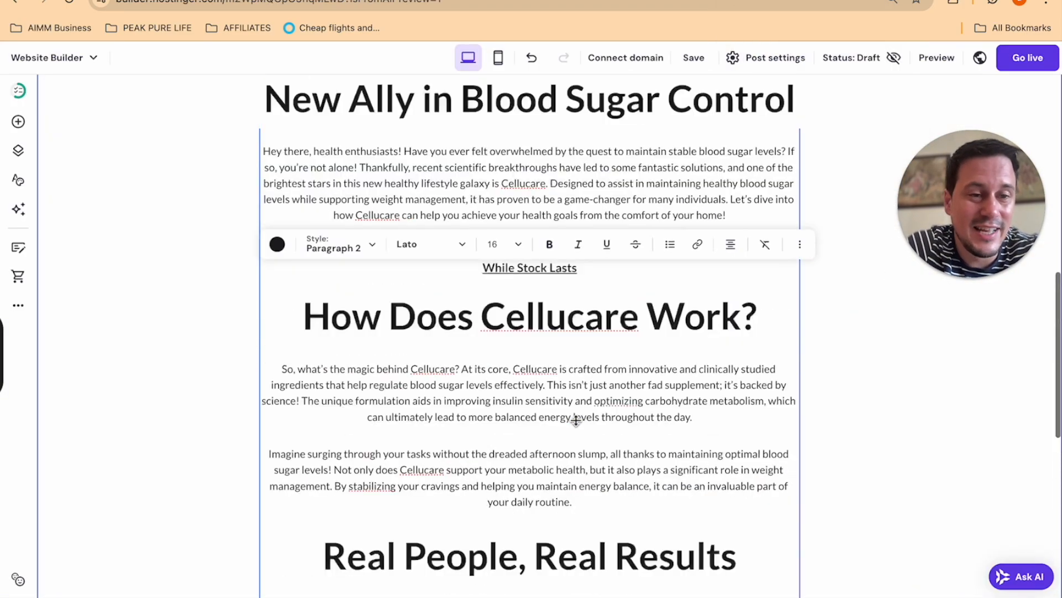
scroll("up", 3)
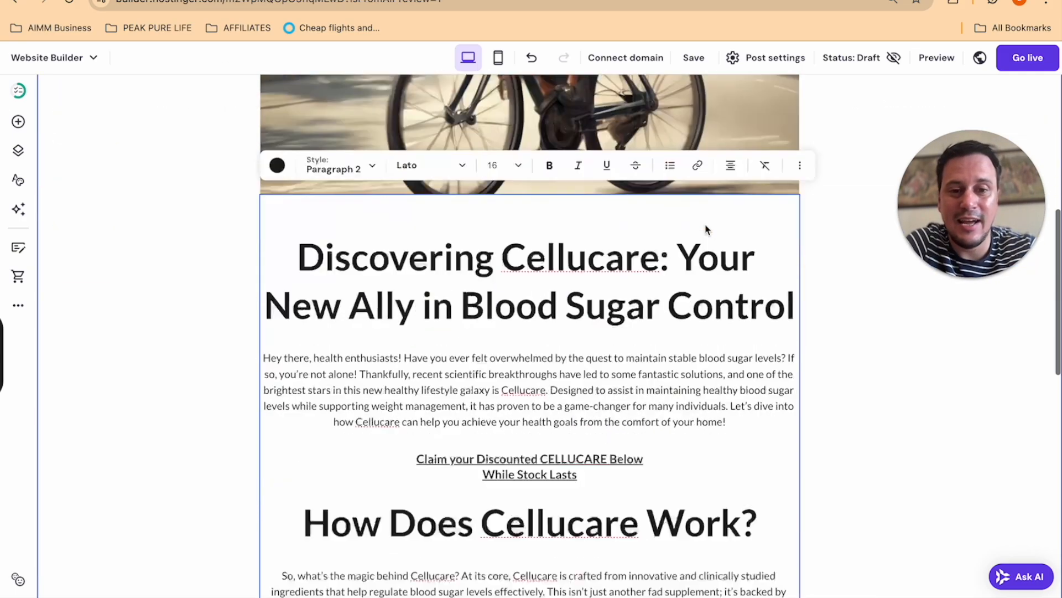
scroll("down", 3)
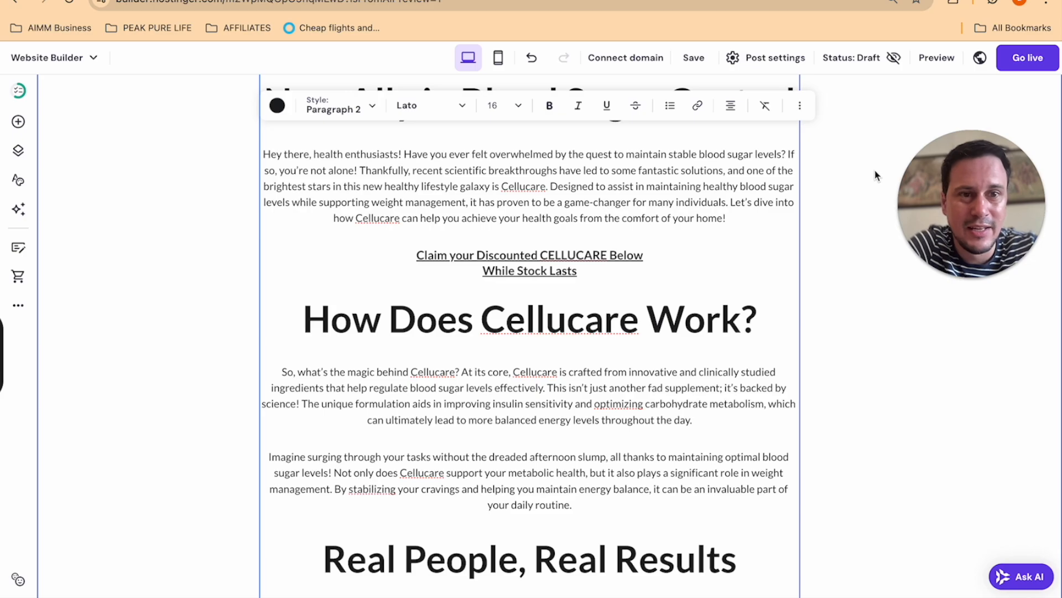
left_click(528, 319)
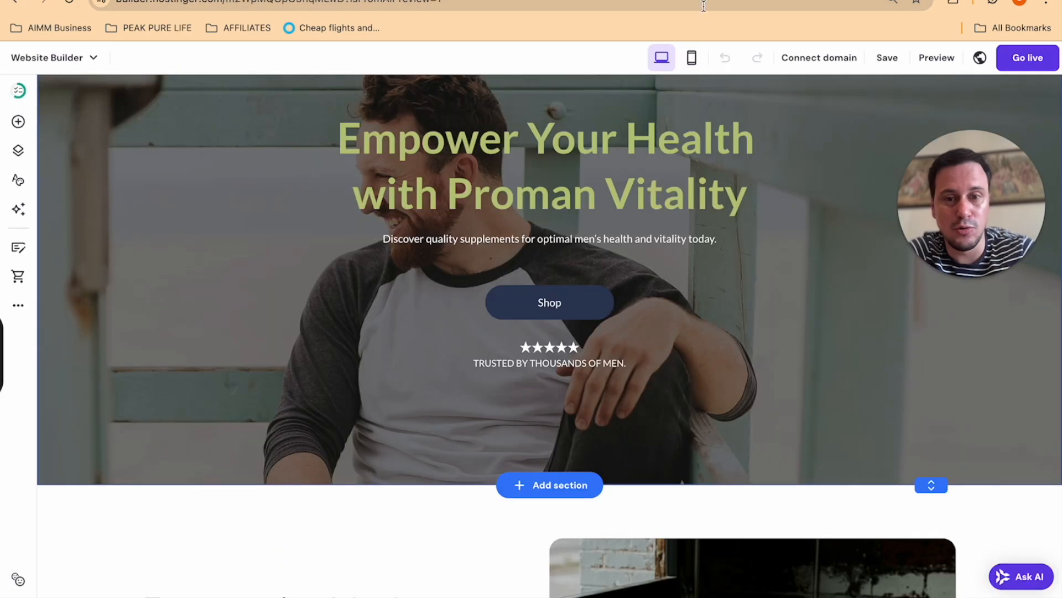
left_click(548, 302)
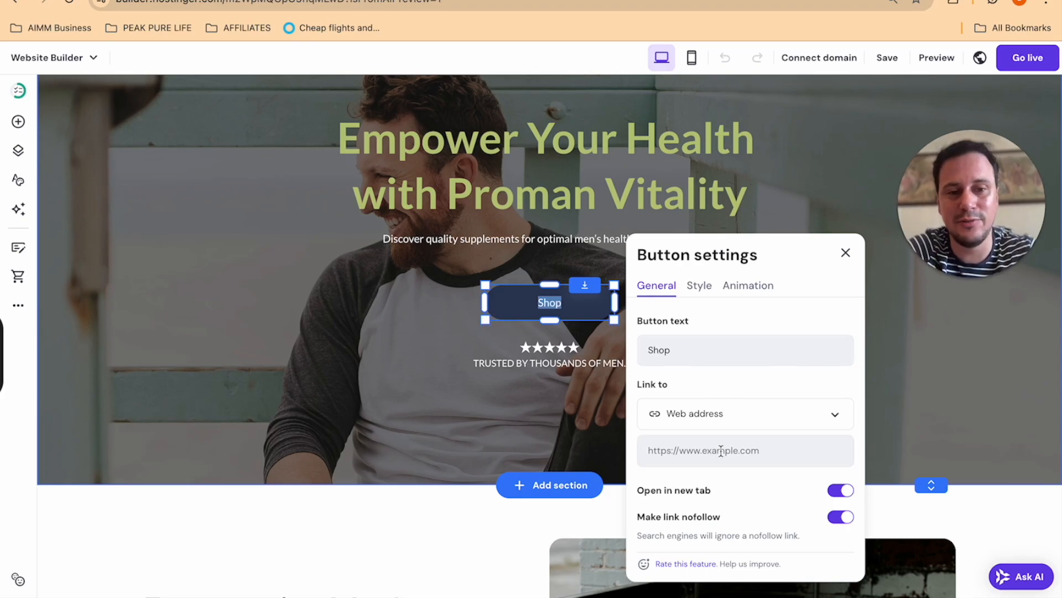
left_click(744, 450)
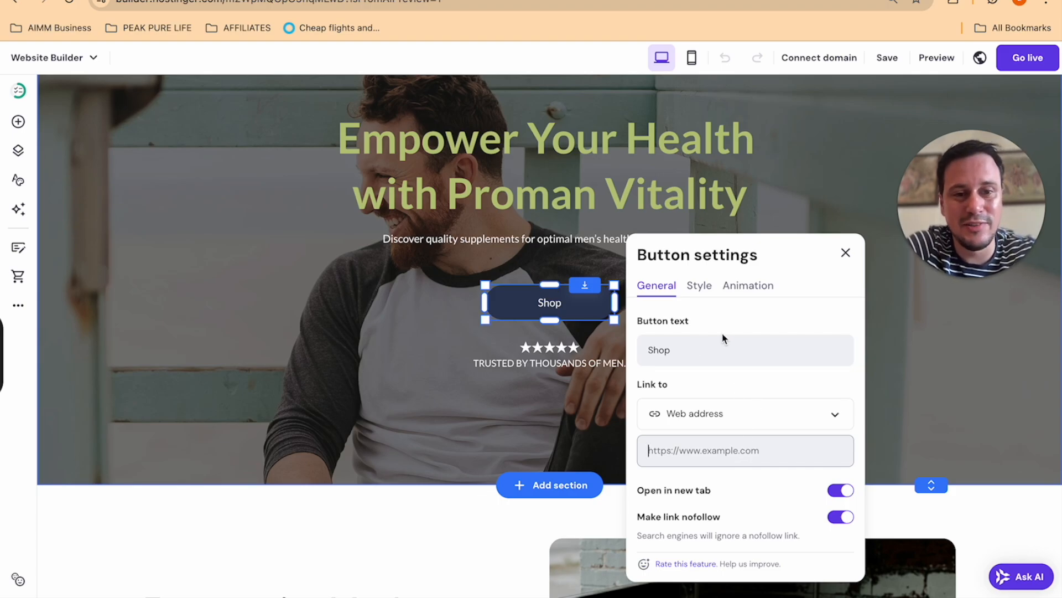
left_click(743, 413)
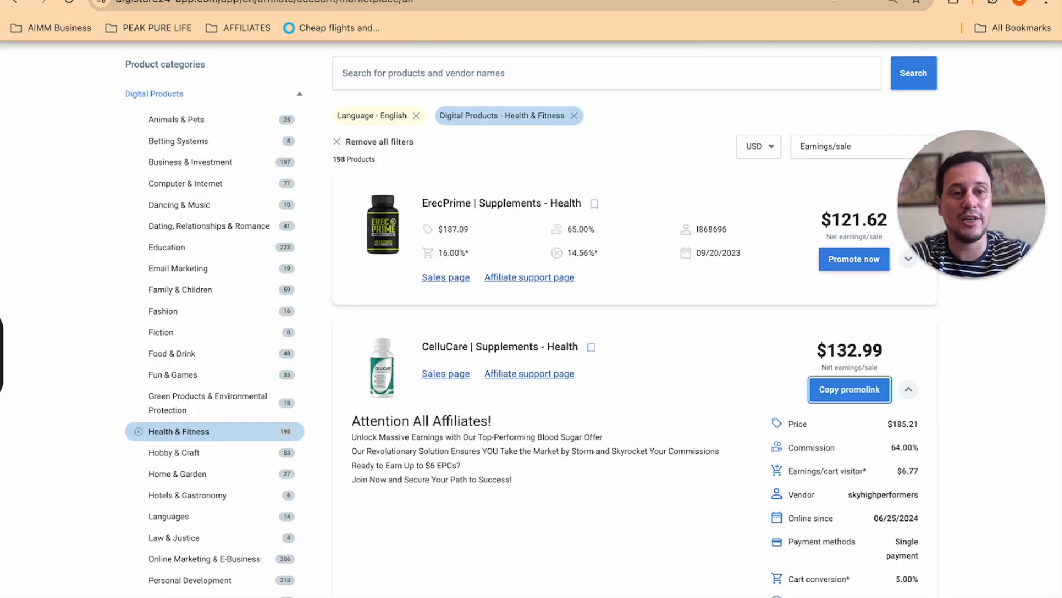
mouse_move(810, 470)
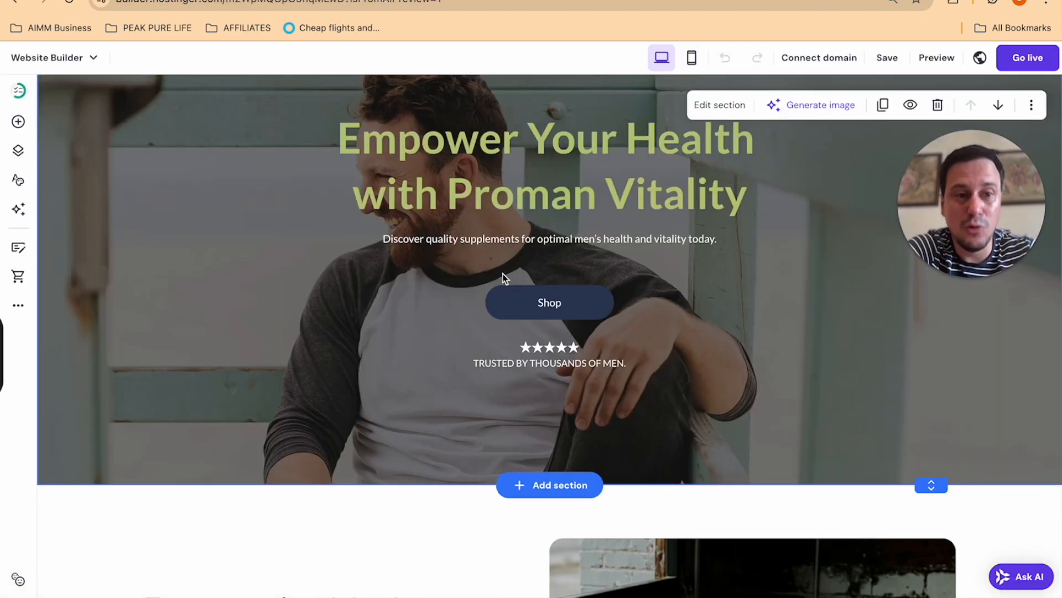
mouse_move(581, 389)
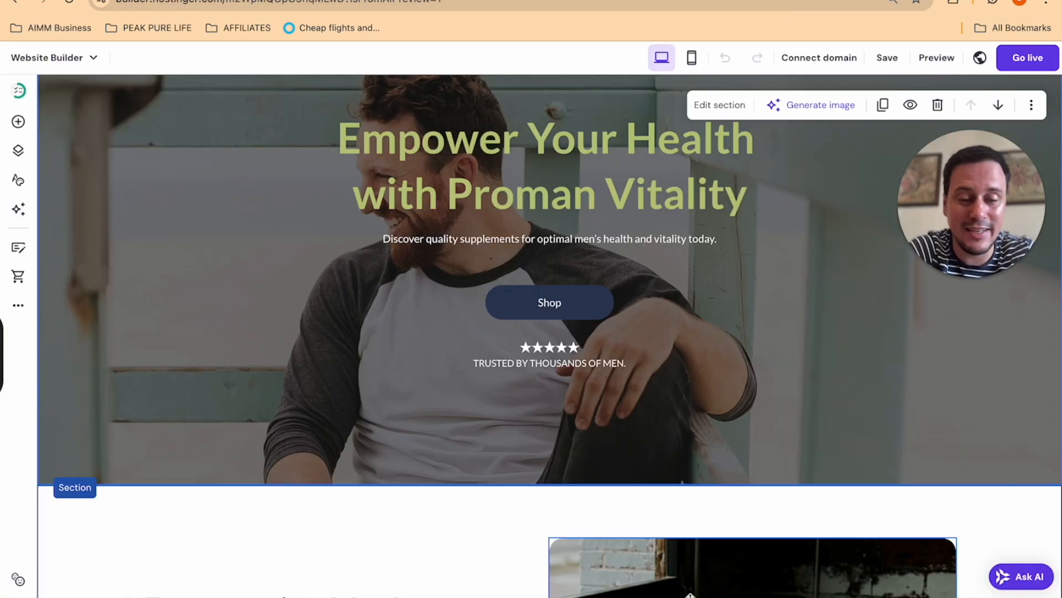
left_click(546, 166)
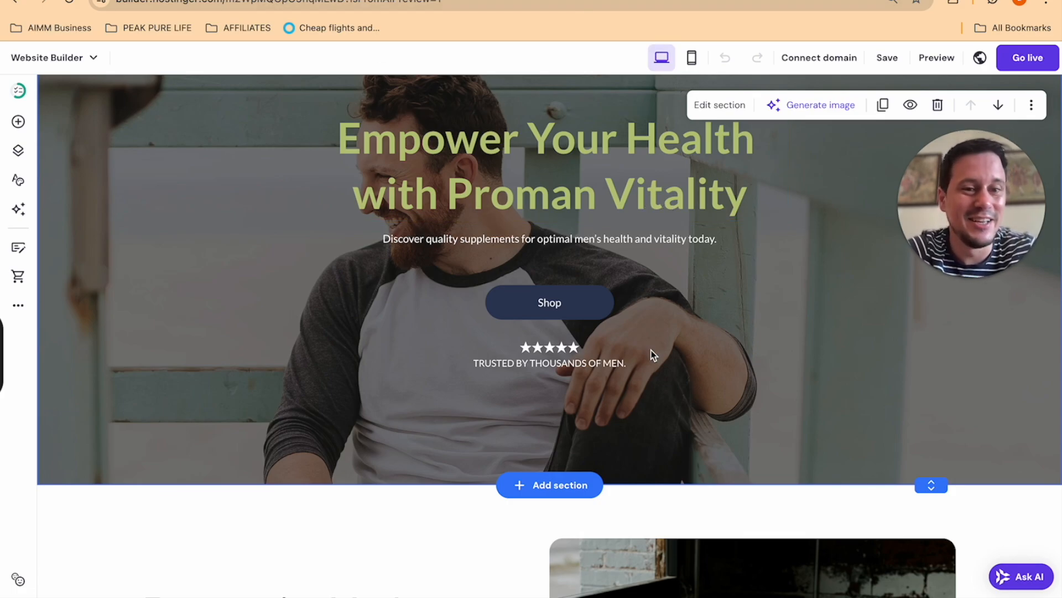
left_click(547, 238)
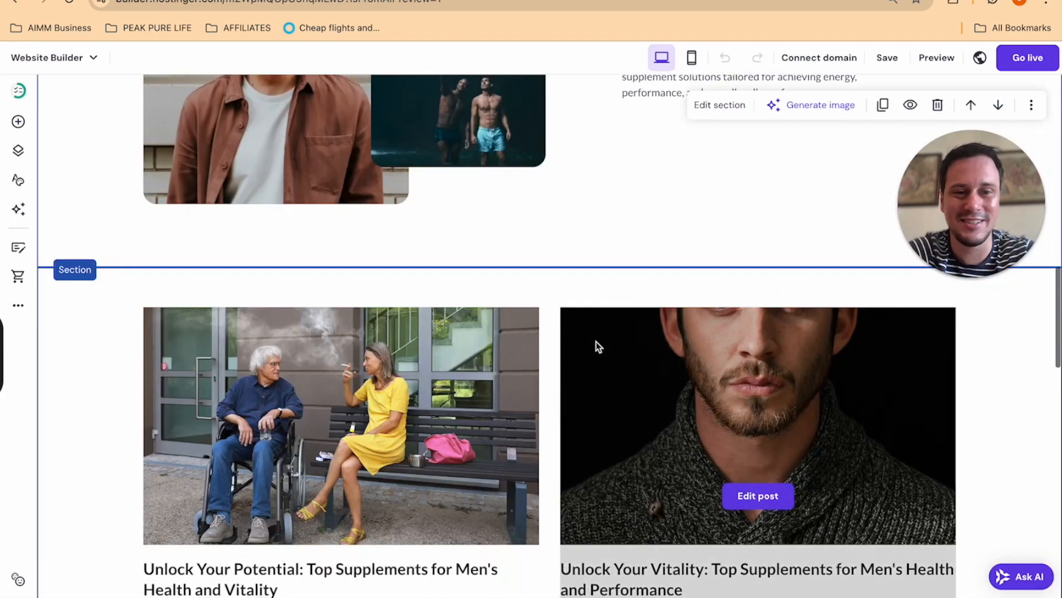
scroll("up", 3)
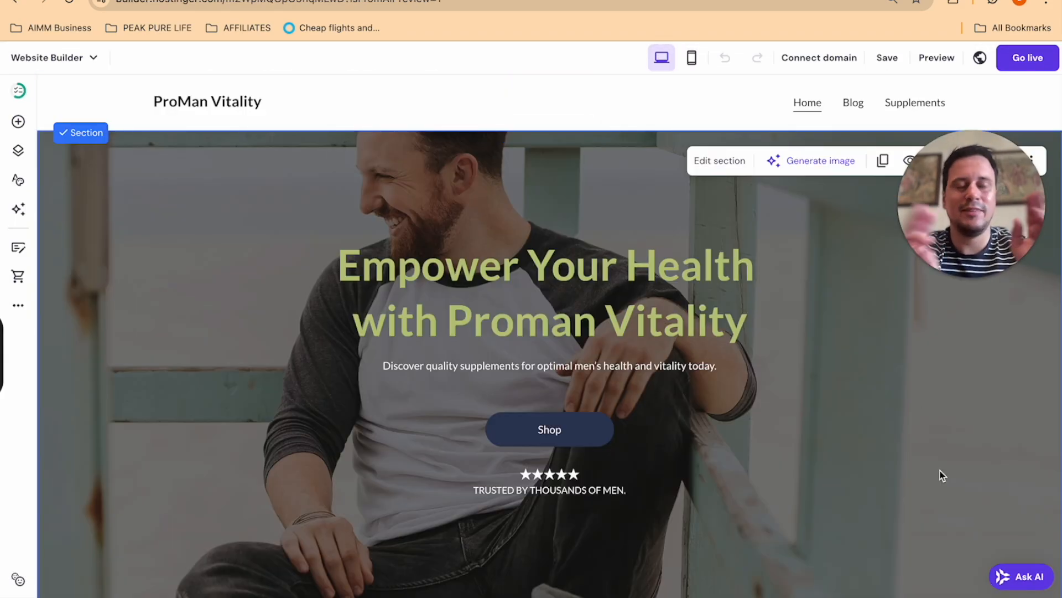
Choose promanvitality.com as the site's domain, then cancel the billing-period checkout without buying
left_click(818, 57)
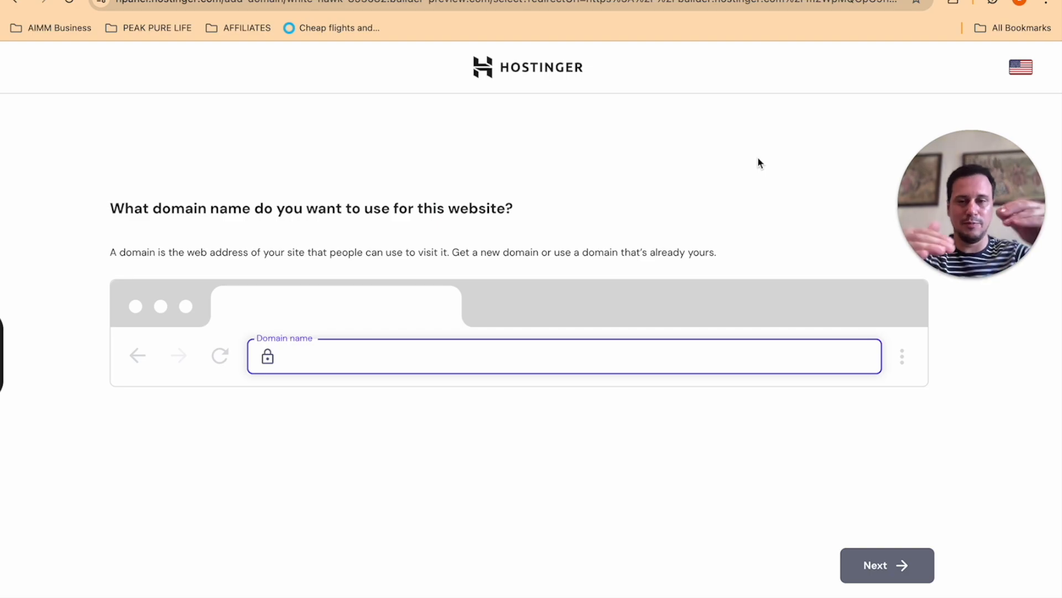
mouse_move(420, 390)
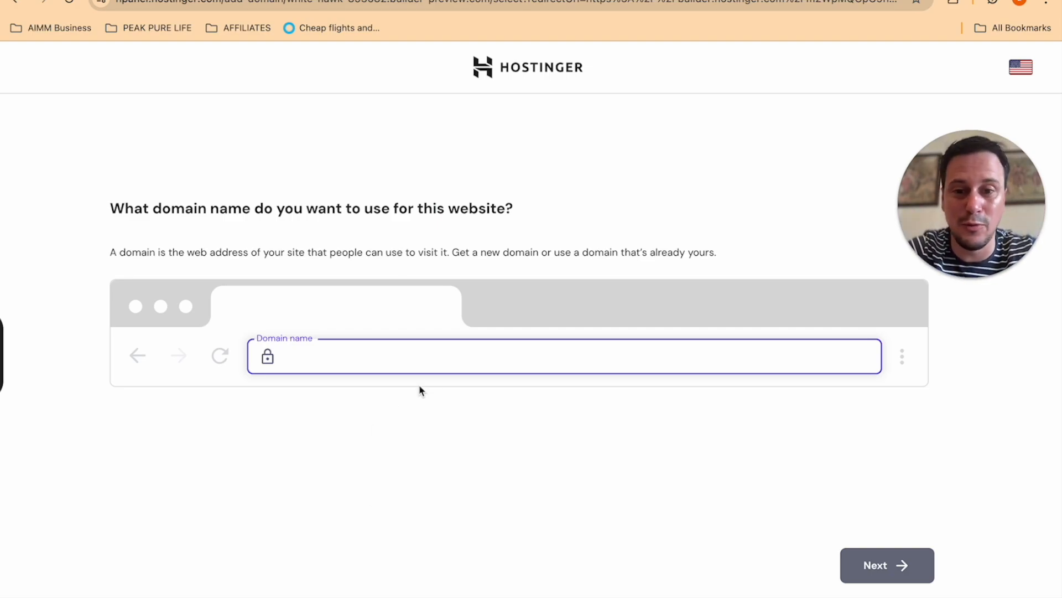
type("ProMax Vitality")
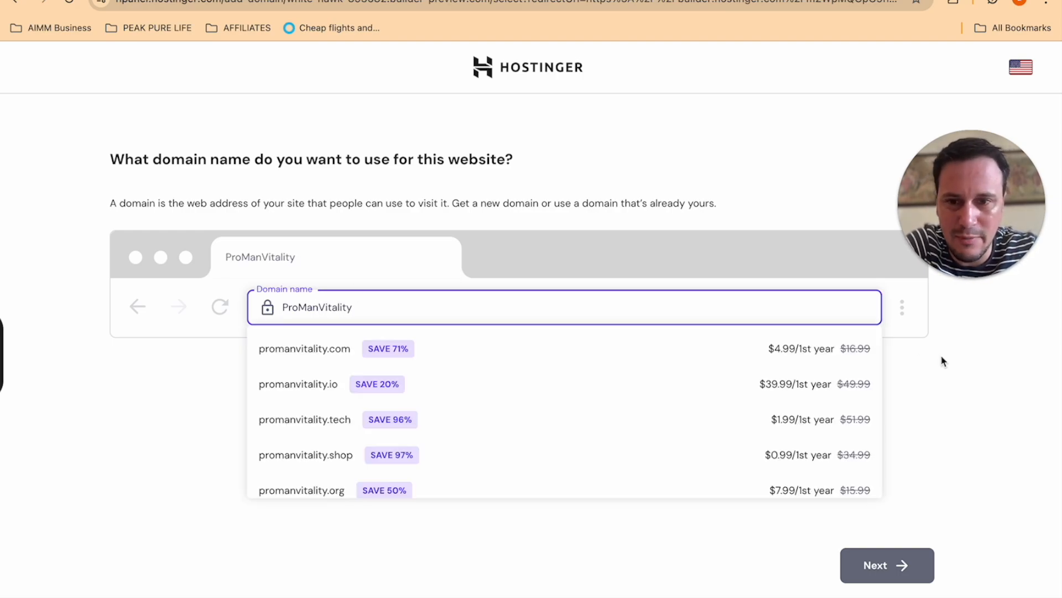
type(".com")
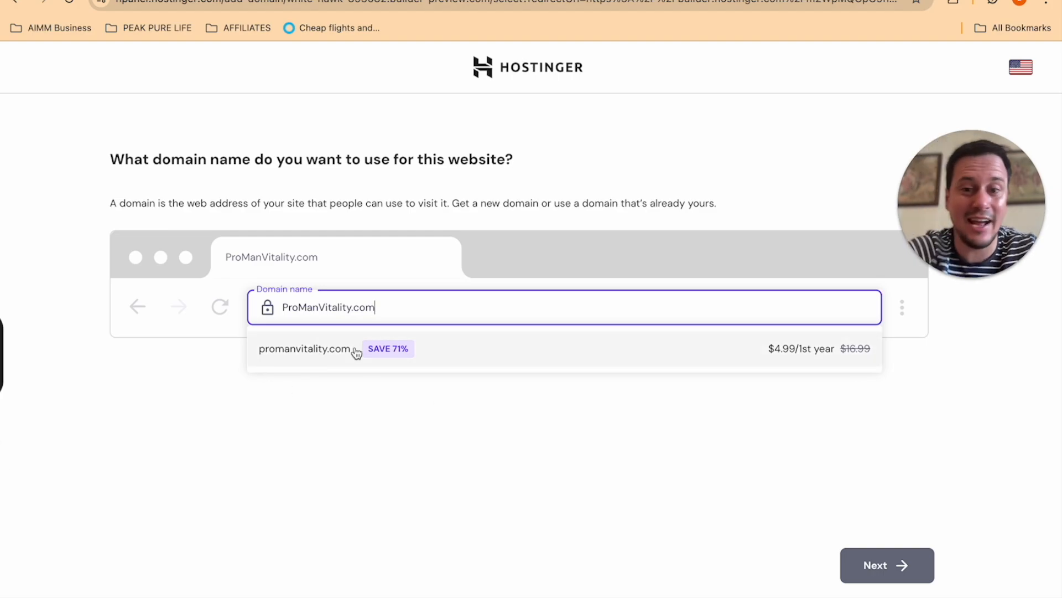
mouse_move(788, 366)
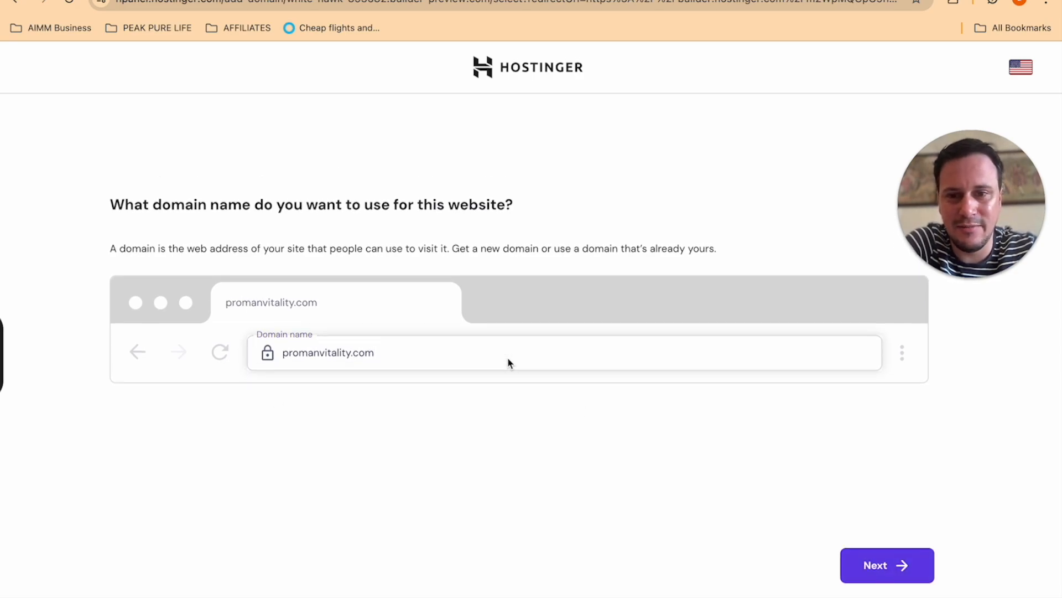
mouse_move(887, 565)
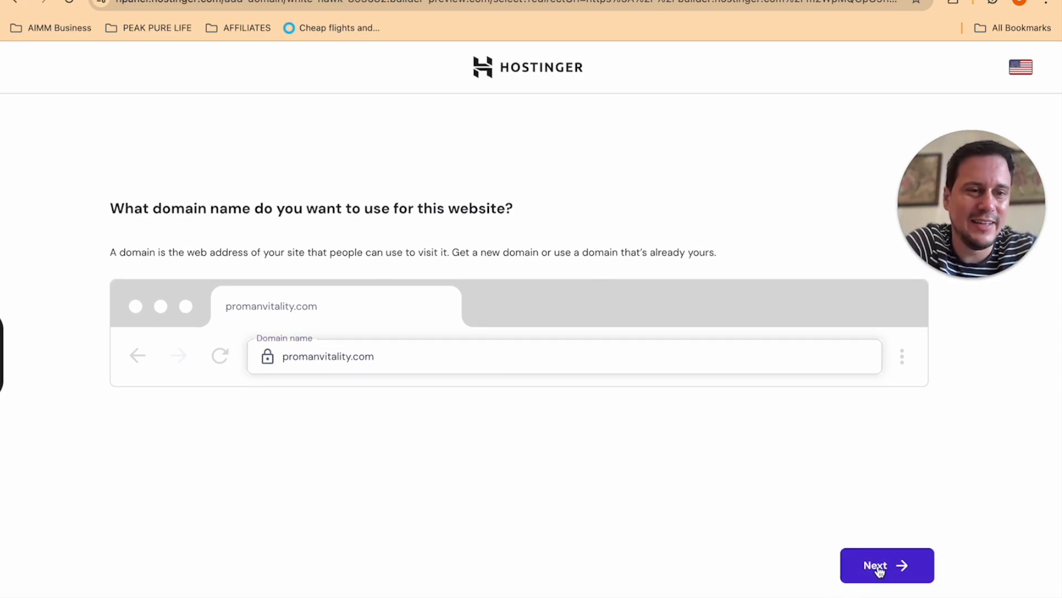
left_click(886, 565)
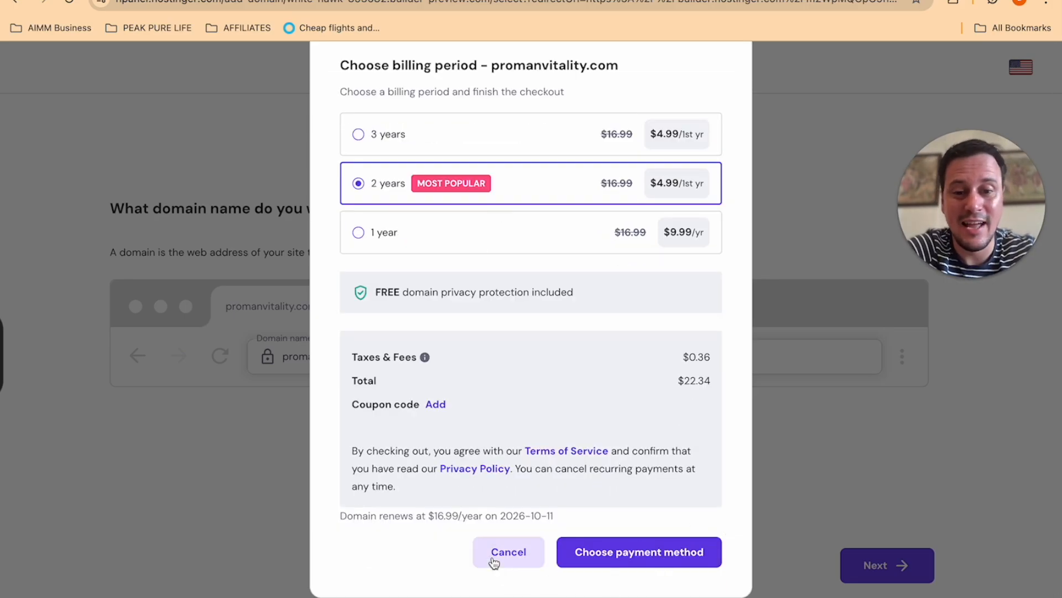
left_click(508, 551)
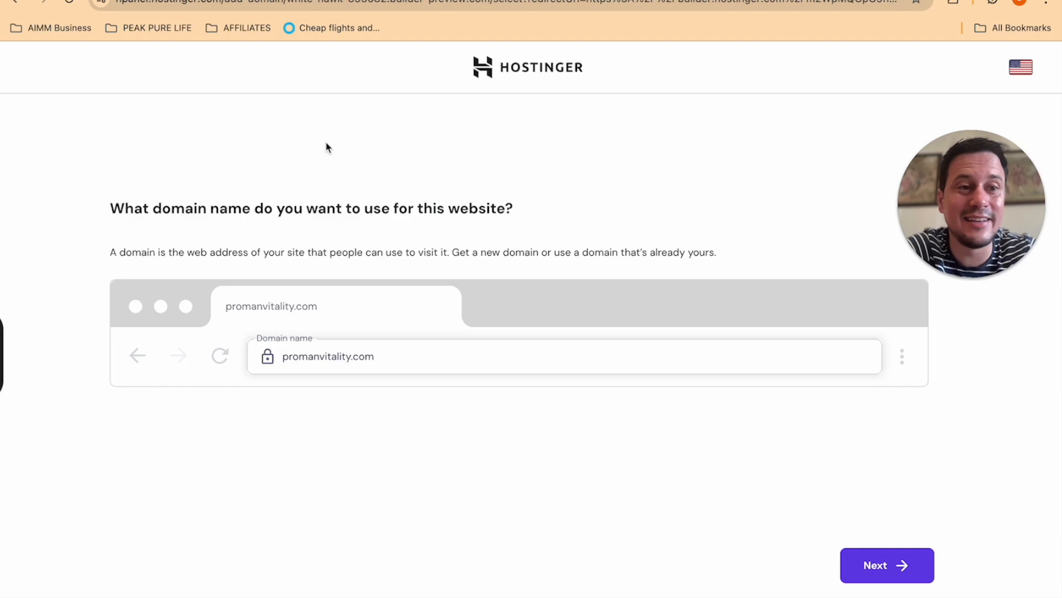